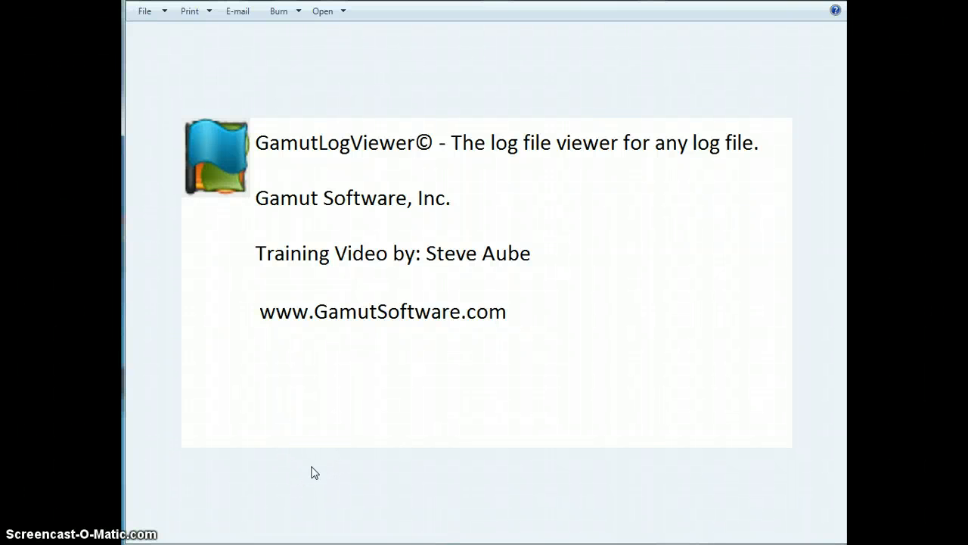
# Step: Move past the title page to Gamut LogViewer with Gamut0.log loaded
pyautogui.click(315, 472)
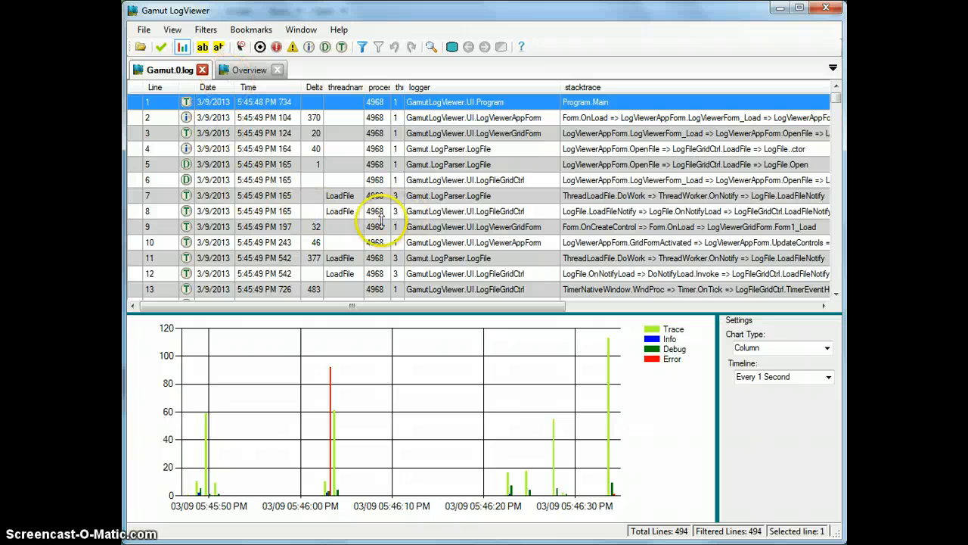
pyautogui.moveTo(287, 205)
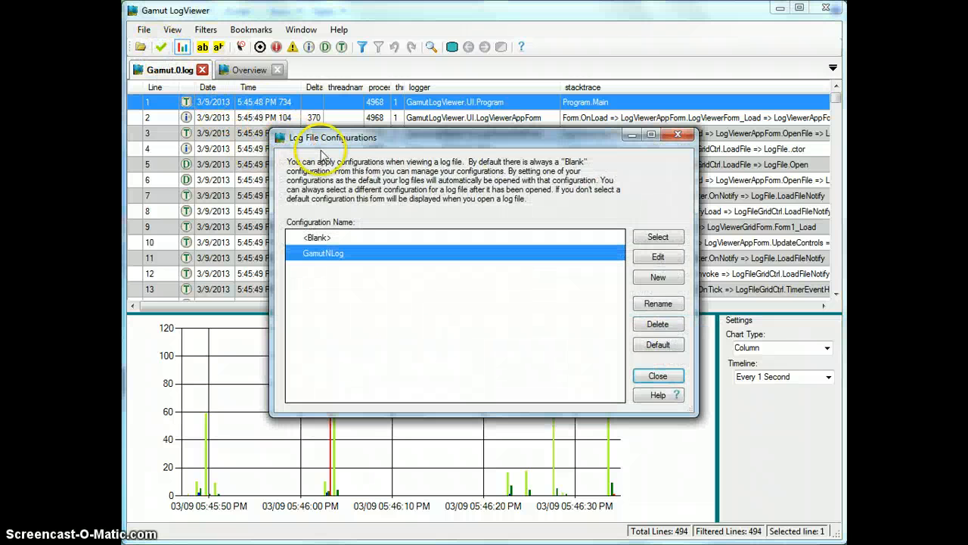
pyautogui.moveTo(678, 135)
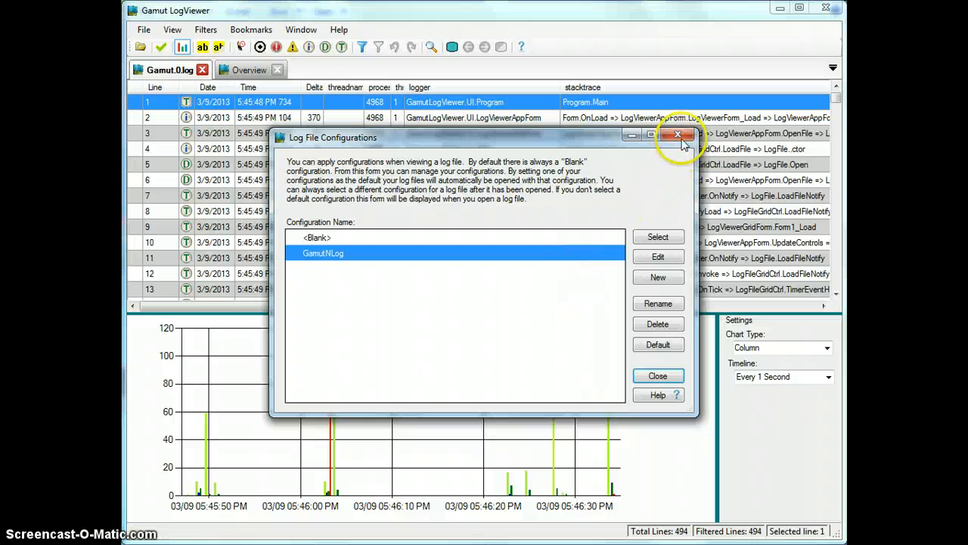
pyautogui.moveTo(678, 135)
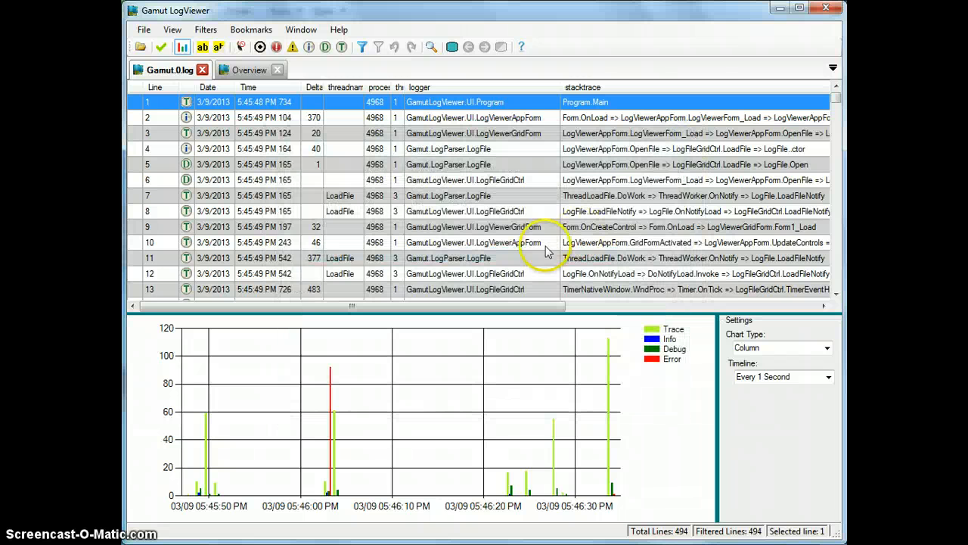
pyautogui.moveTo(454, 245)
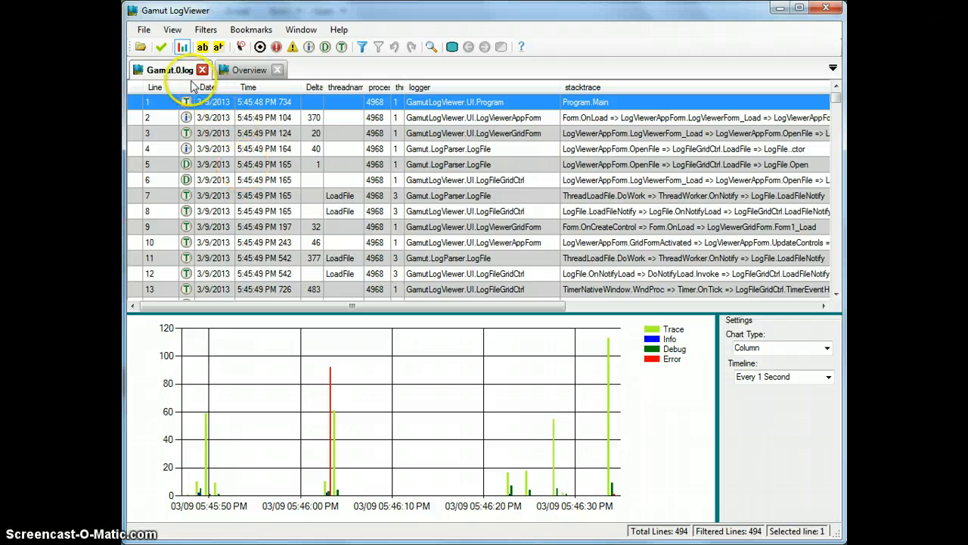
pyautogui.moveTo(173, 30)
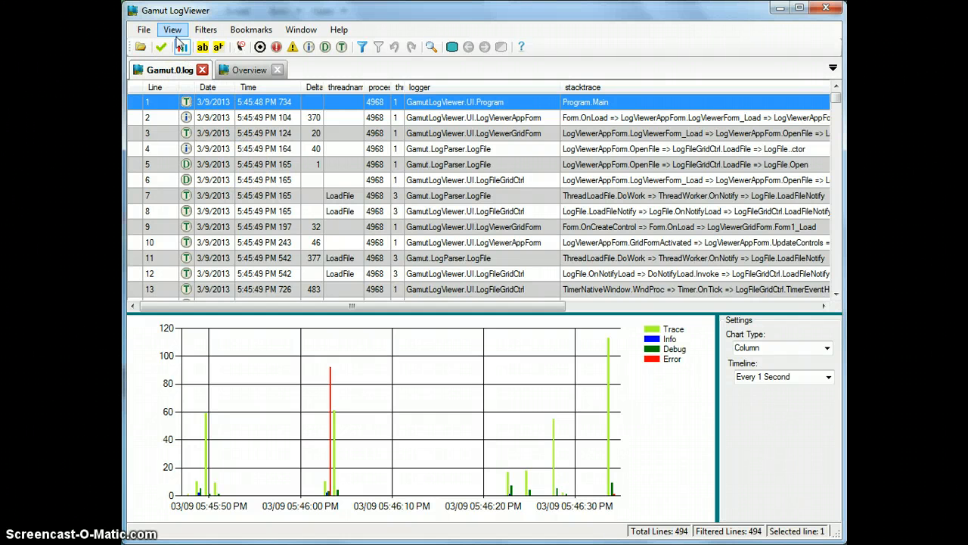
pyautogui.click(172, 30)
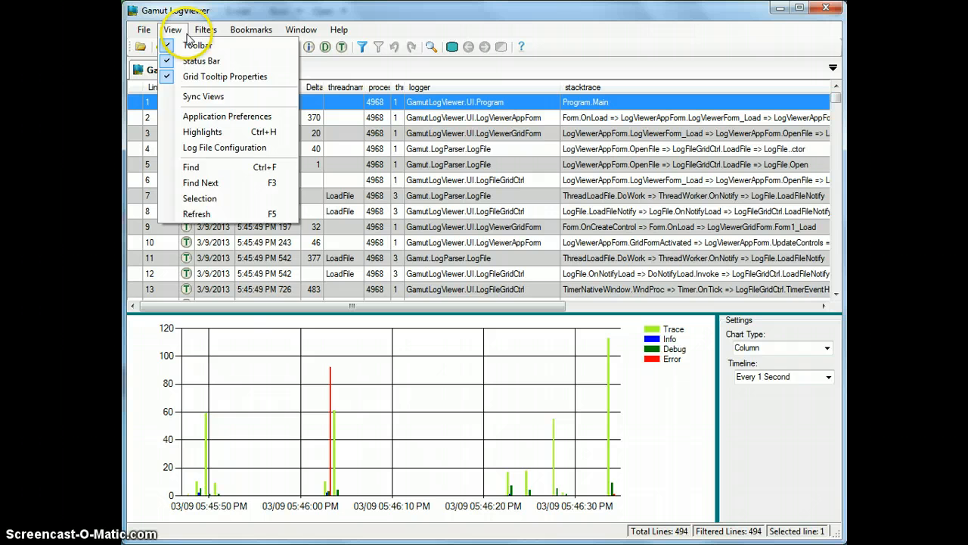
pyautogui.moveTo(181, 44)
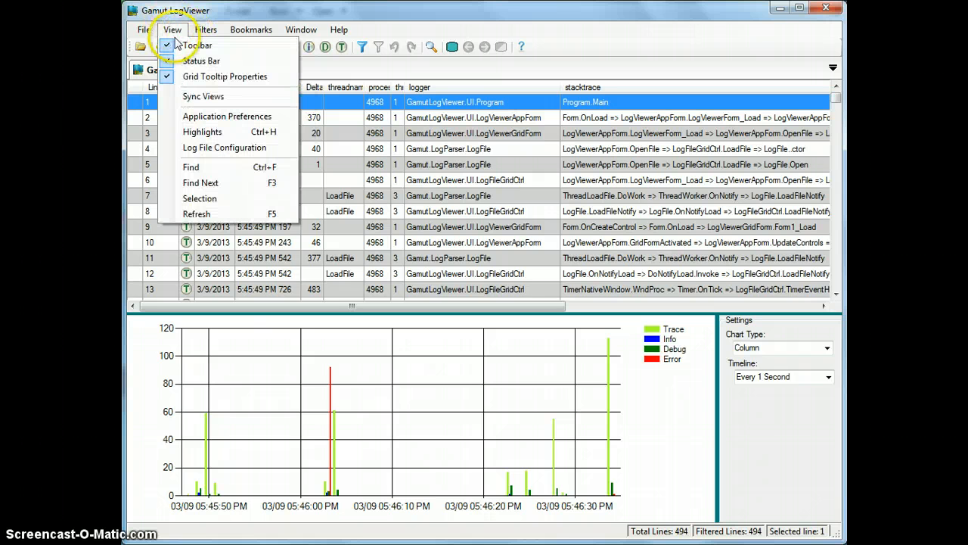
pyautogui.moveTo(198, 46)
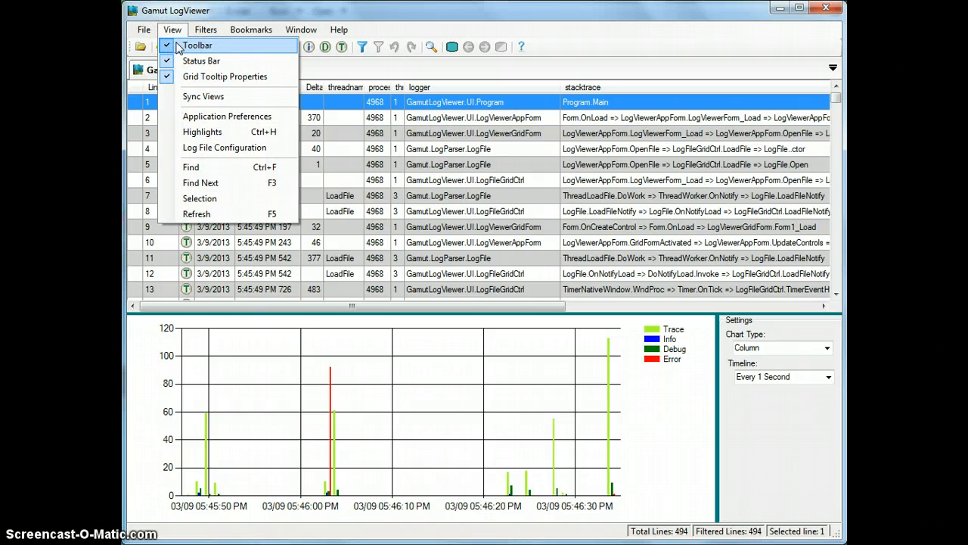
pyautogui.click(198, 45)
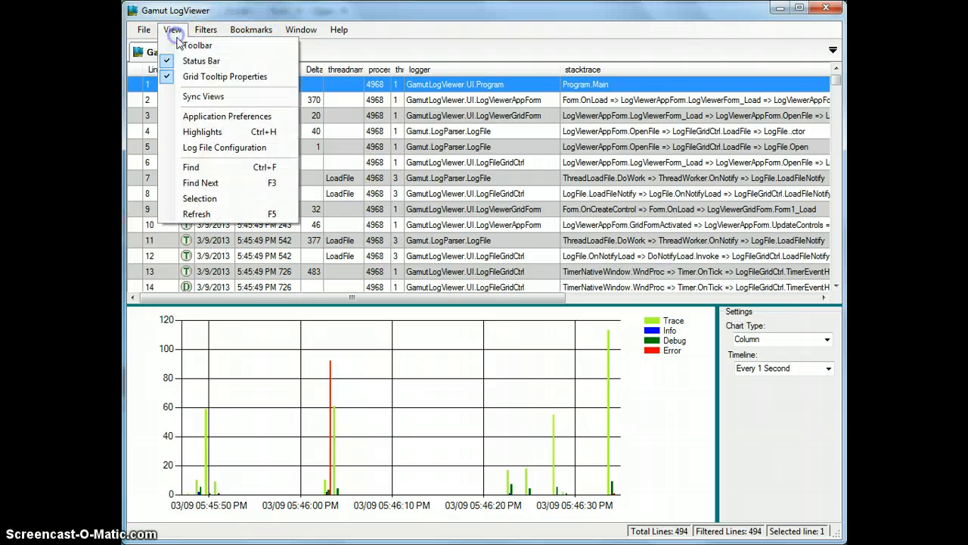
pyautogui.click(200, 45)
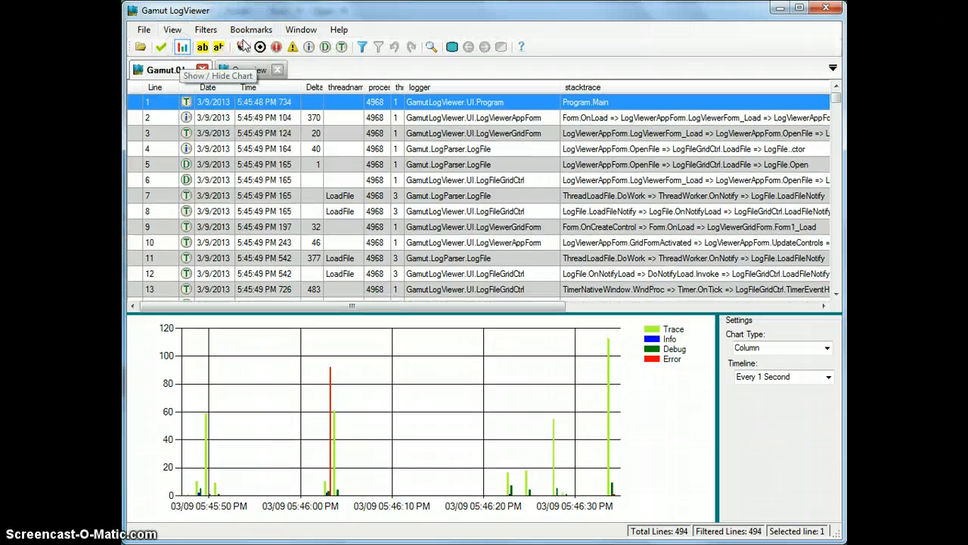
pyautogui.moveTo(173, 30)
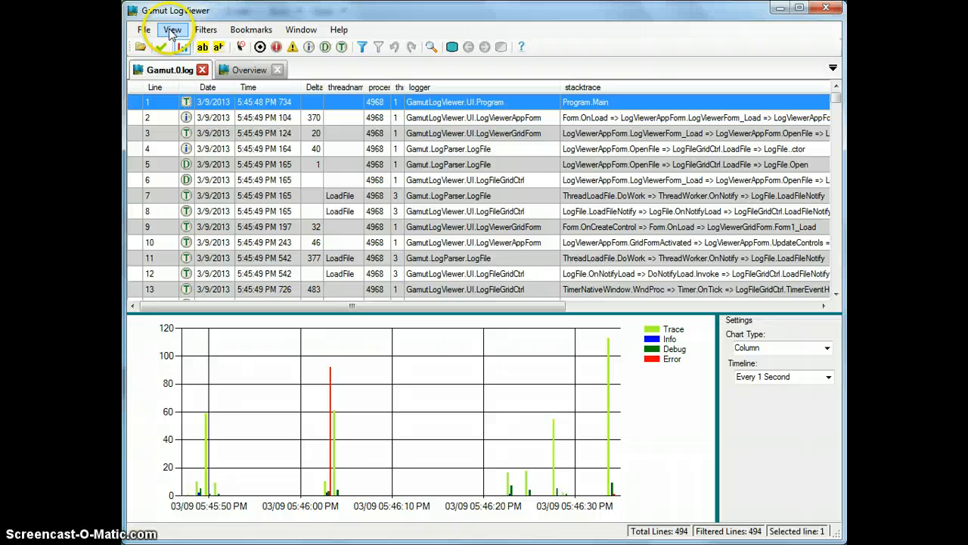
pyautogui.click(172, 28)
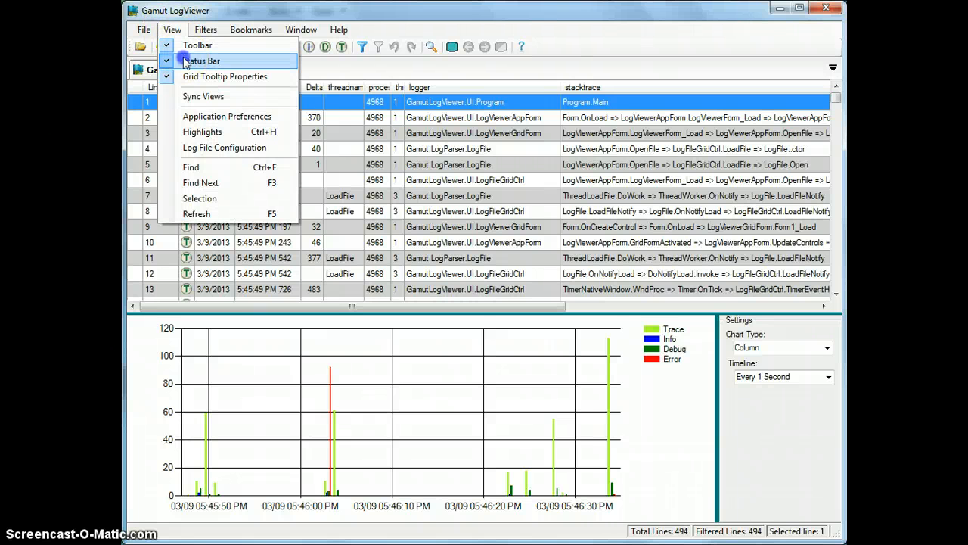
pyautogui.click(203, 61)
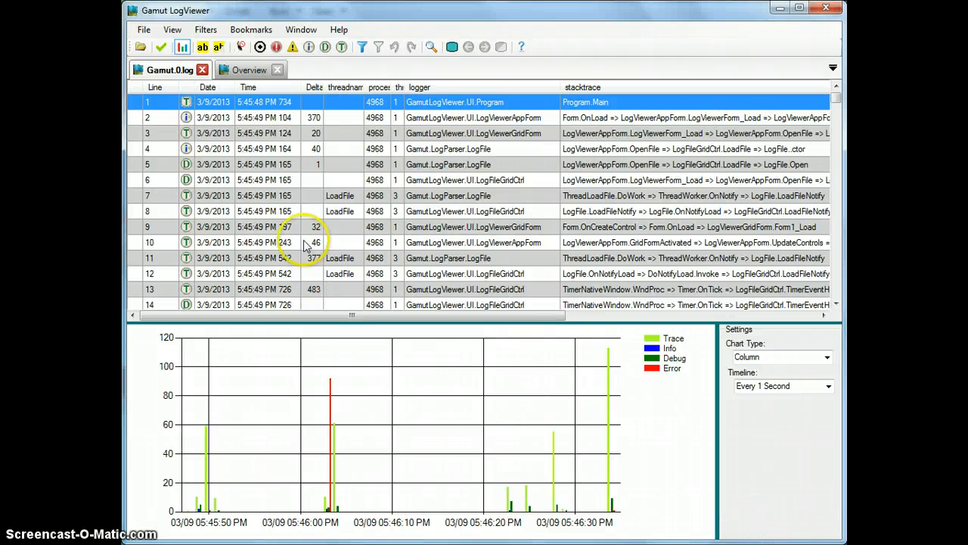
pyautogui.click(172, 31)
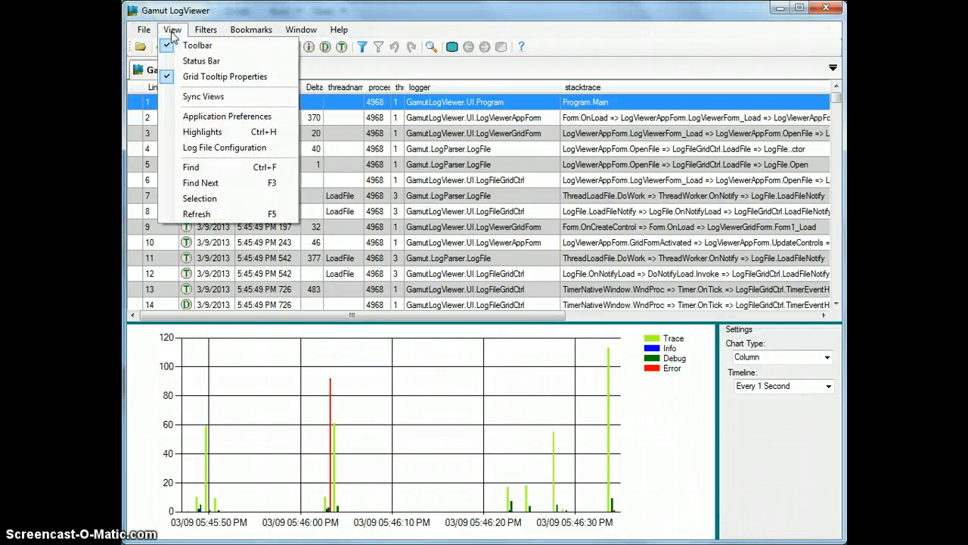
pyautogui.click(201, 60)
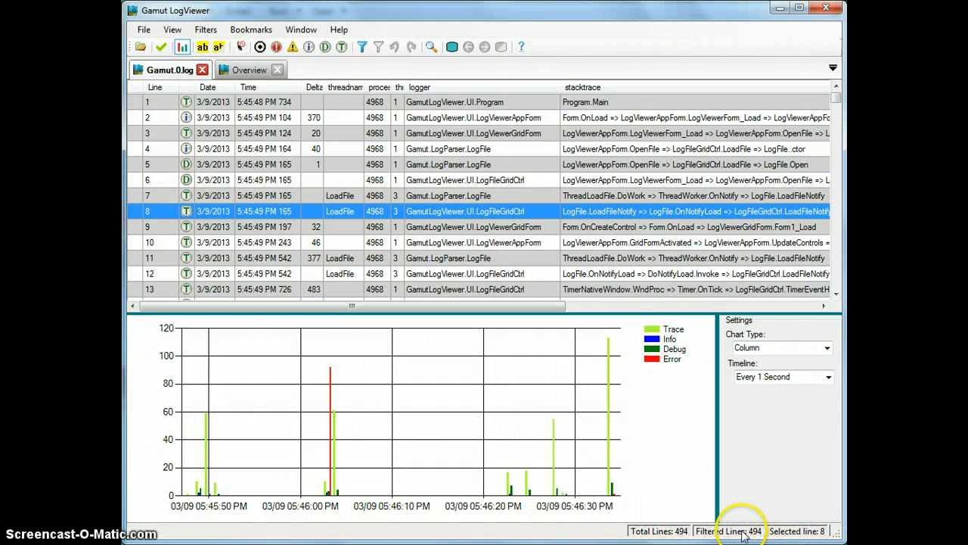
pyautogui.moveTo(741, 532)
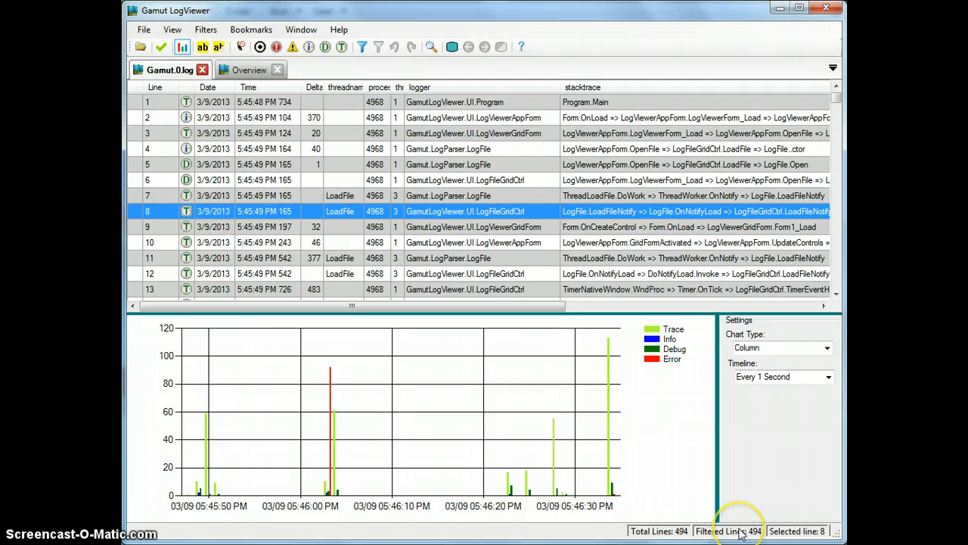
pyautogui.moveTo(739, 527)
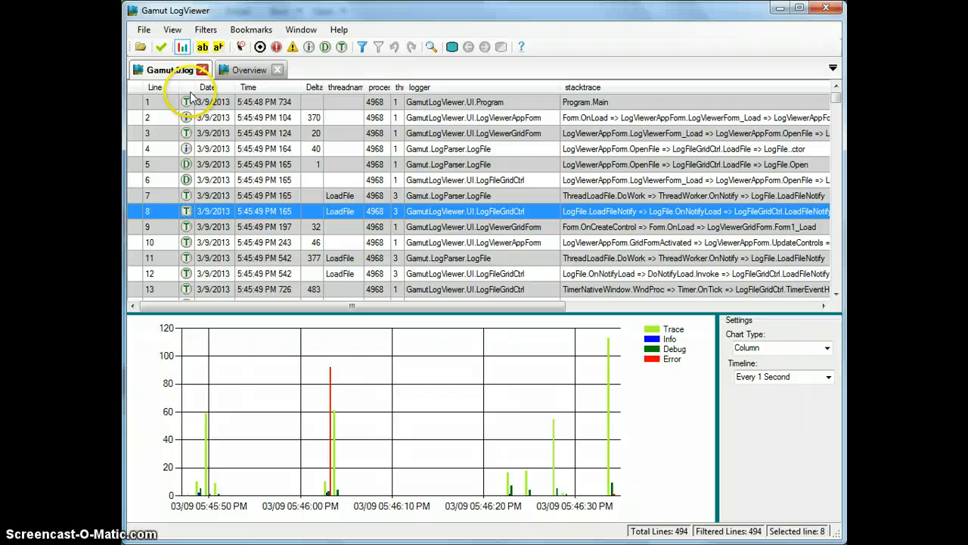
pyautogui.click(173, 28)
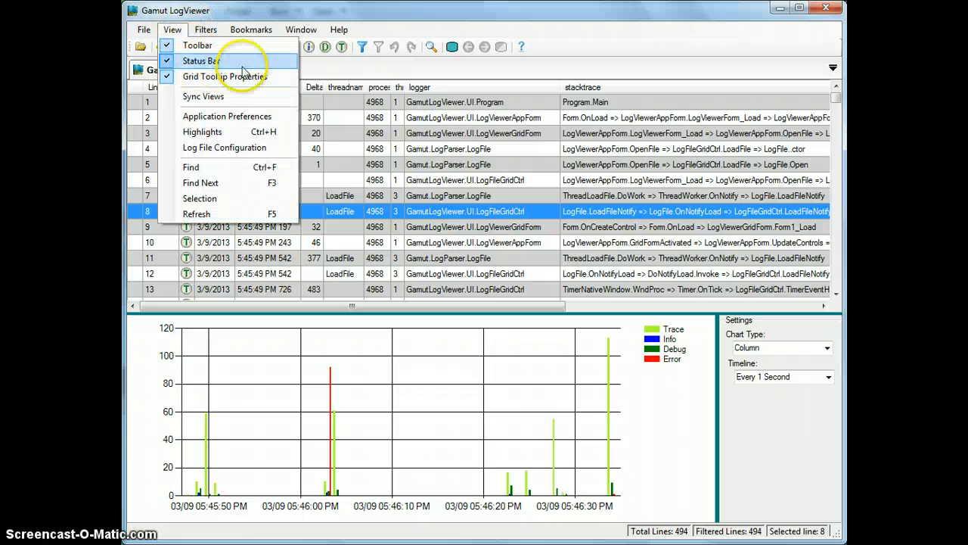
pyautogui.moveTo(393, 180)
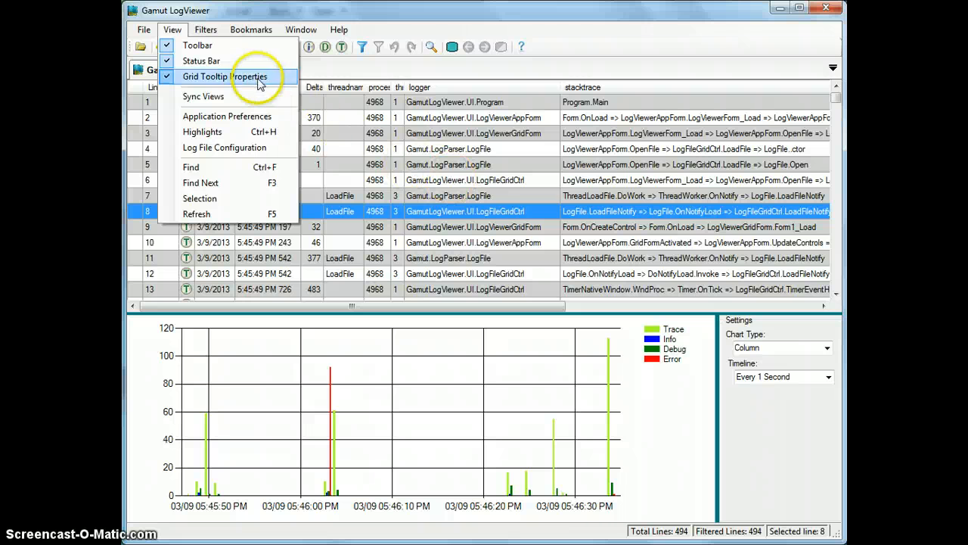
pyautogui.moveTo(379, 21)
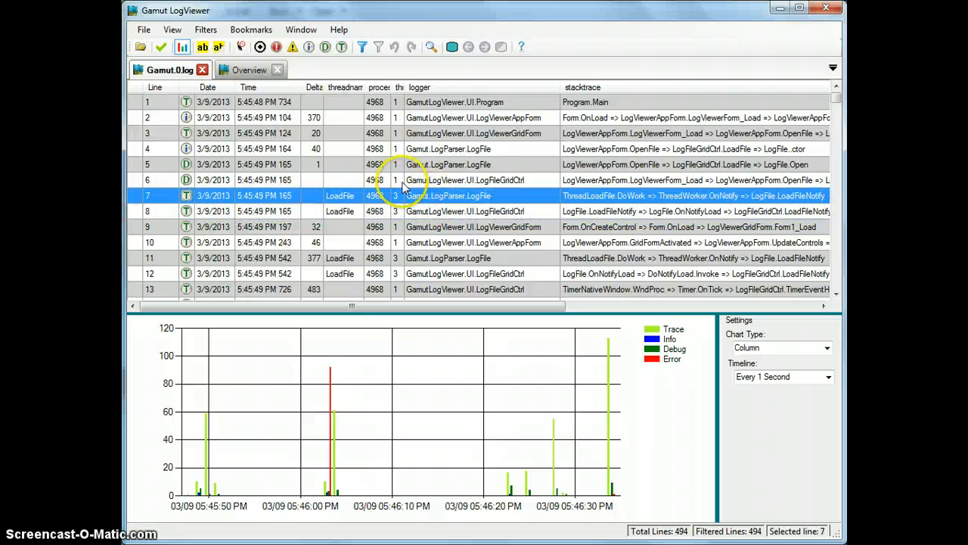
pyautogui.moveTo(172, 30)
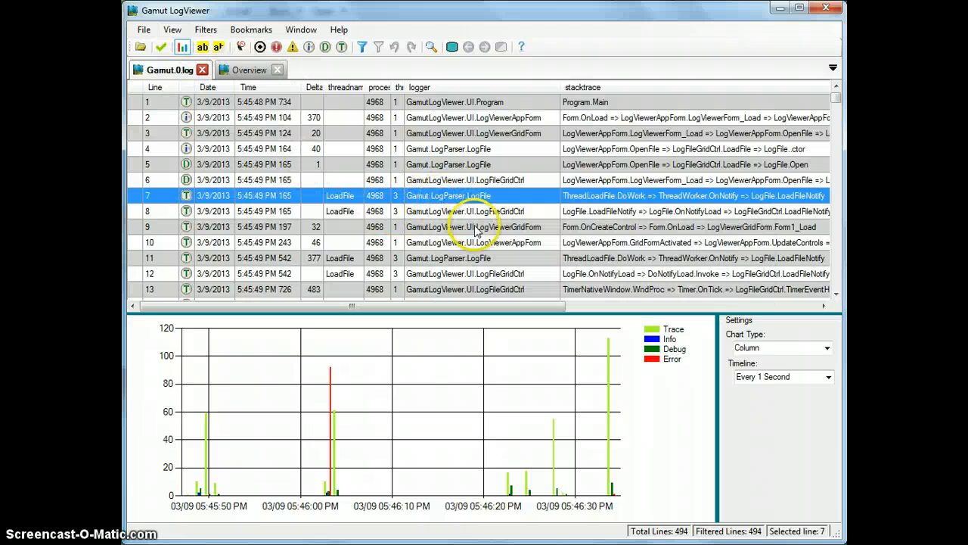
pyautogui.moveTo(442, 197)
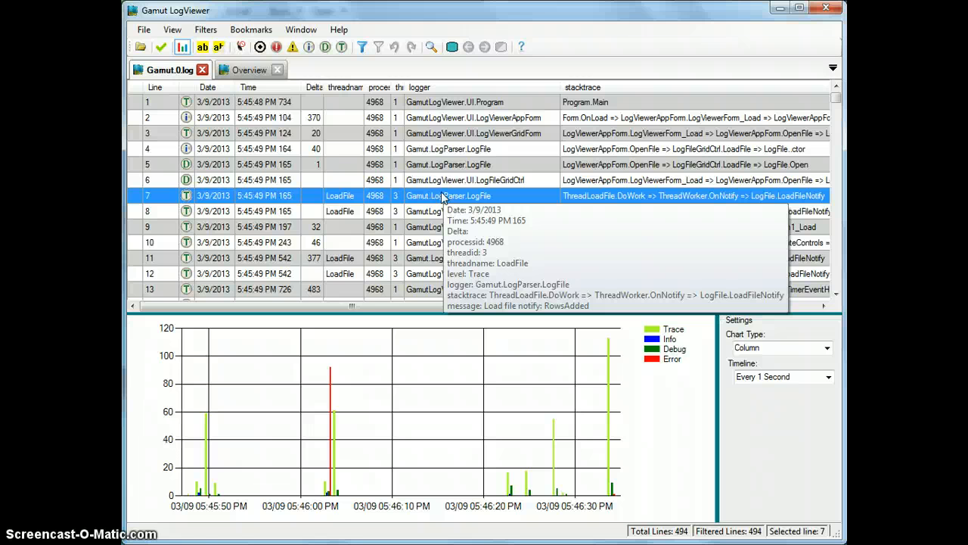
pyautogui.moveTo(351, 305); pyautogui.dragTo(559, 306)
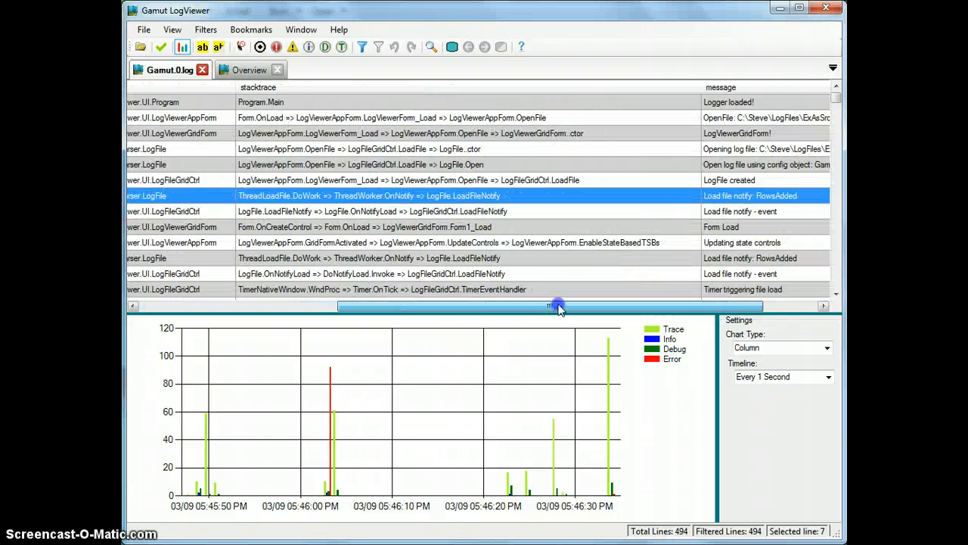
pyautogui.moveTo(560, 305); pyautogui.dragTo(552, 306)
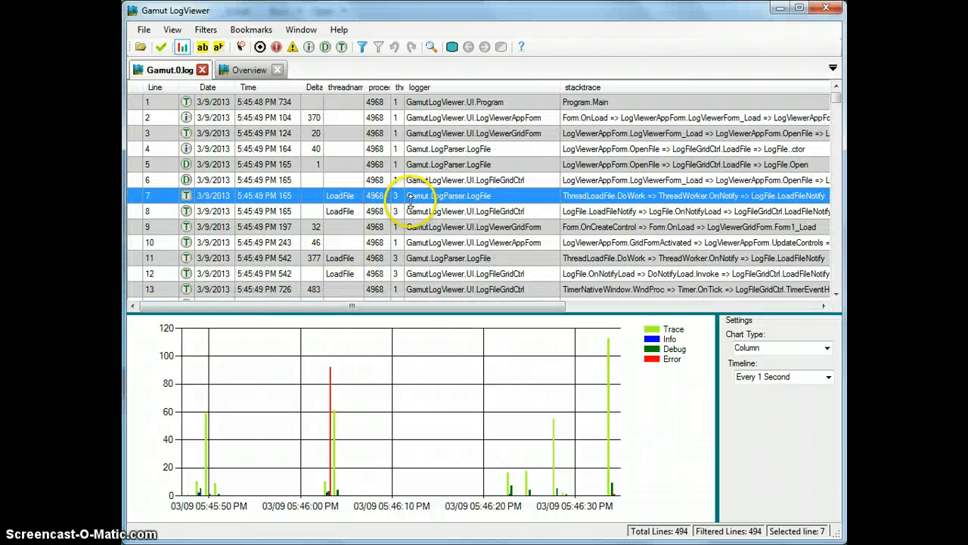
pyautogui.moveTo(416, 212)
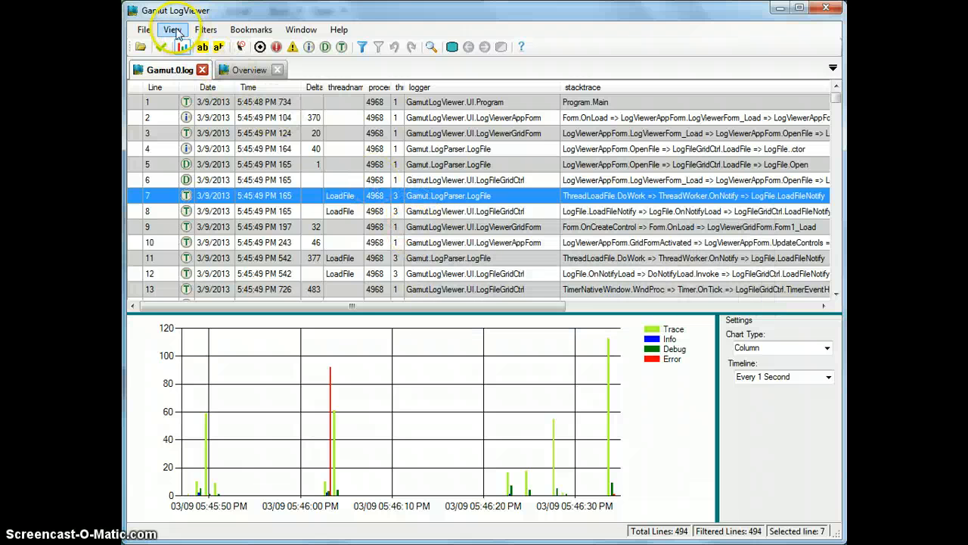
pyautogui.click(173, 30)
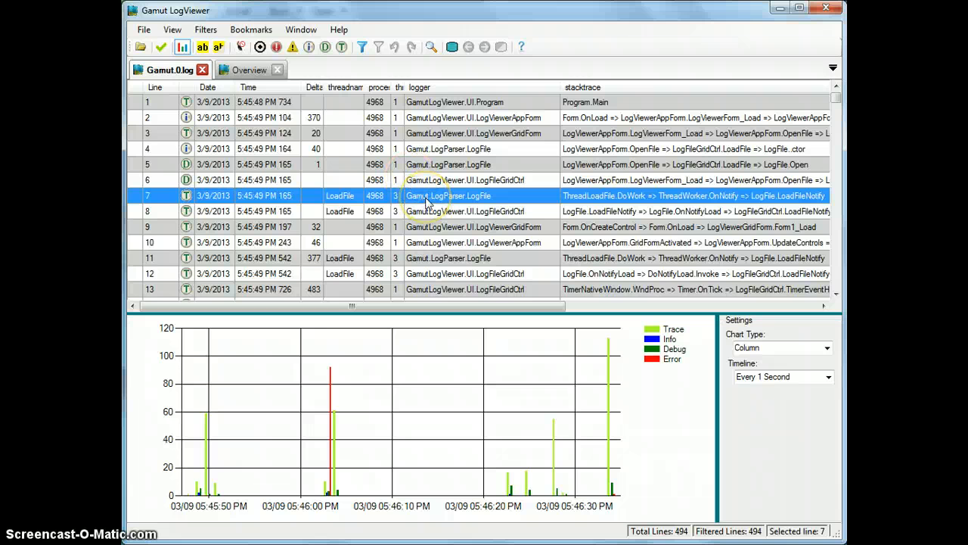
pyautogui.moveTo(278, 144)
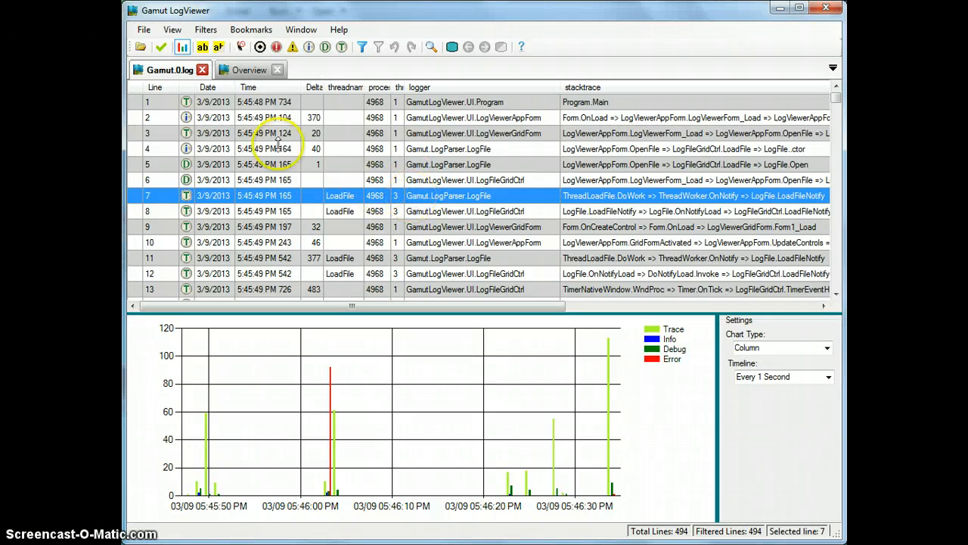
pyautogui.click(173, 30)
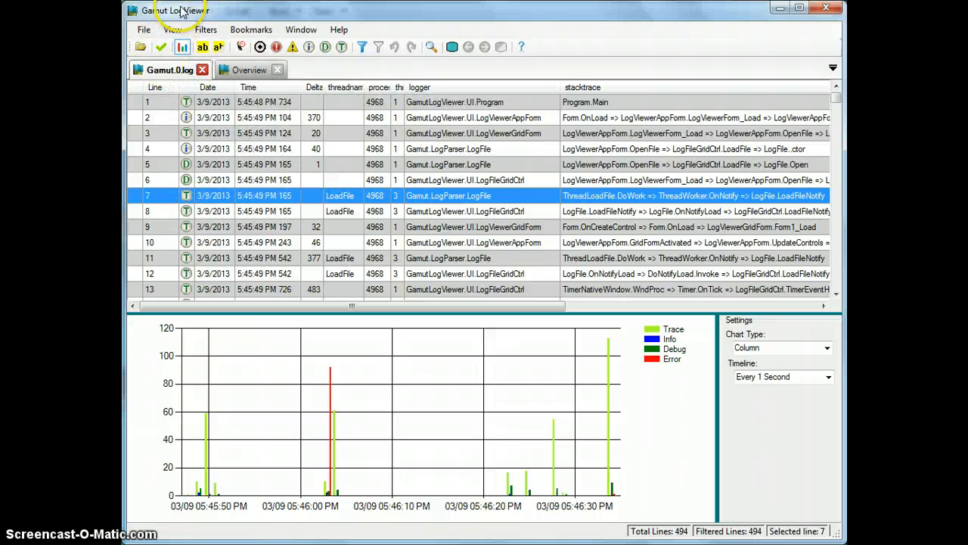
pyautogui.click(172, 30)
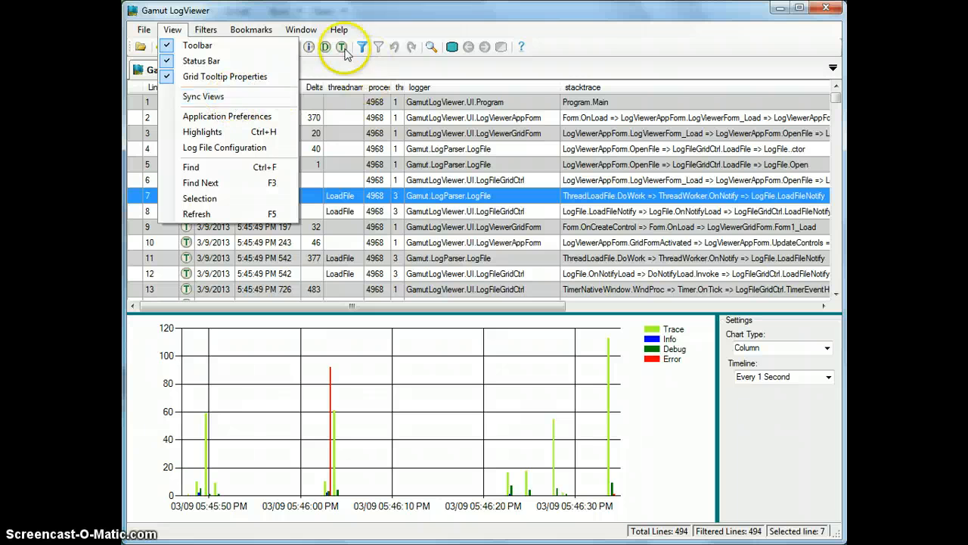
# Step: Reopen Gamut.0.log from the recent files list in a second tab and select line 286
pyautogui.click(144, 30)
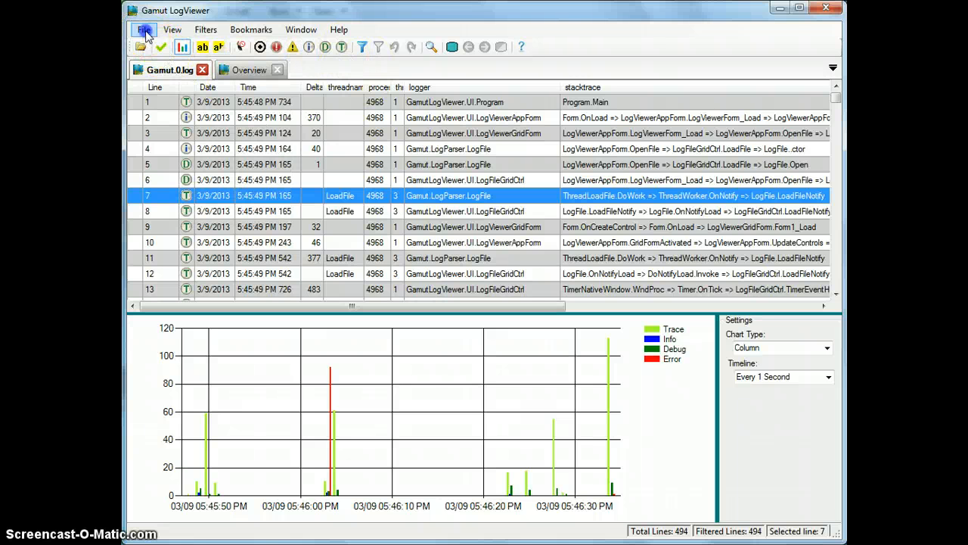
pyautogui.click(144, 30)
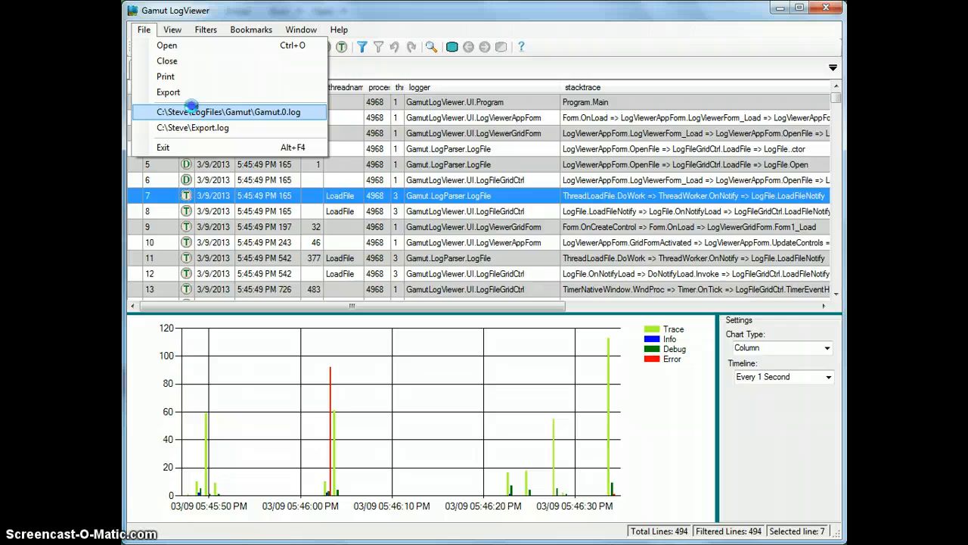
pyautogui.click(230, 112)
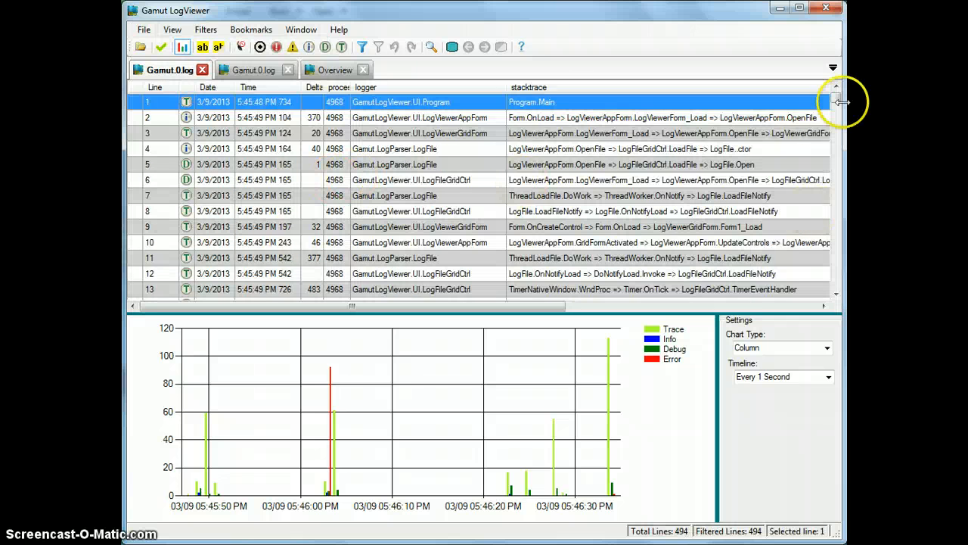
pyautogui.scroll(-3)
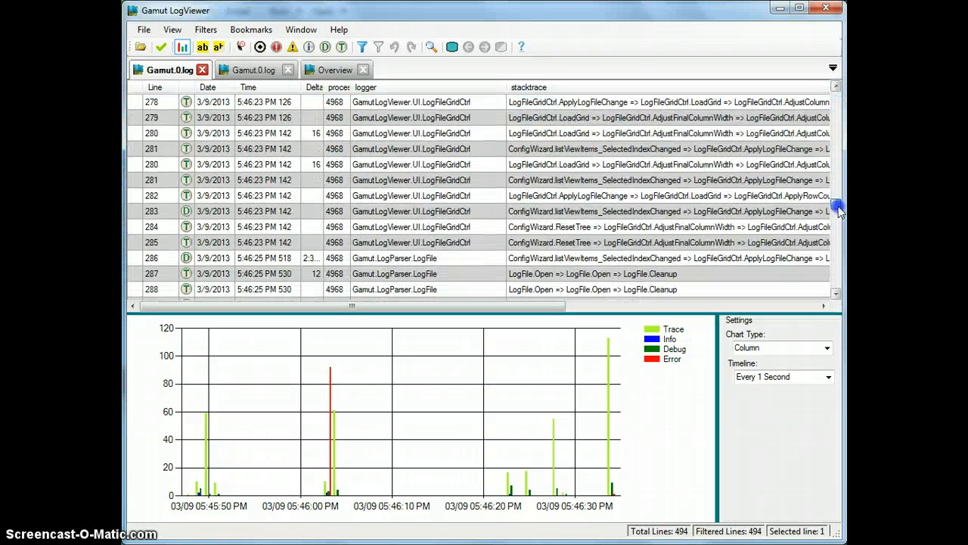
pyautogui.scroll(-3)
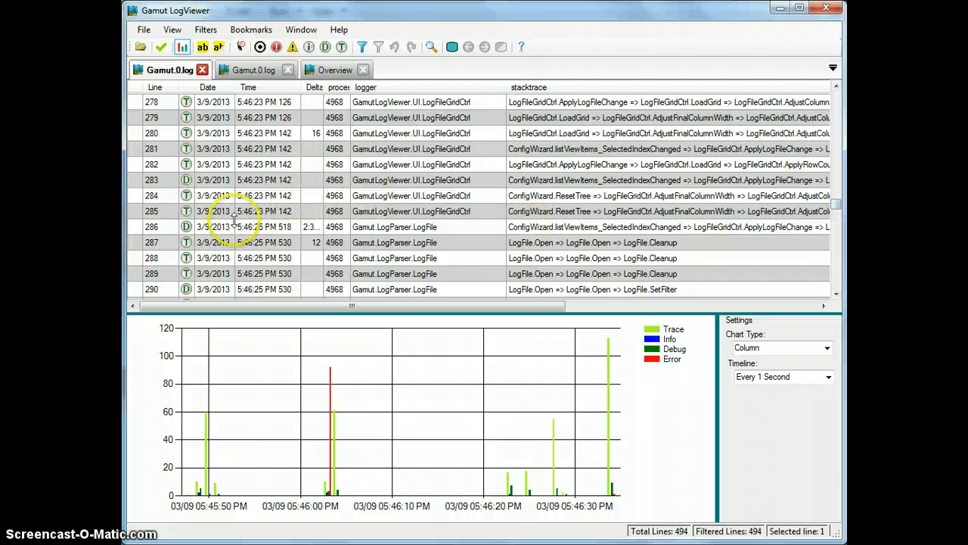
pyautogui.click(265, 227)
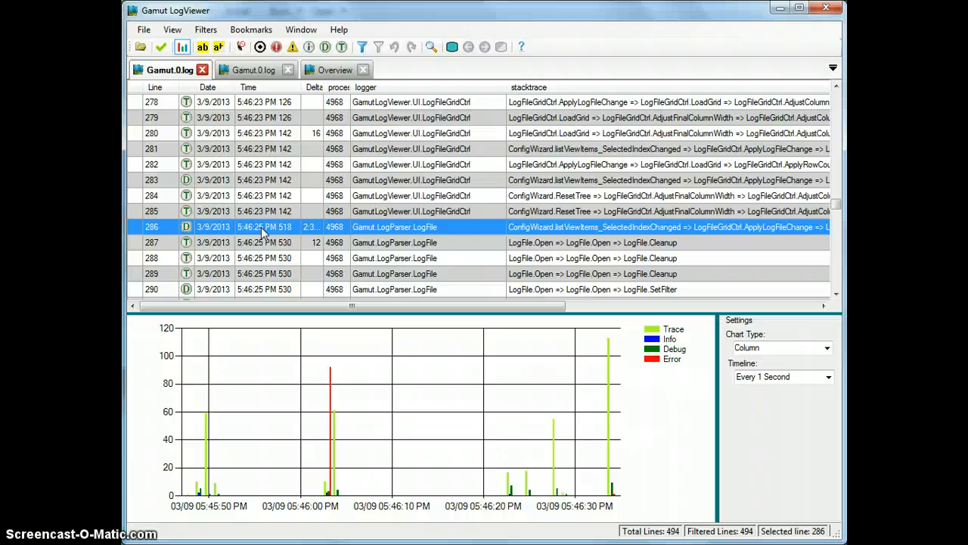
pyautogui.moveTo(366, 198)
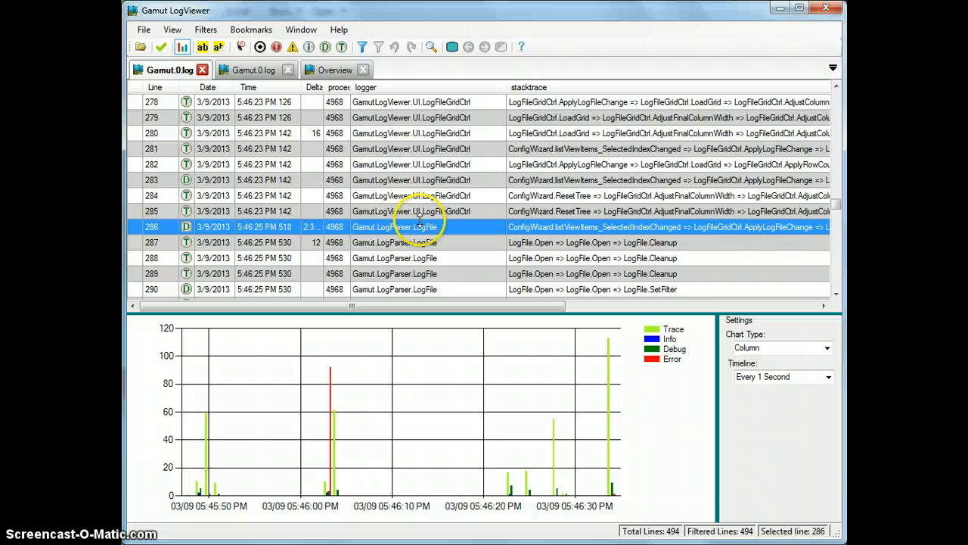
# Step: Browse up and down the second copy of the log and select line 111
pyautogui.scroll(3)
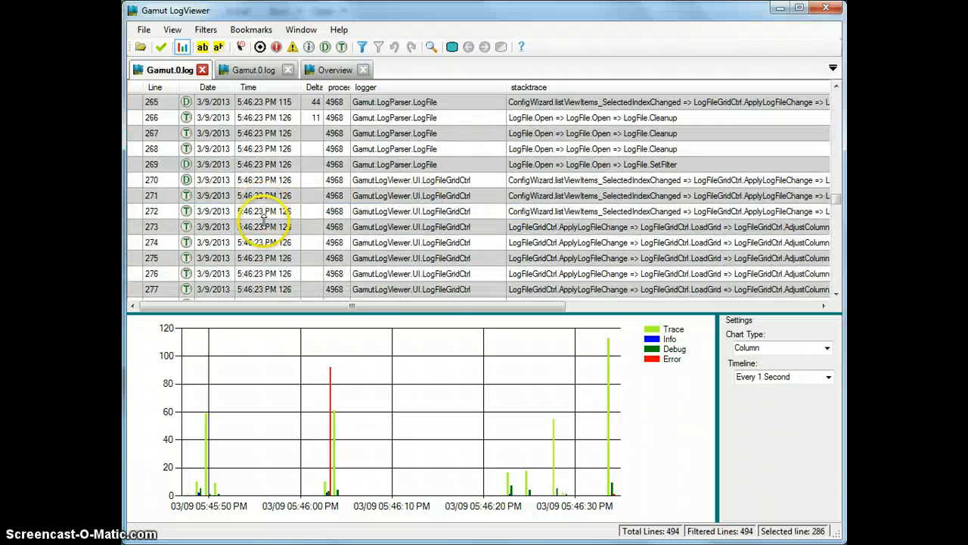
pyautogui.scroll(3)
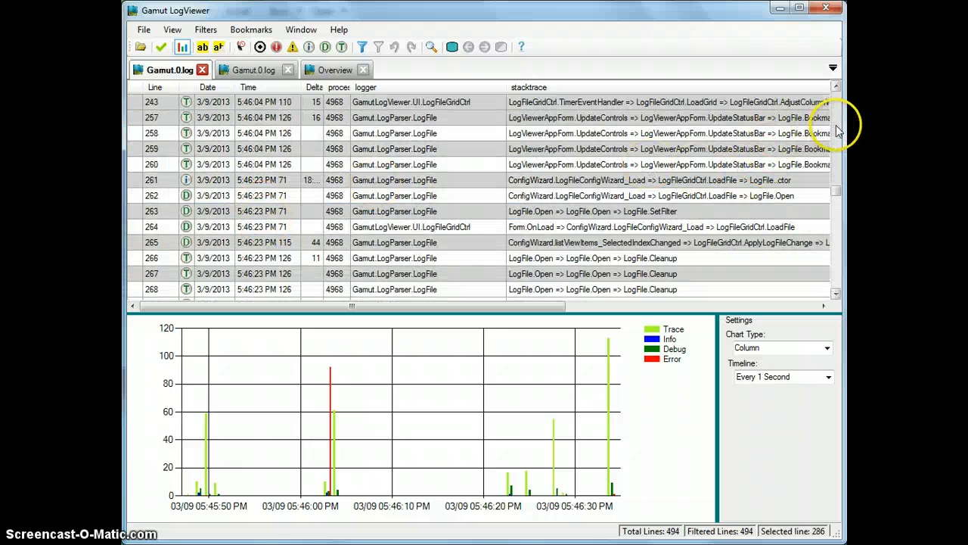
pyautogui.scroll(-3)
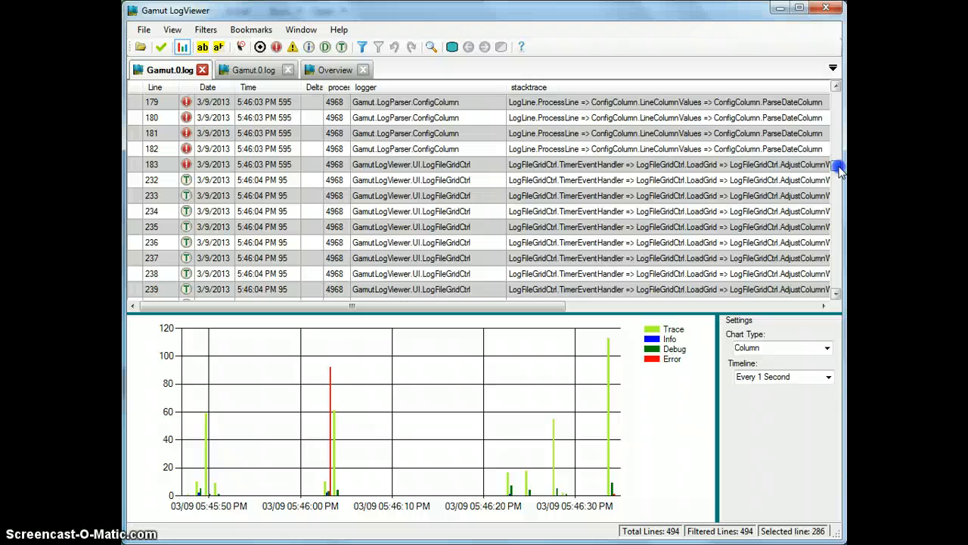
pyautogui.scroll(3)
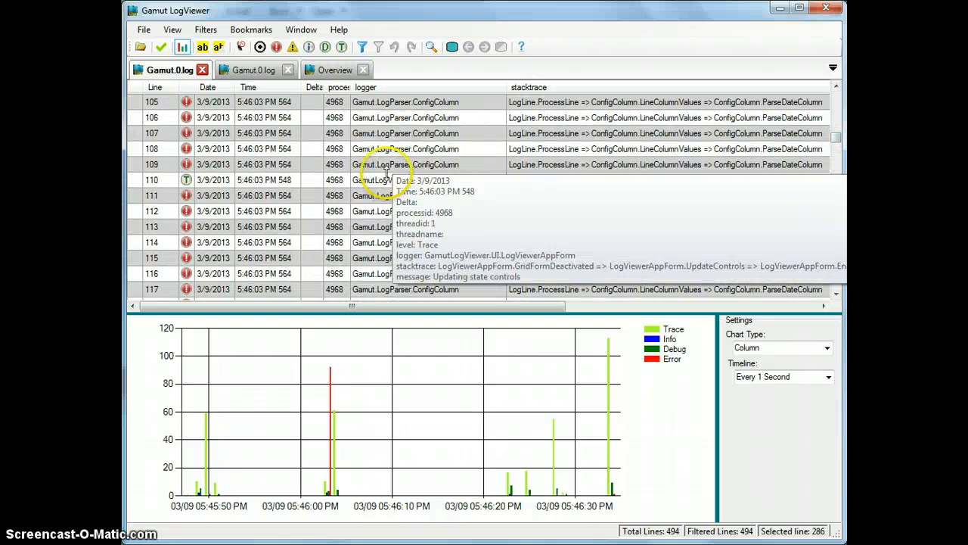
pyautogui.click(386, 195)
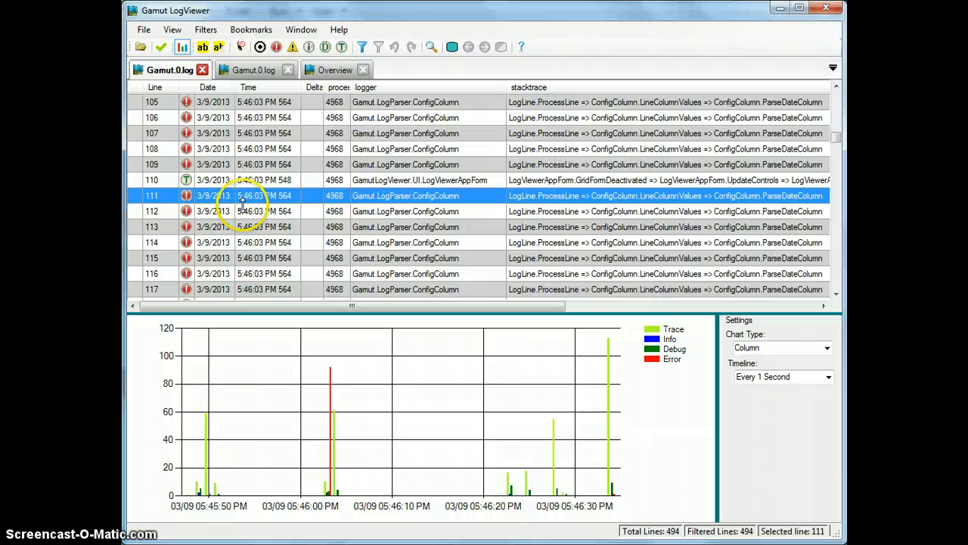
pyautogui.moveTo(250, 210)
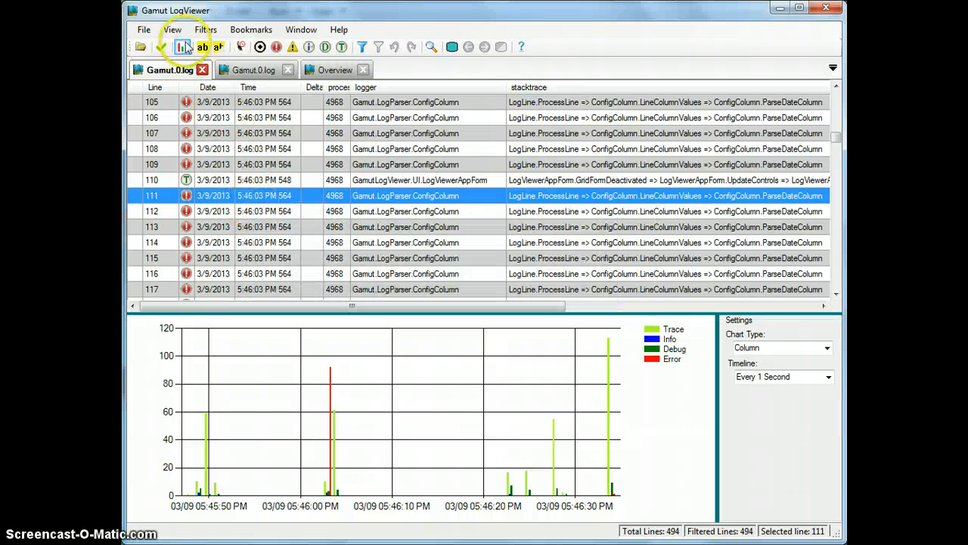
pyautogui.moveTo(275, 188)
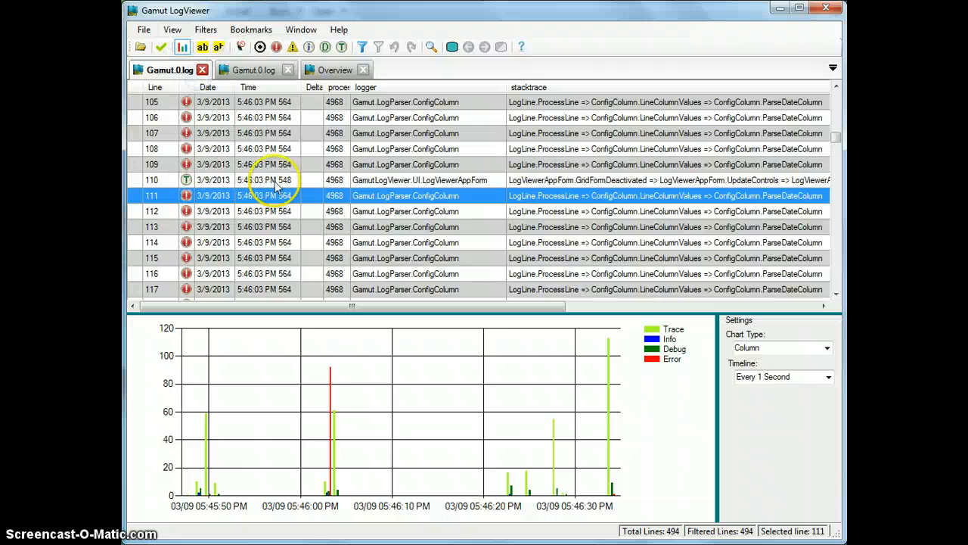
pyautogui.moveTo(250, 199)
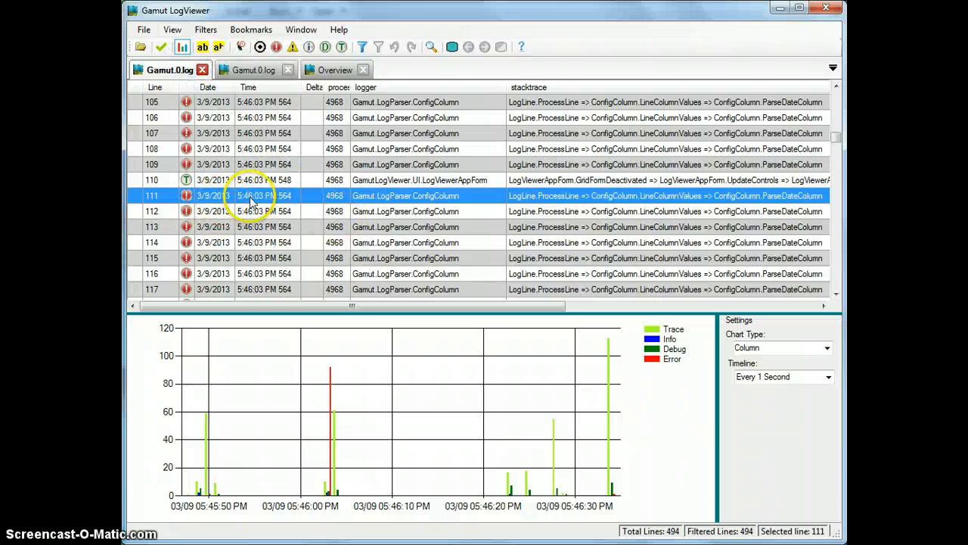
pyautogui.moveTo(254, 70)
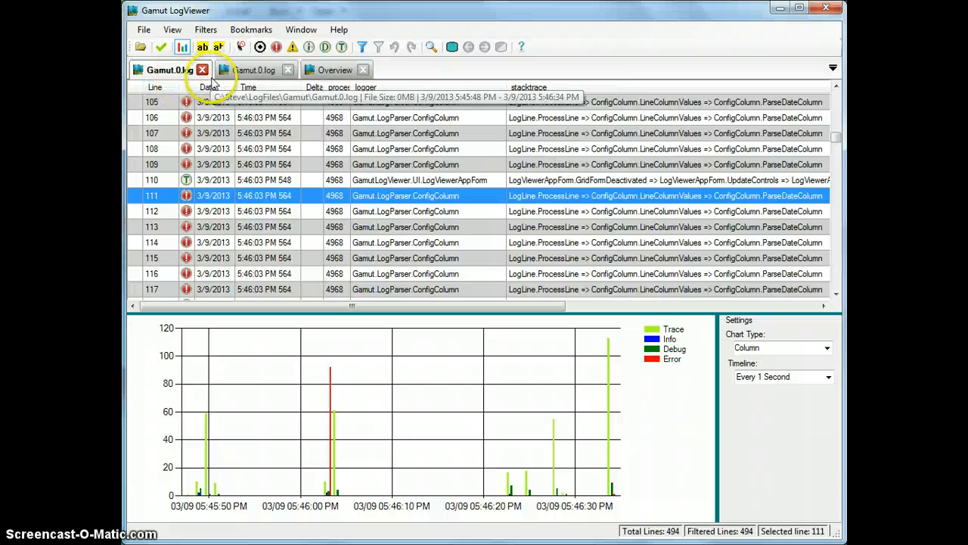
# Step: Adjust the view and switch back to the original Gamut.0.log tab
pyautogui.click(254, 69)
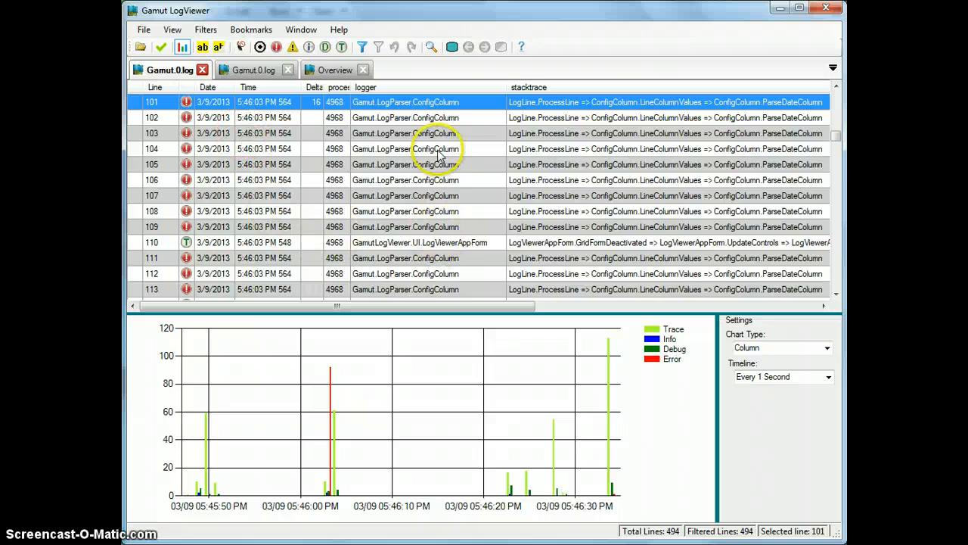
pyautogui.moveTo(431, 133)
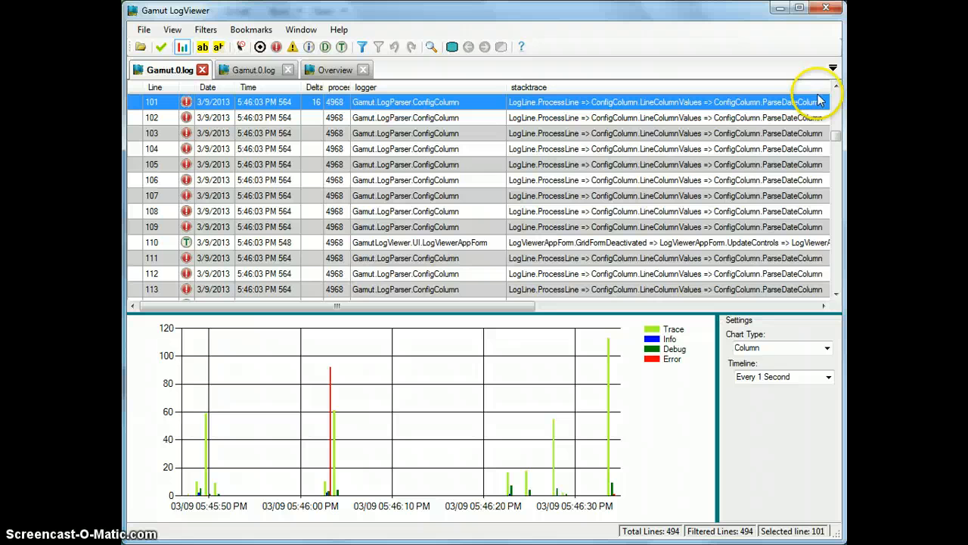
pyautogui.click(835, 89)
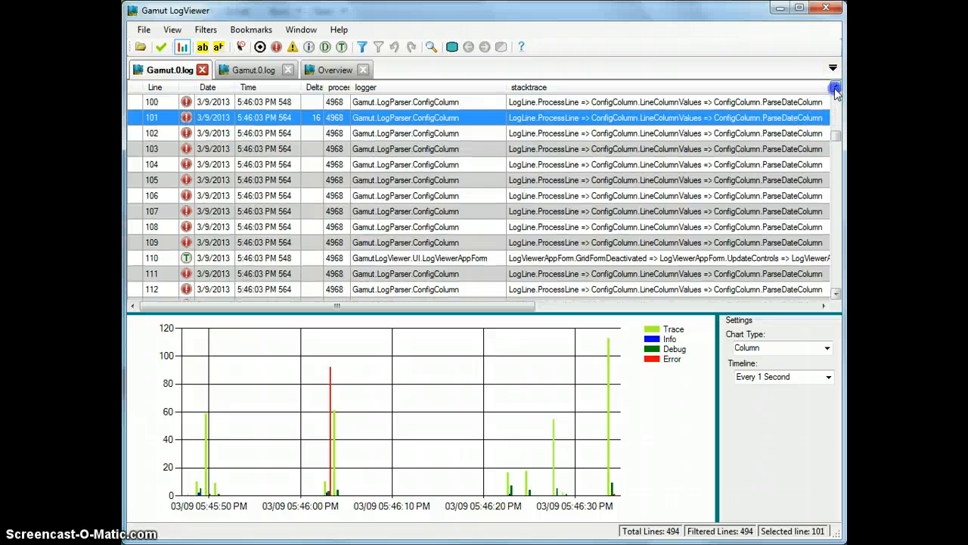
pyautogui.click(835, 88)
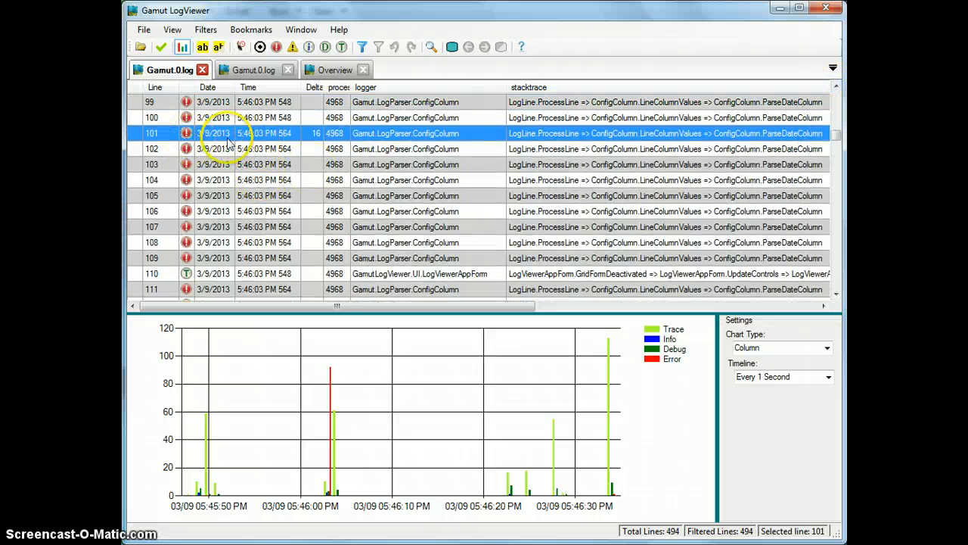
pyautogui.moveTo(286, 142)
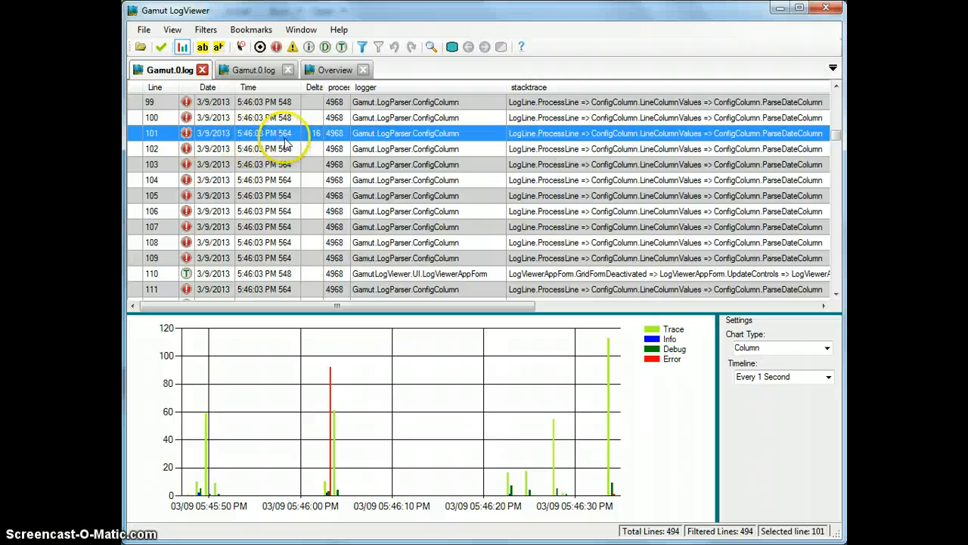
pyautogui.moveTo(260, 103)
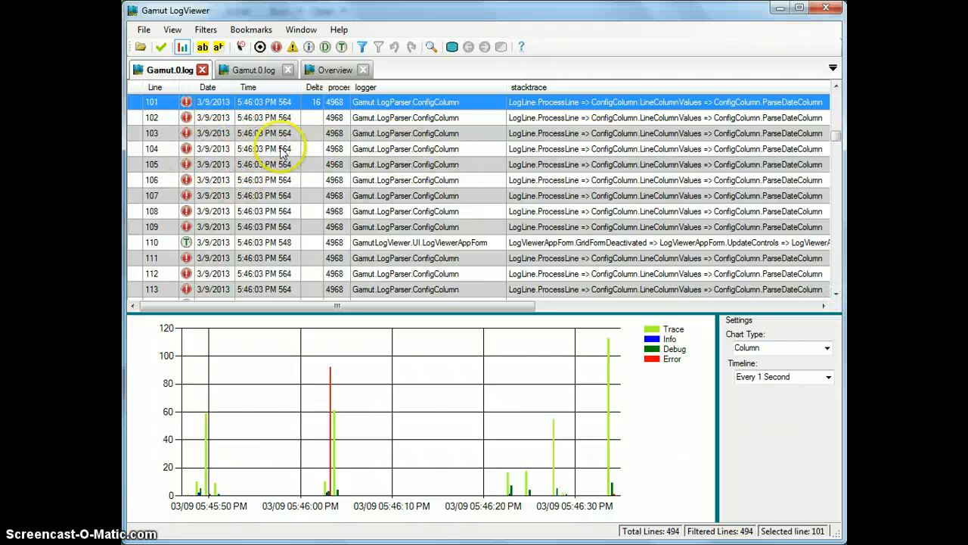
pyautogui.moveTo(287, 200)
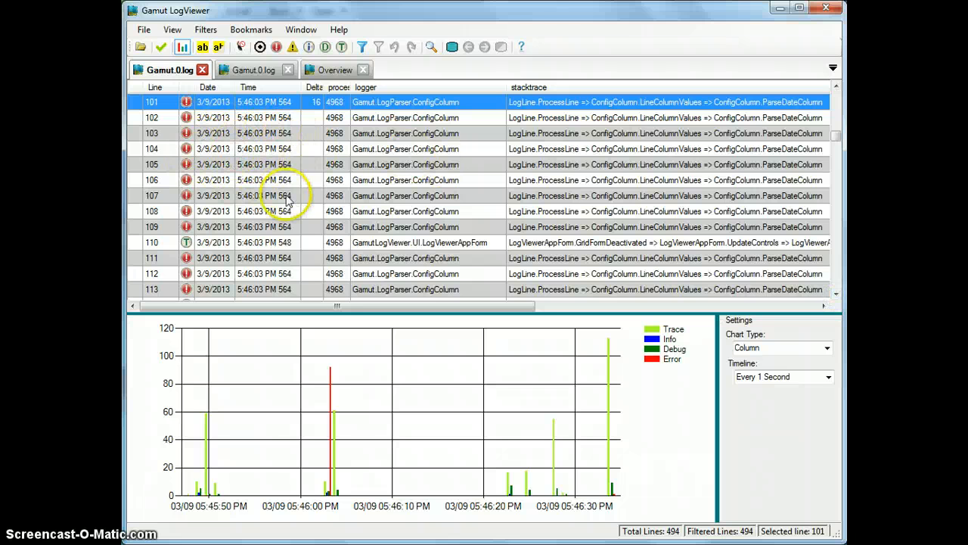
pyautogui.moveTo(285, 106)
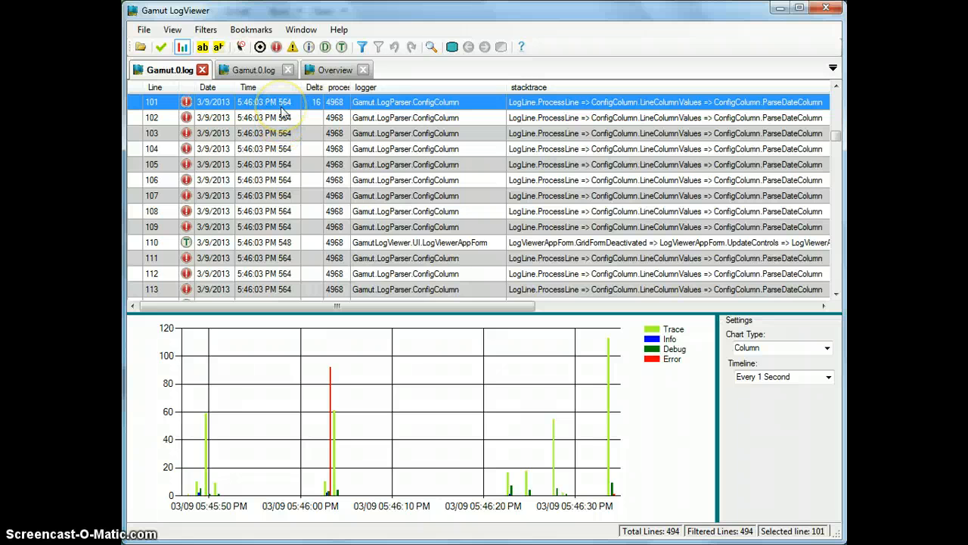
pyautogui.moveTo(255, 69)
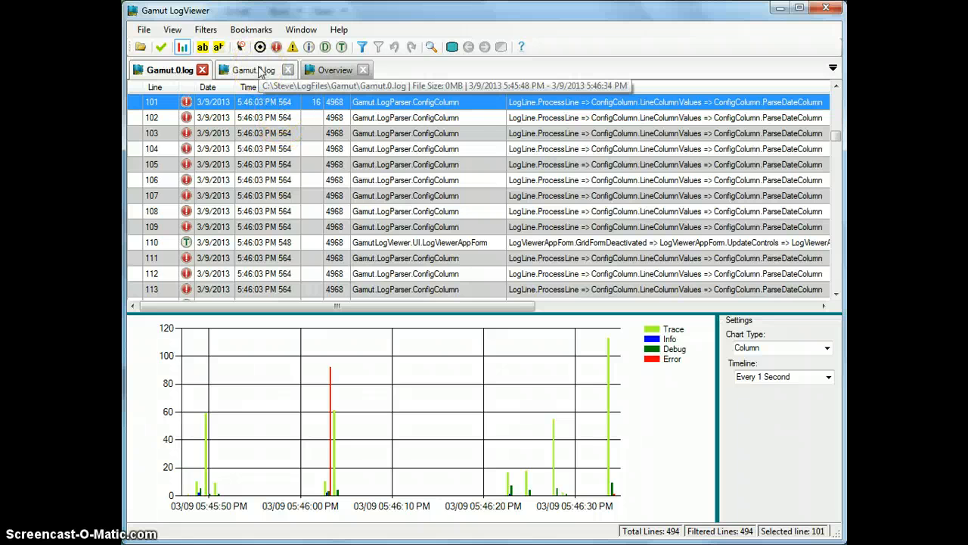
pyautogui.click(254, 70)
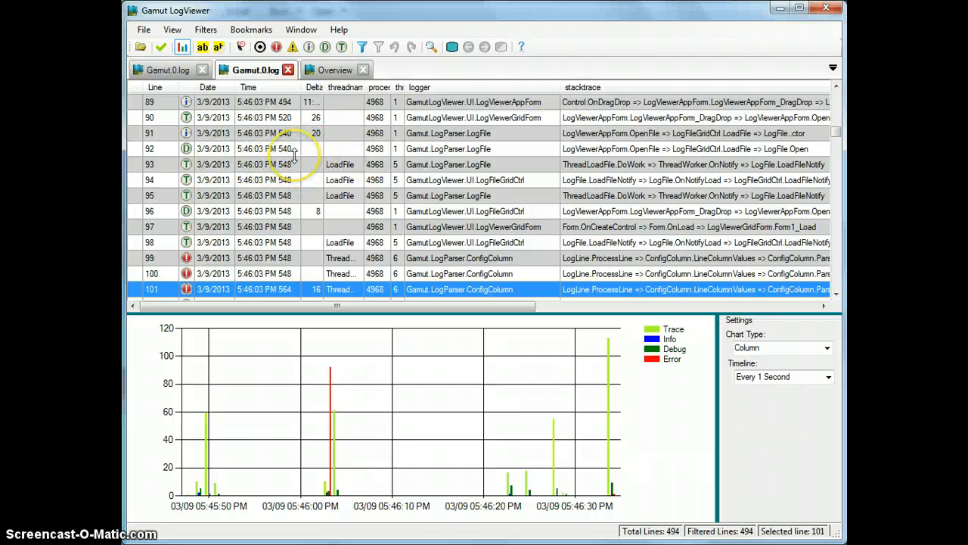
pyautogui.moveTo(172, 30)
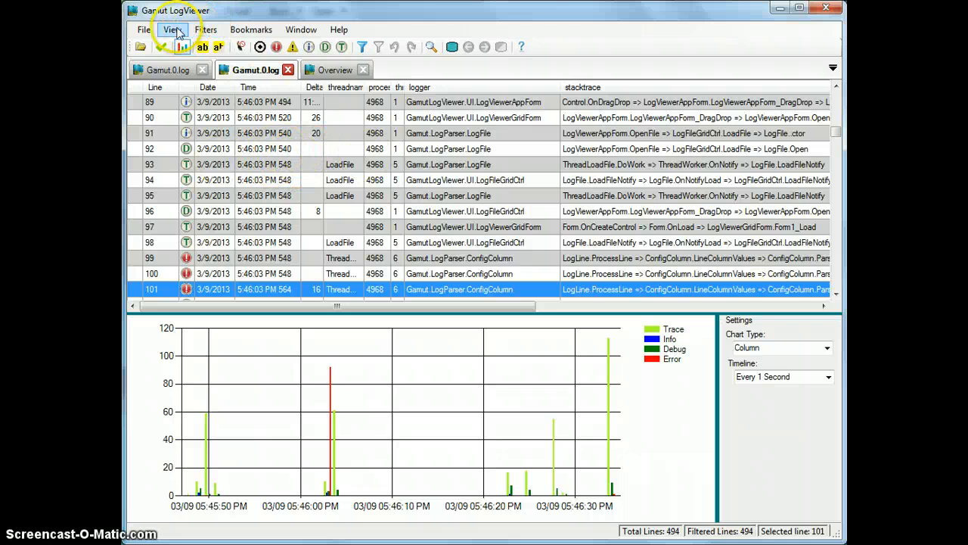
# Step: Set the even row colour to green in Application Preferences and apply it
pyautogui.click(172, 30)
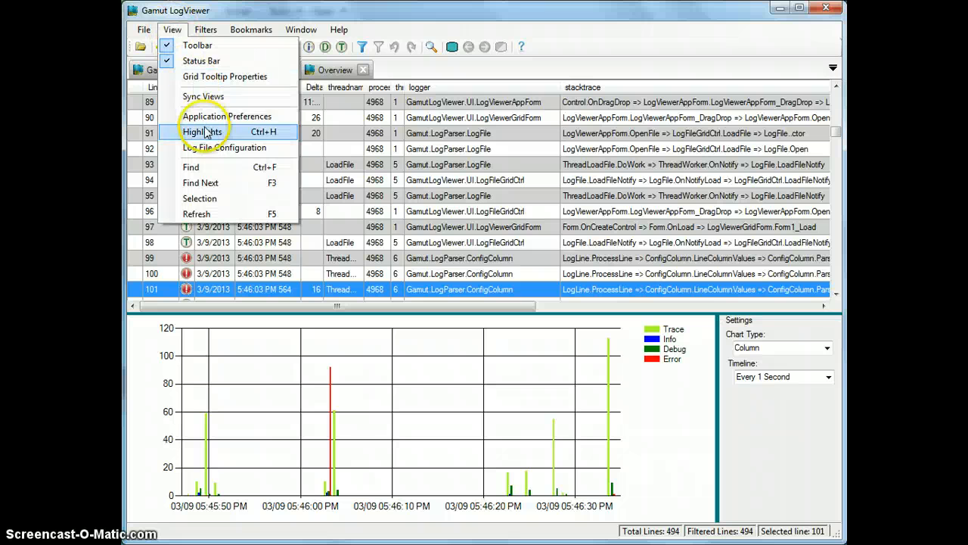
pyautogui.moveTo(212, 115)
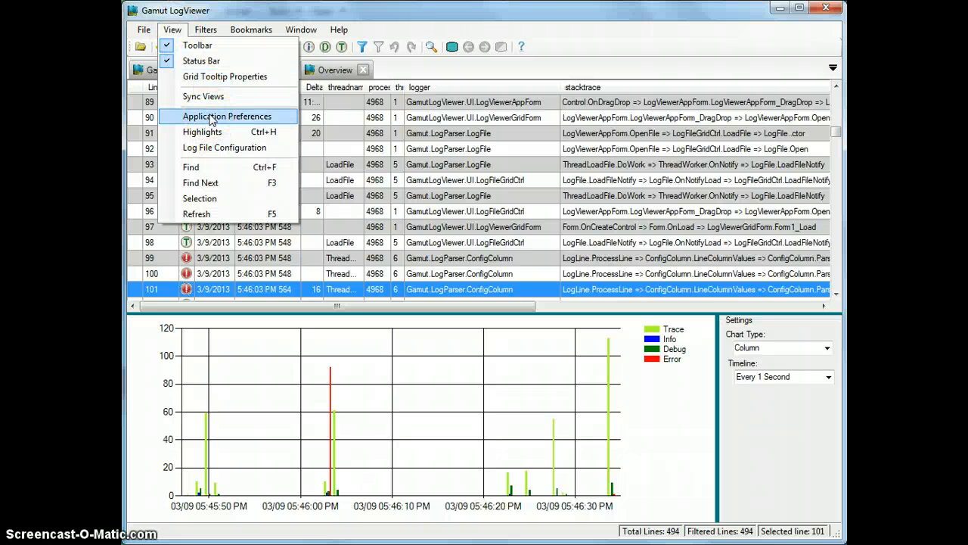
pyautogui.click(227, 115)
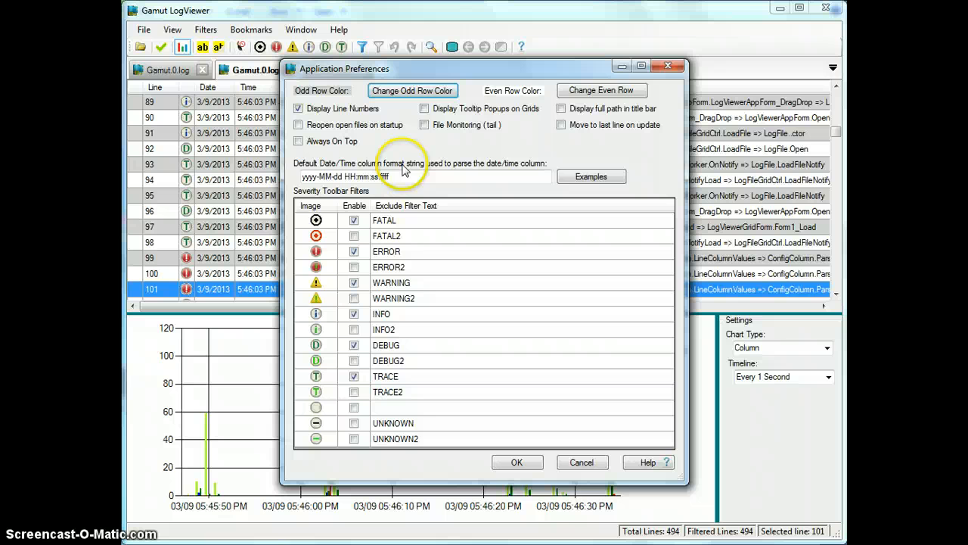
pyautogui.moveTo(415, 136)
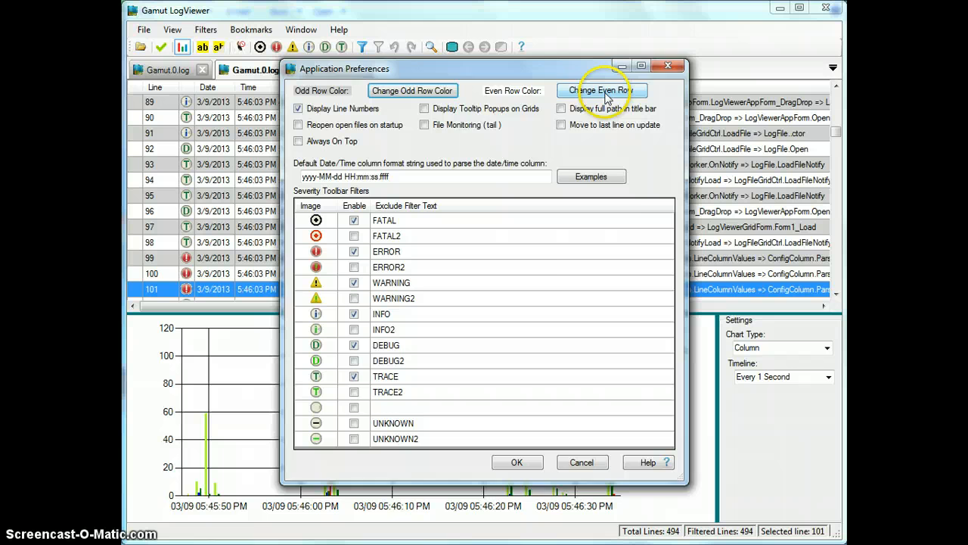
pyautogui.click(601, 90)
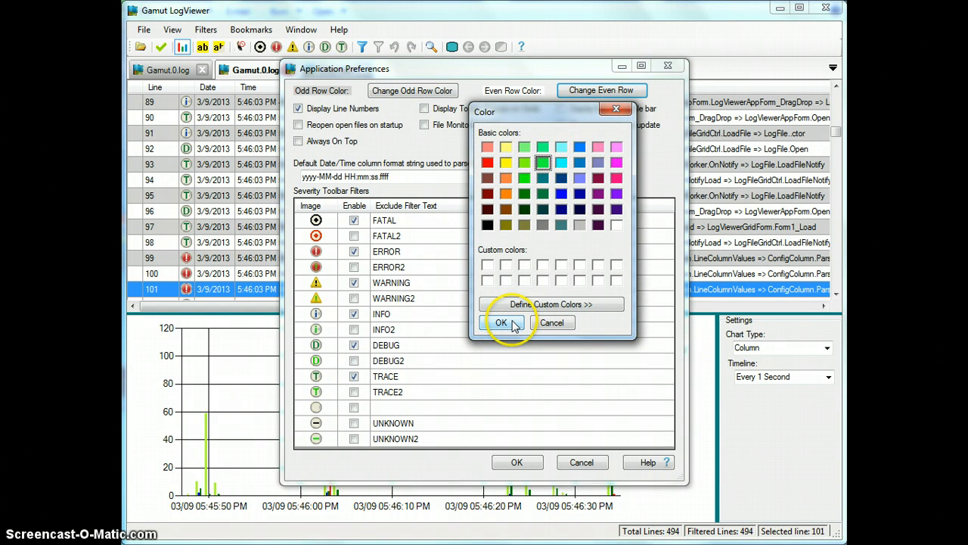
pyautogui.click(500, 323)
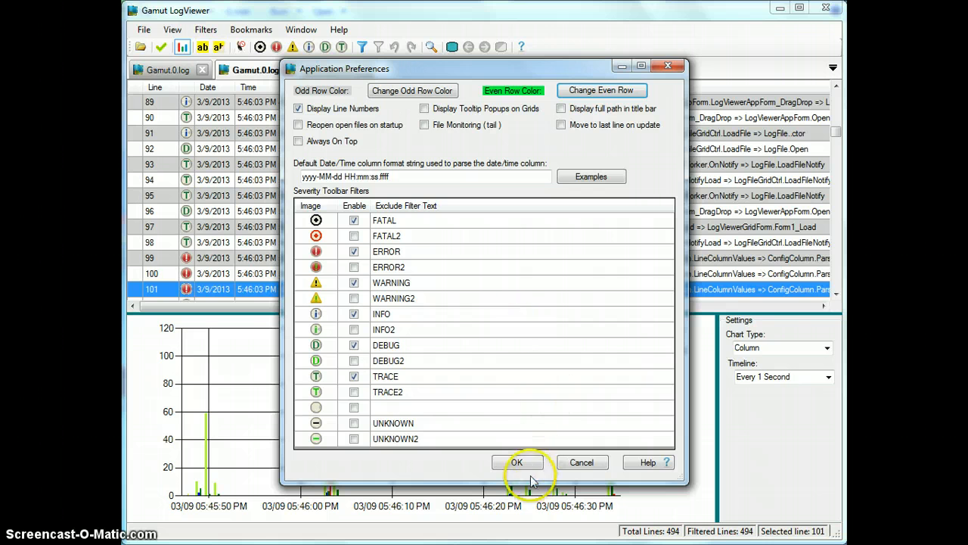
pyautogui.click(517, 463)
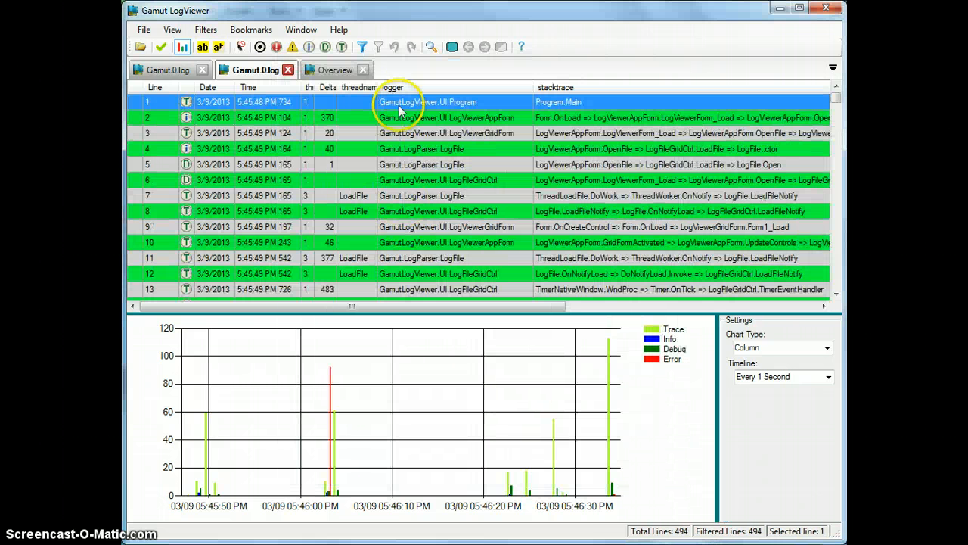
pyautogui.moveTo(336, 121)
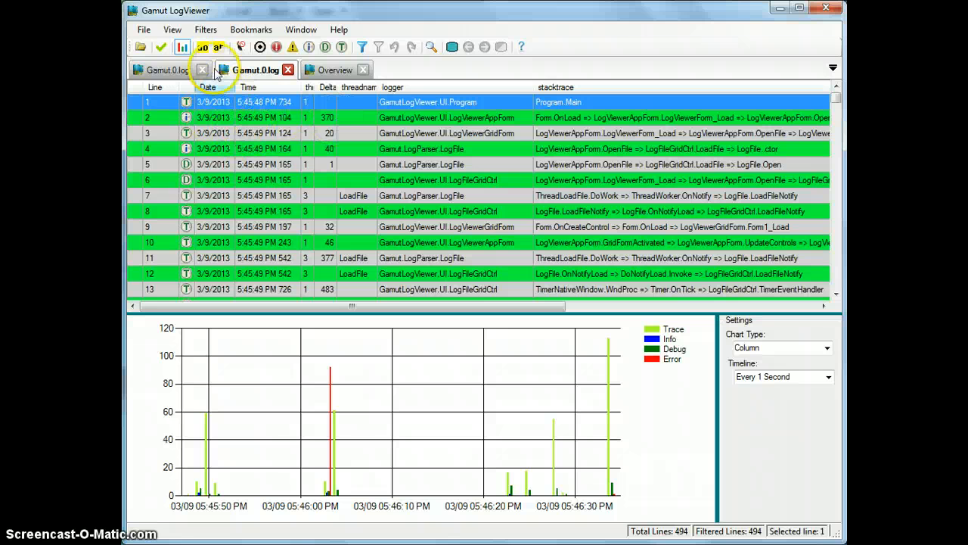
# Step: Restore the plain even row colour and enable Display full path in title bar
pyautogui.click(173, 30)
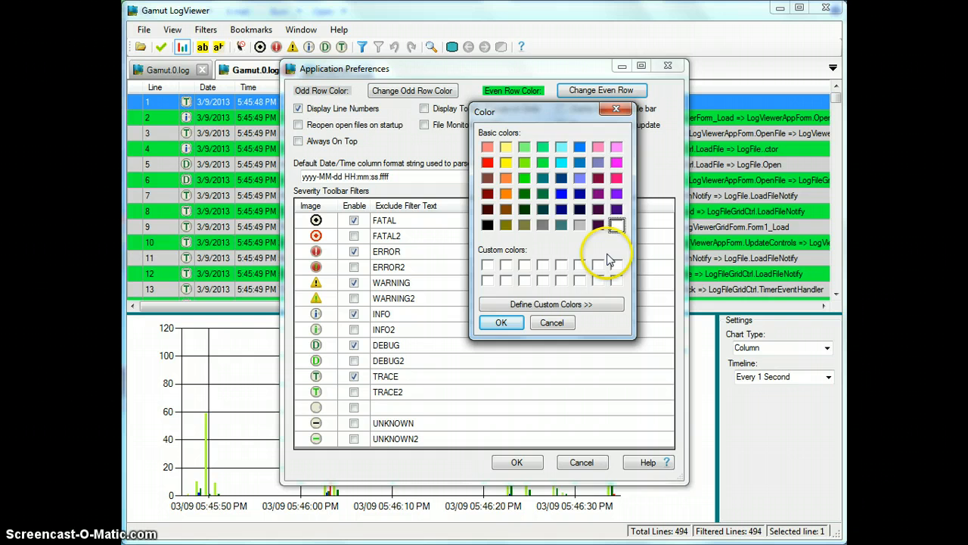
pyautogui.click(551, 322)
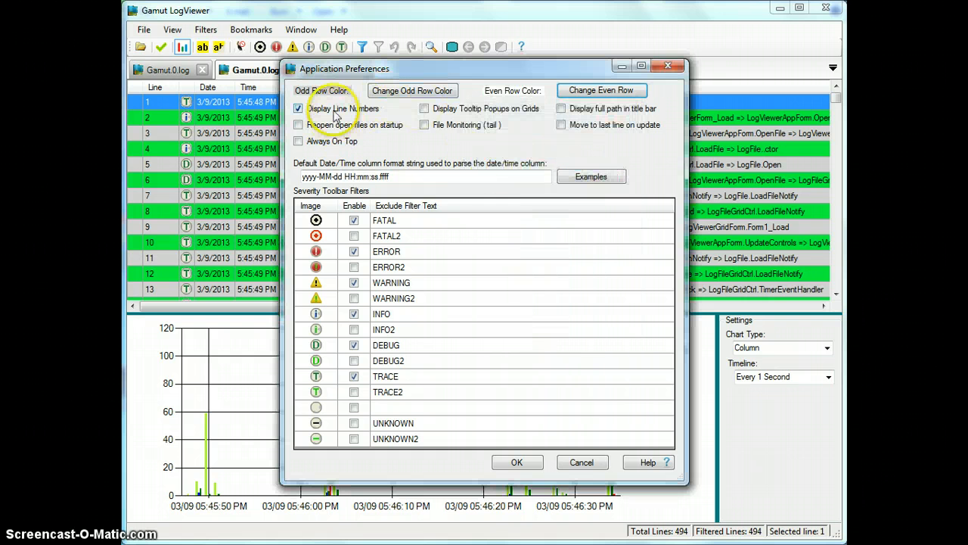
pyautogui.moveTo(155, 164)
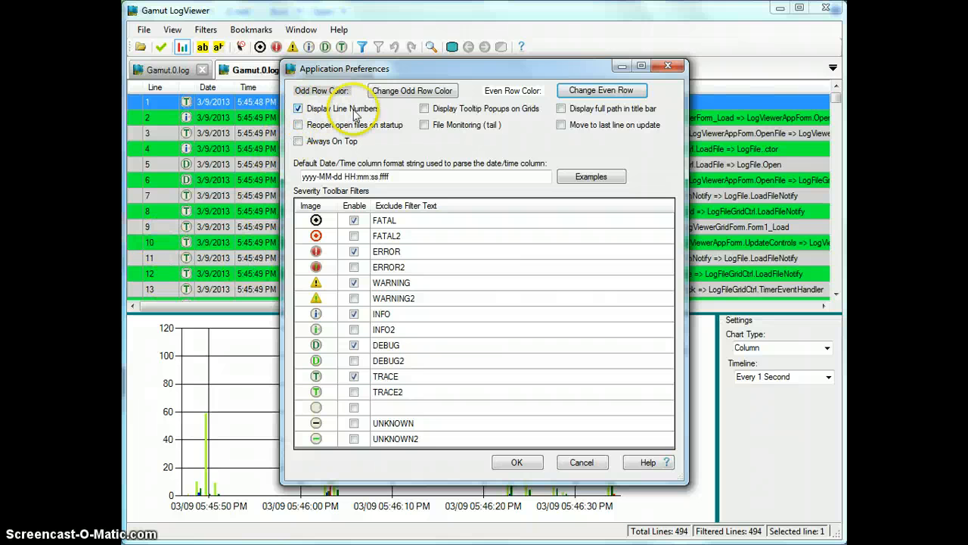
pyautogui.moveTo(481, 112)
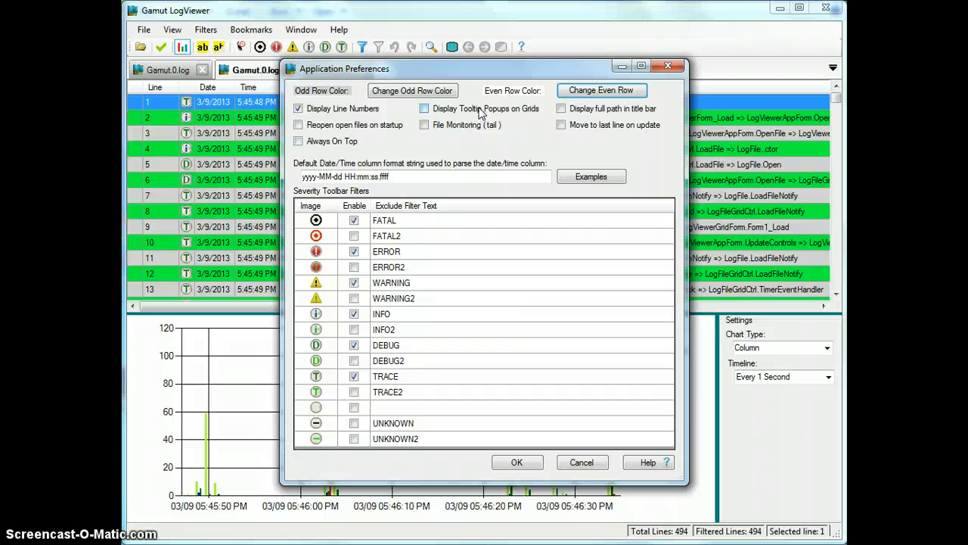
pyautogui.moveTo(593, 115)
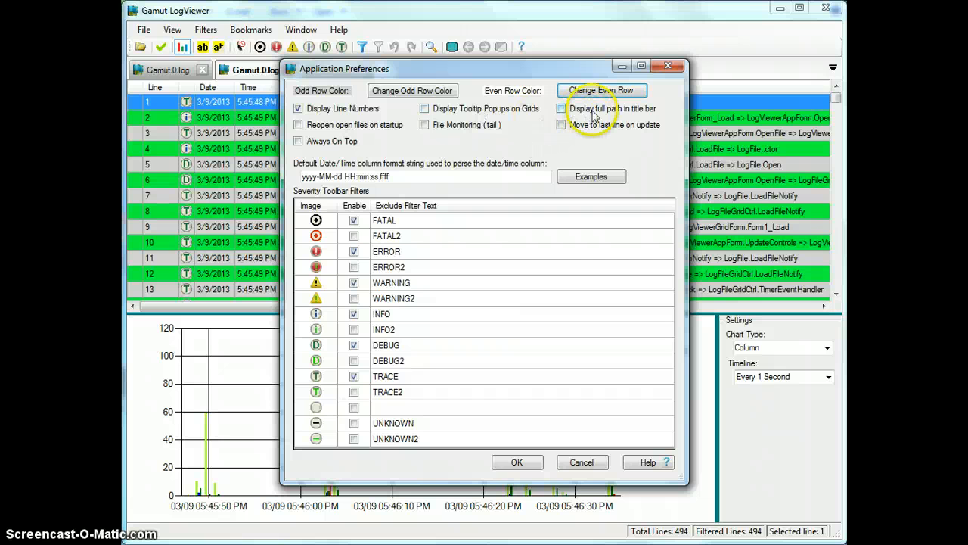
pyautogui.click(561, 109)
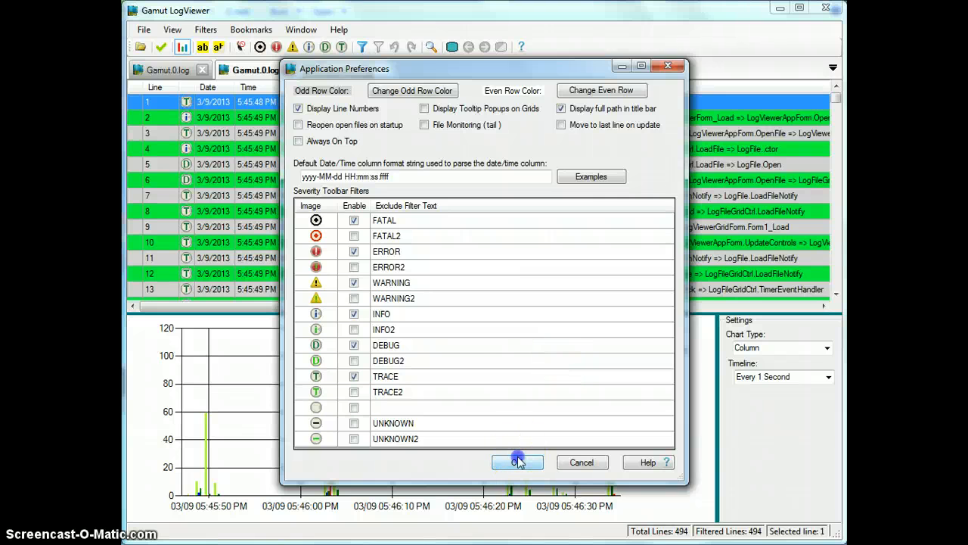
pyautogui.click(517, 463)
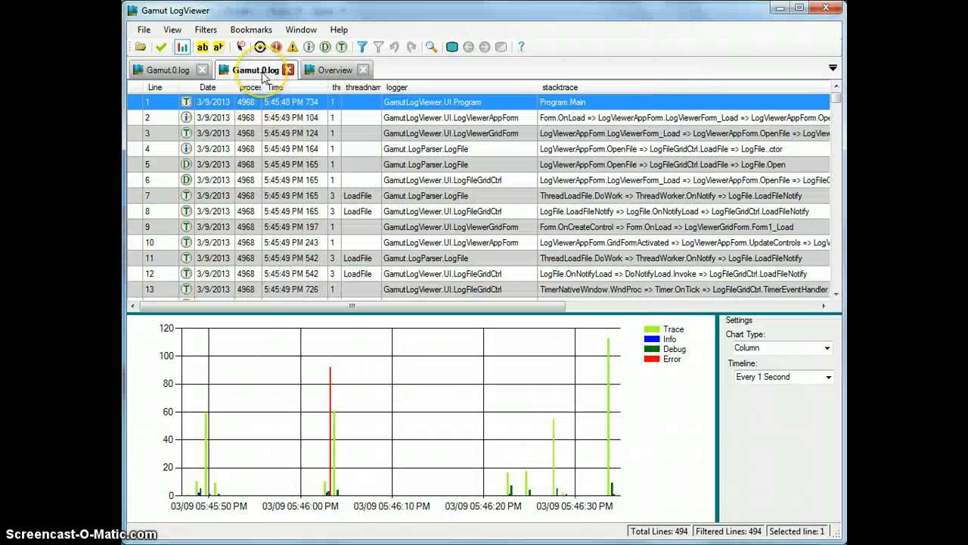
pyautogui.moveTo(254, 70)
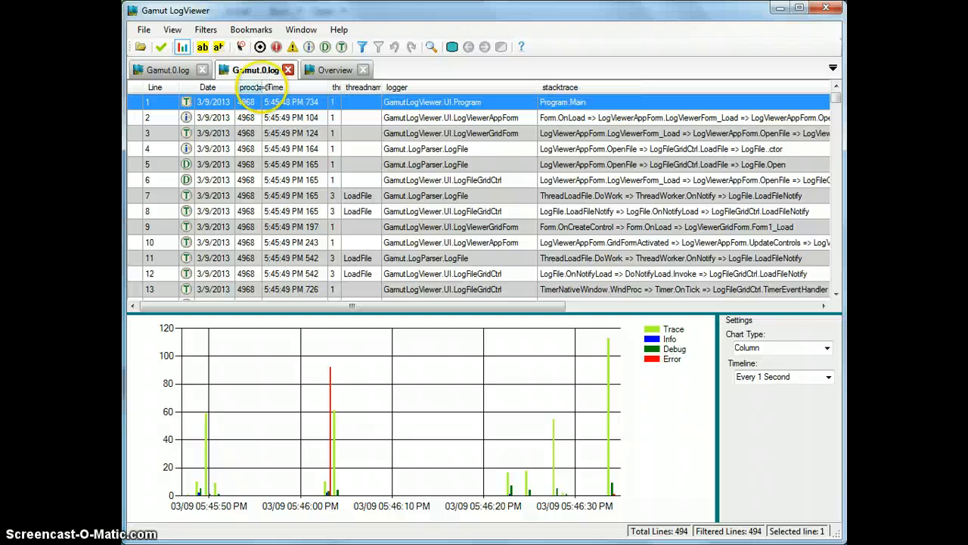
pyautogui.moveTo(254, 70)
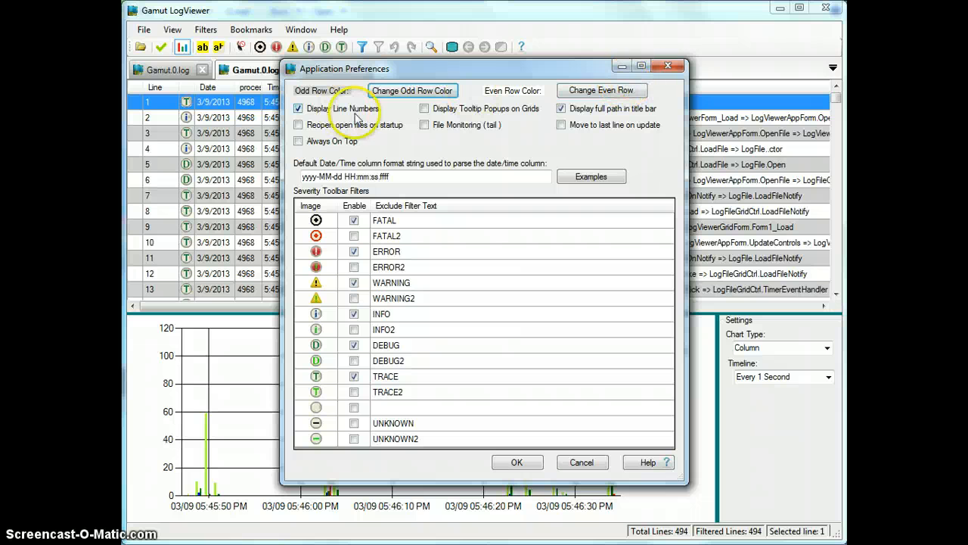
pyautogui.moveTo(393, 139)
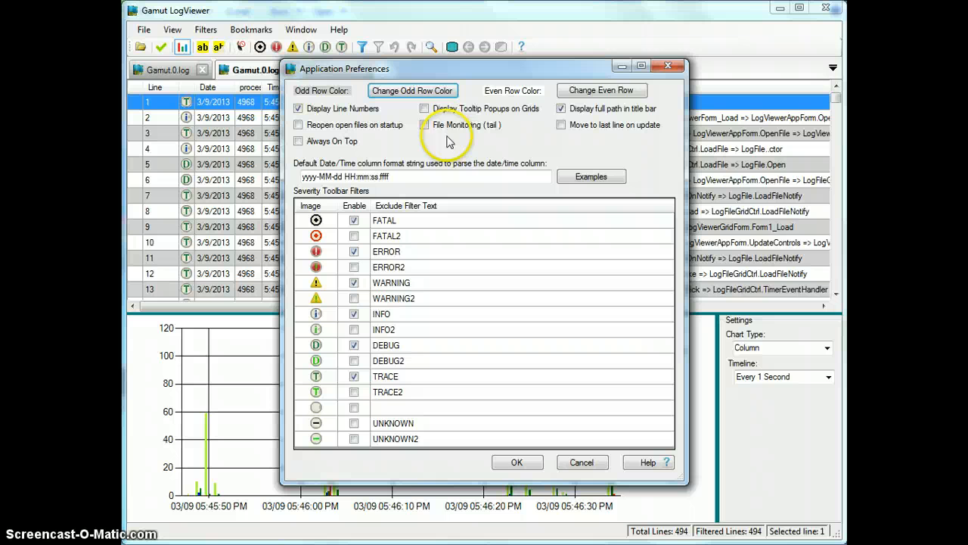
pyautogui.moveTo(675, 92)
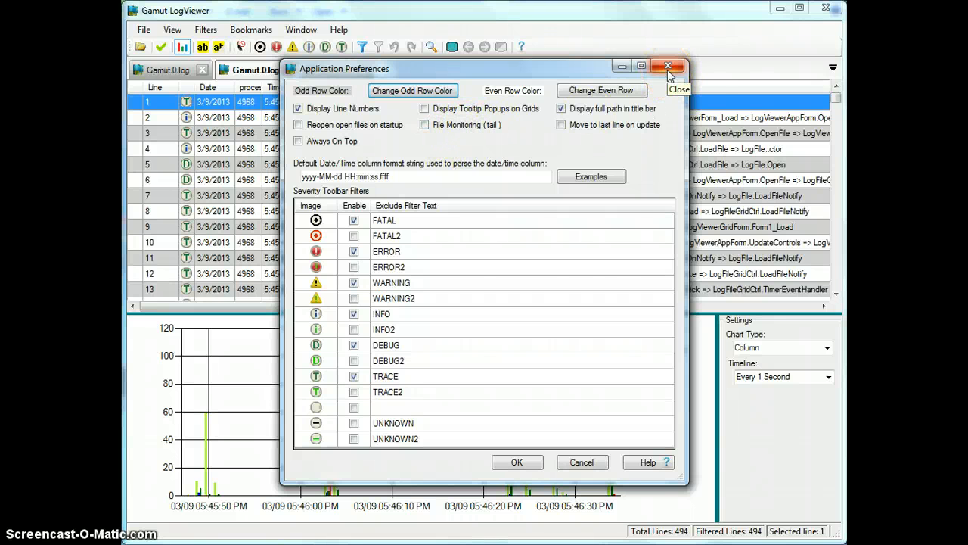
pyautogui.click(668, 66)
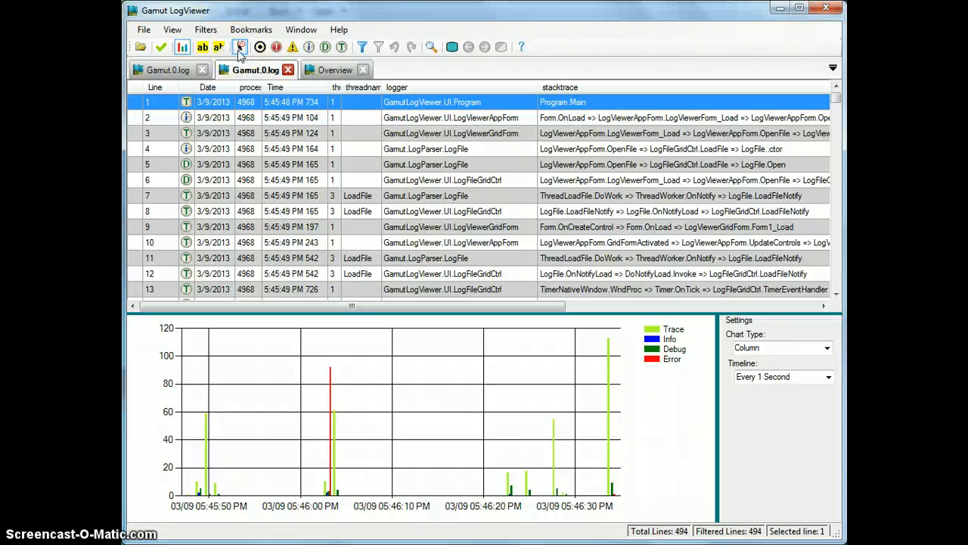
# Step: Review the severity filters in Application Preferences, selecting FATAL then FATAL2
pyautogui.click(173, 29)
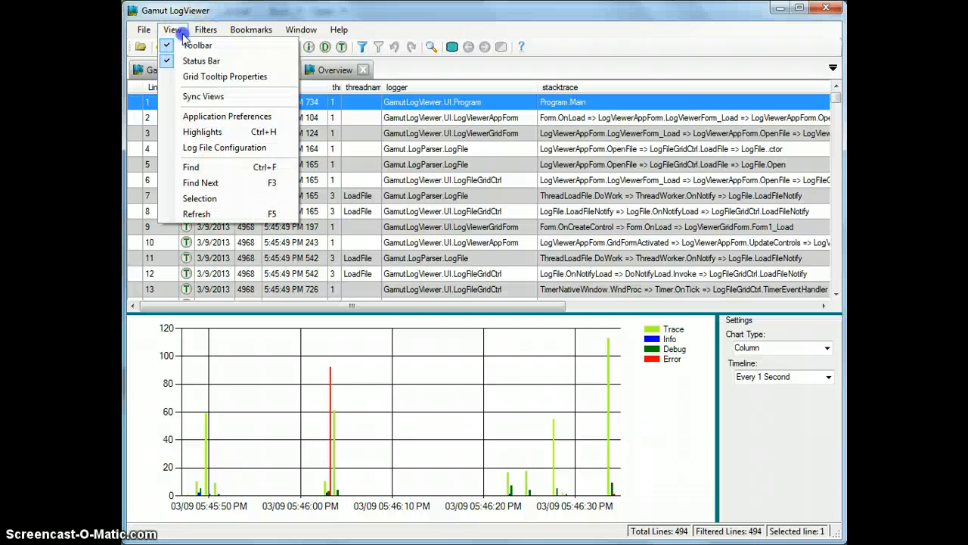
pyautogui.click(227, 115)
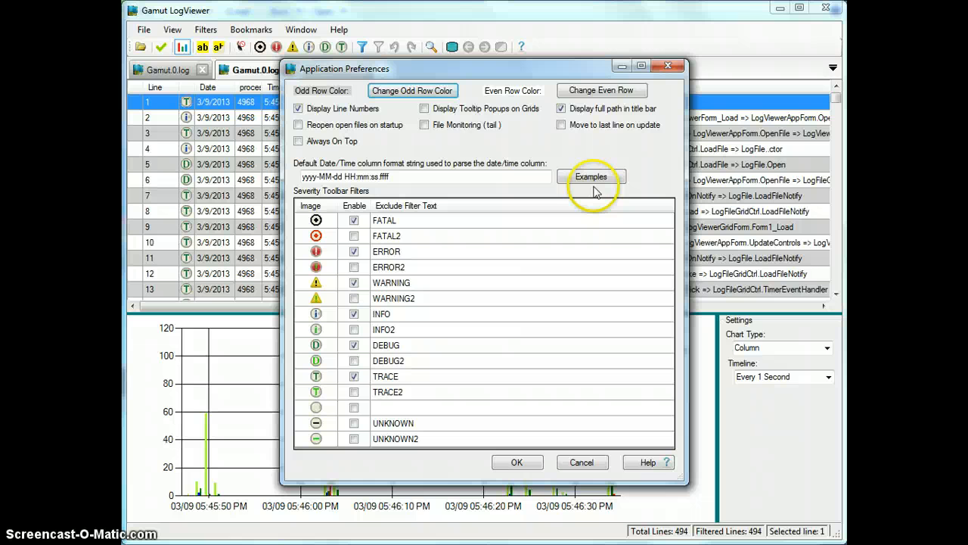
pyautogui.moveTo(446, 156)
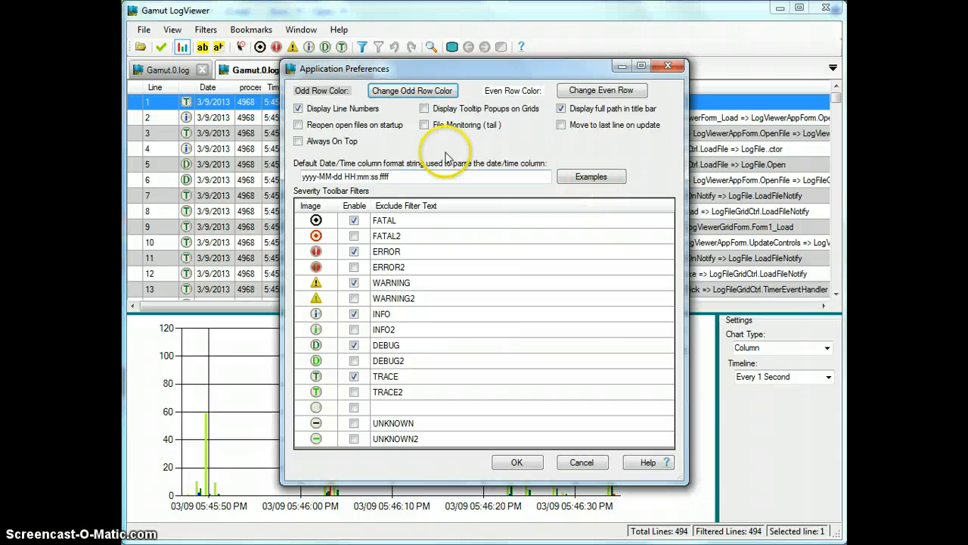
pyautogui.moveTo(617, 148)
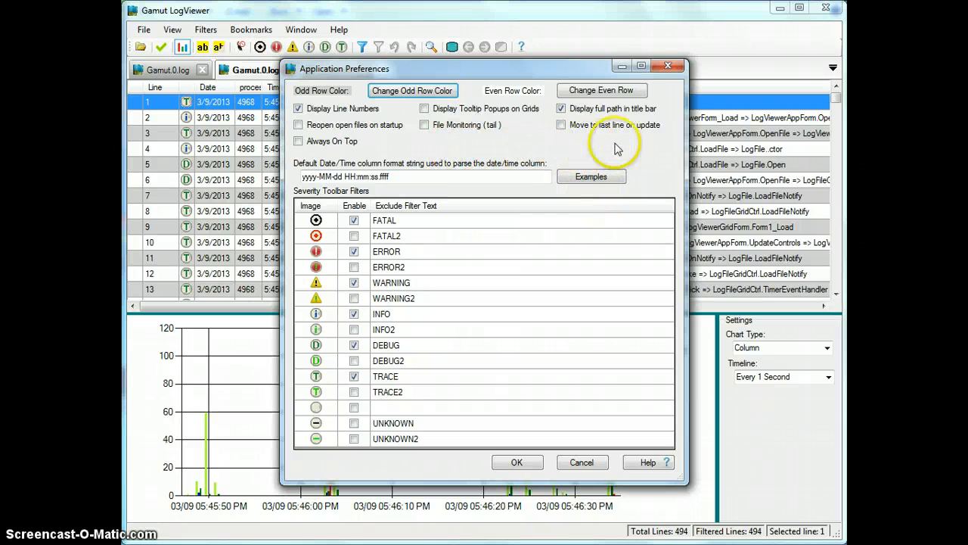
pyautogui.moveTo(402, 142)
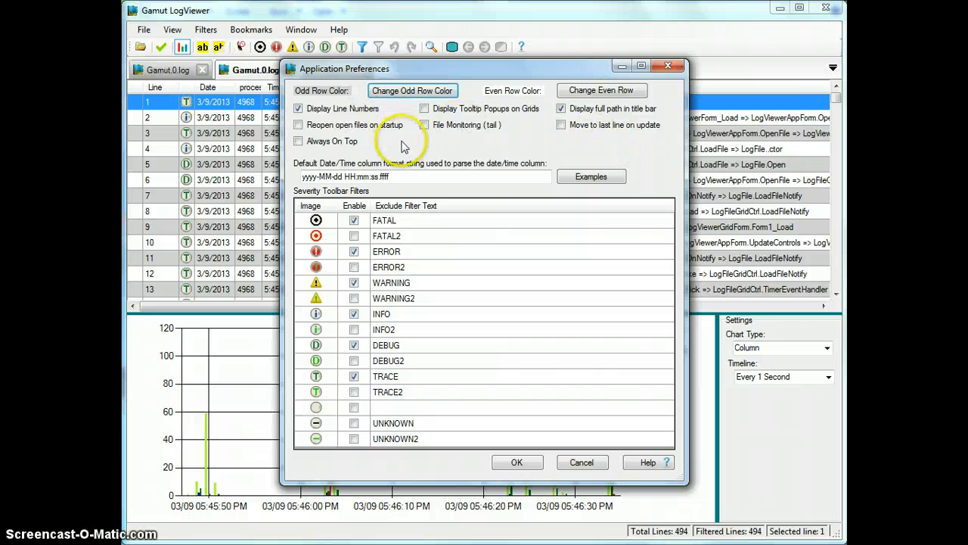
pyautogui.moveTo(512, 151)
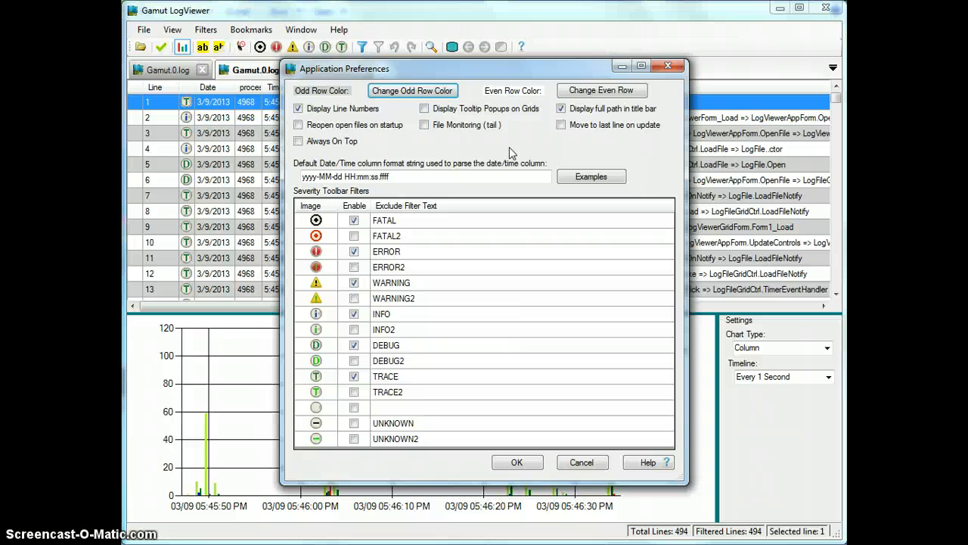
pyautogui.moveTo(502, 139)
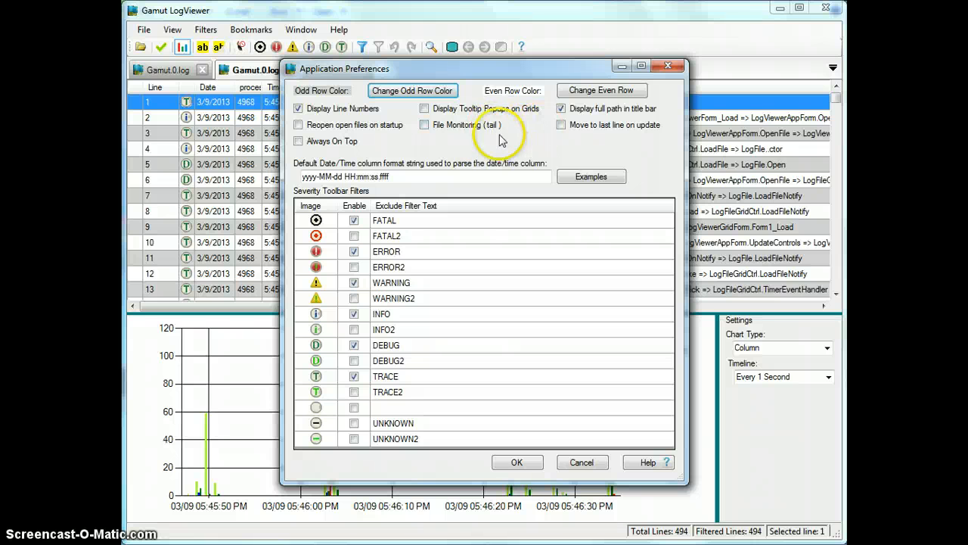
pyautogui.moveTo(507, 143)
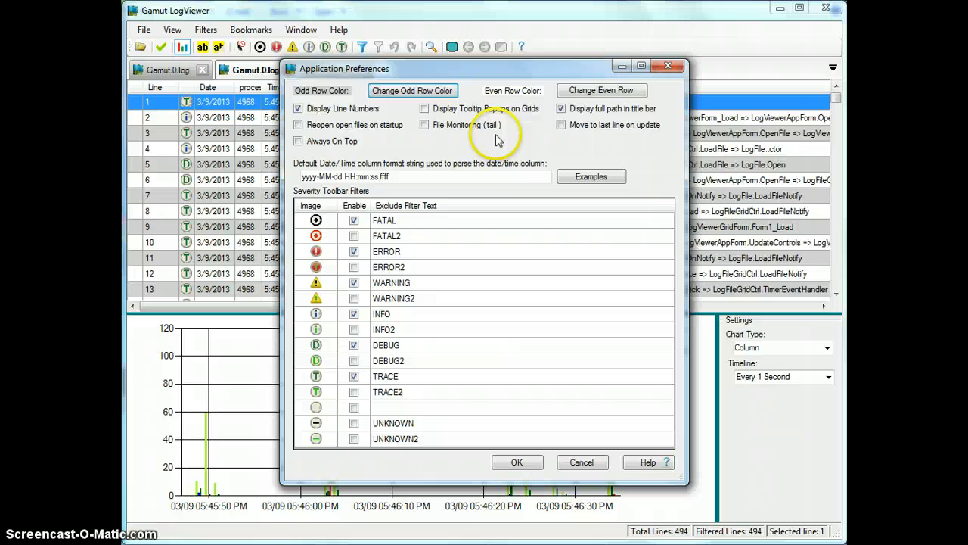
pyautogui.moveTo(578, 135)
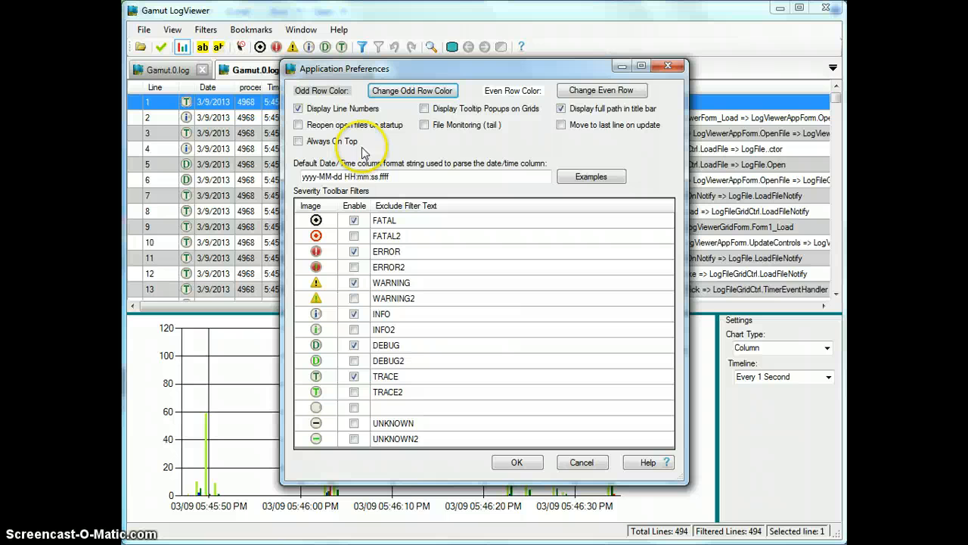
pyautogui.moveTo(369, 151)
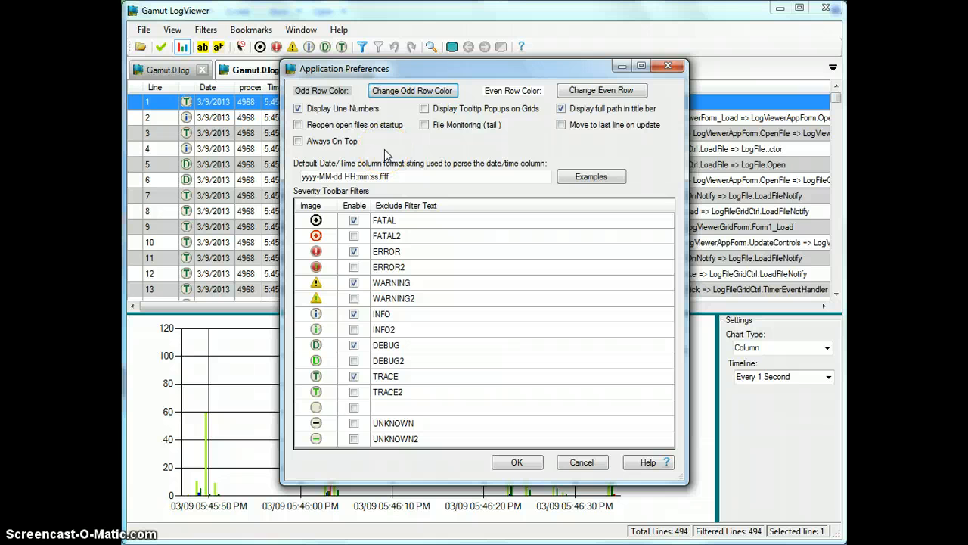
pyautogui.moveTo(406, 150)
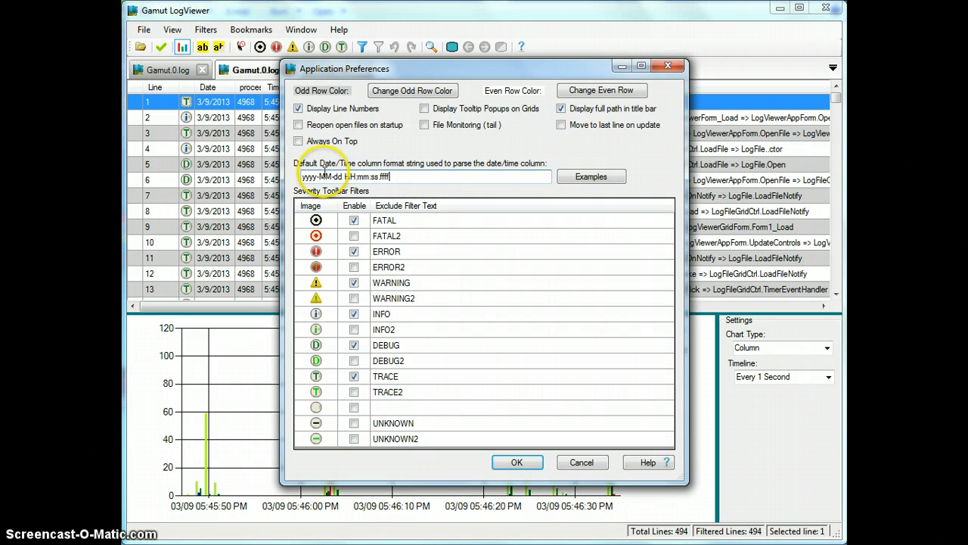
pyautogui.moveTo(517, 189)
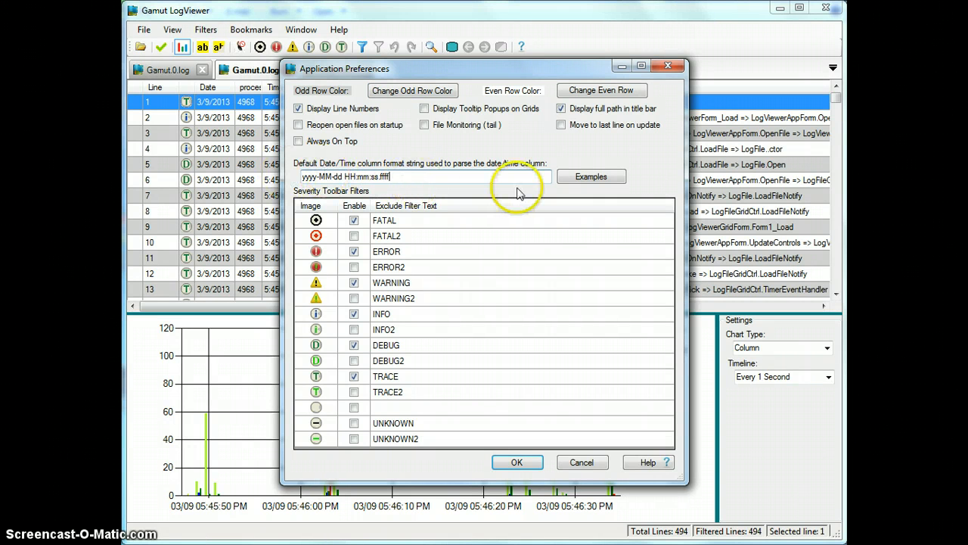
pyautogui.moveTo(530, 196)
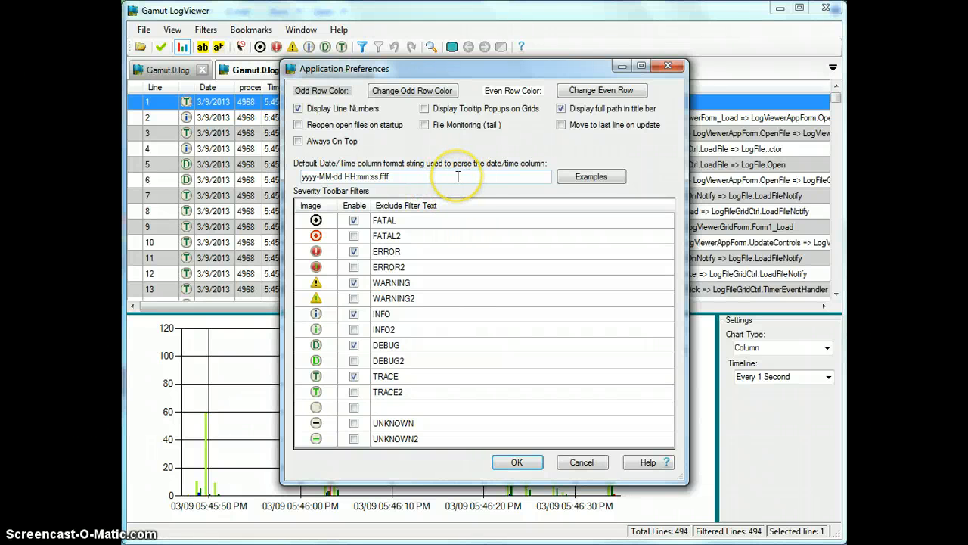
pyautogui.moveTo(457, 175)
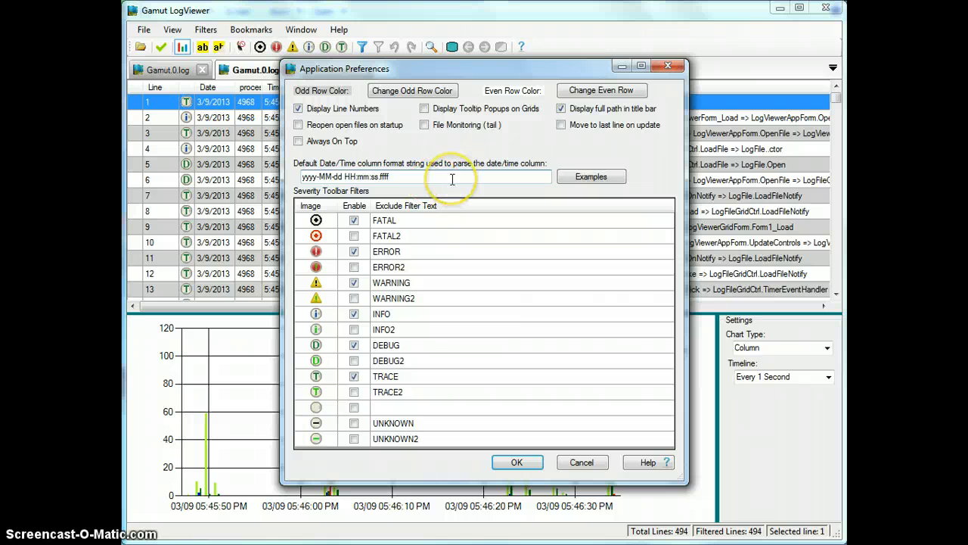
pyautogui.moveTo(469, 326)
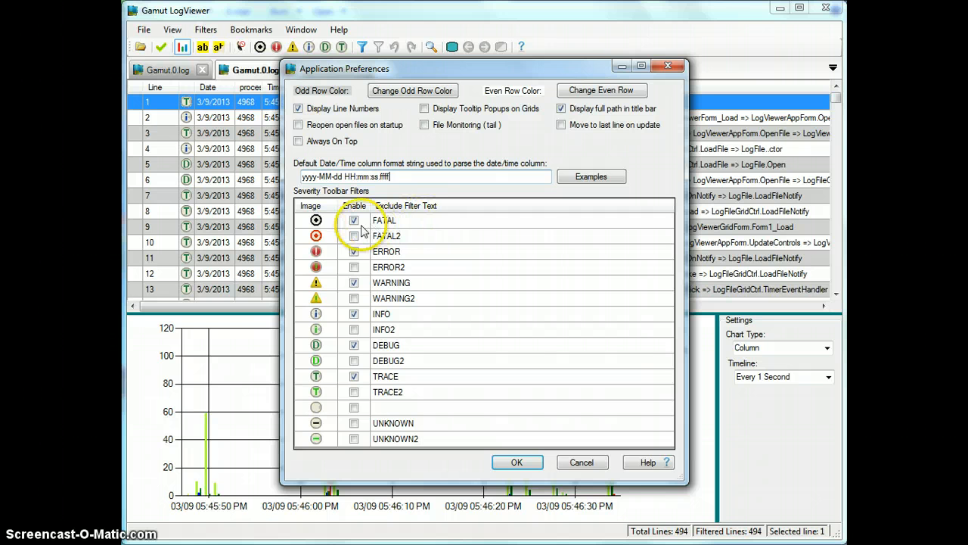
pyautogui.moveTo(381, 391)
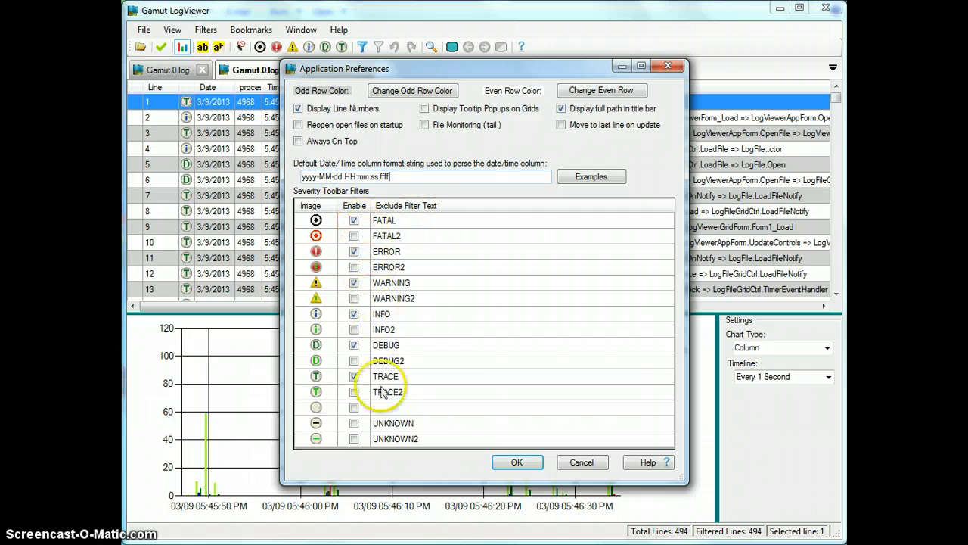
pyautogui.moveTo(401, 220)
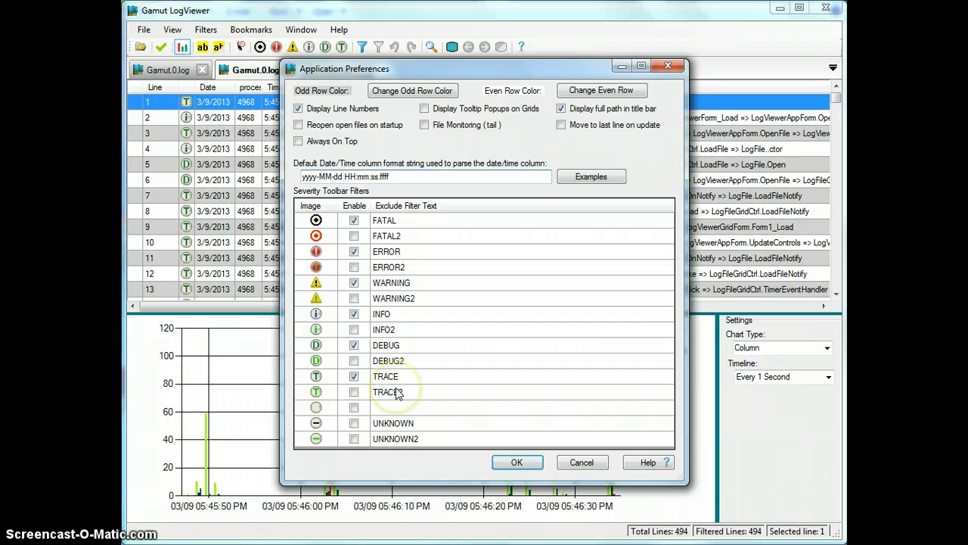
pyautogui.moveTo(415, 457)
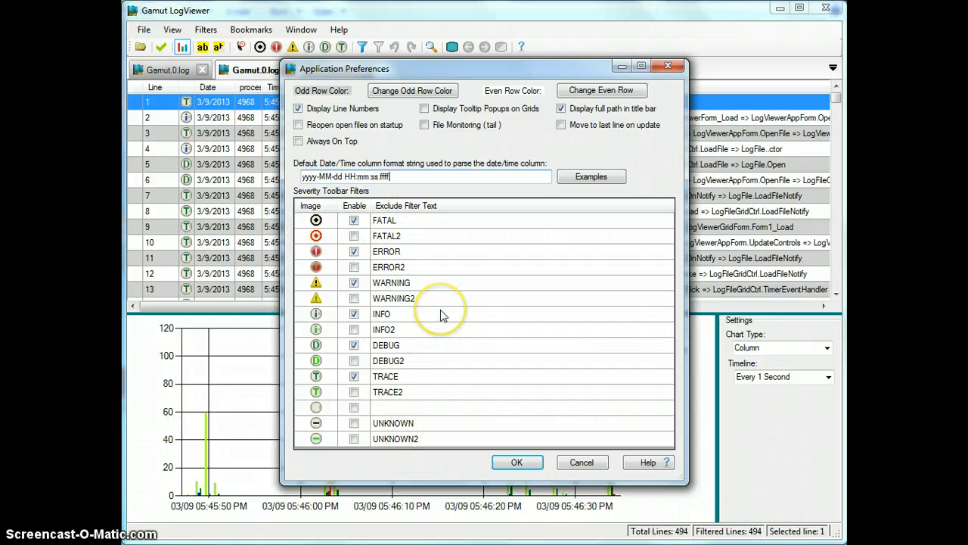
pyautogui.moveTo(408, 224)
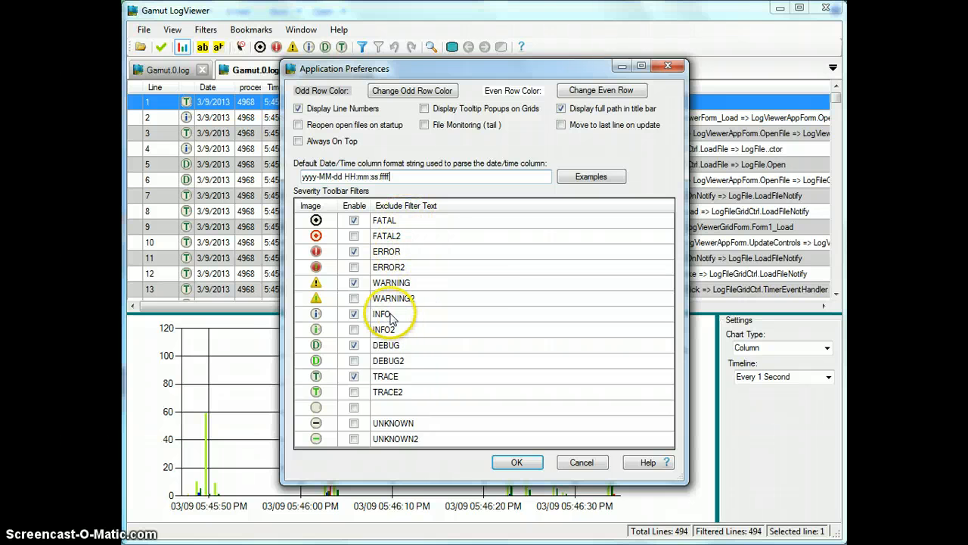
pyautogui.moveTo(401, 382)
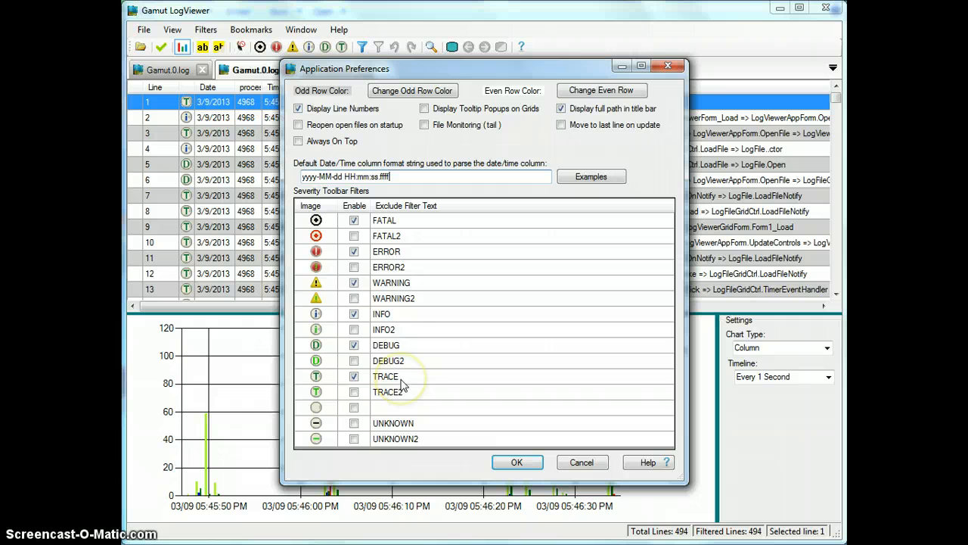
pyautogui.moveTo(393, 233)
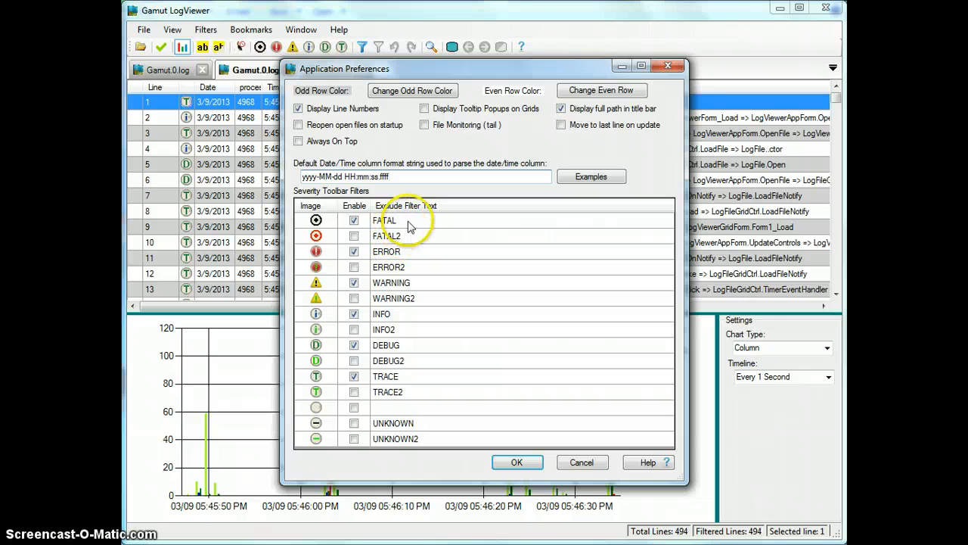
pyautogui.click(384, 221)
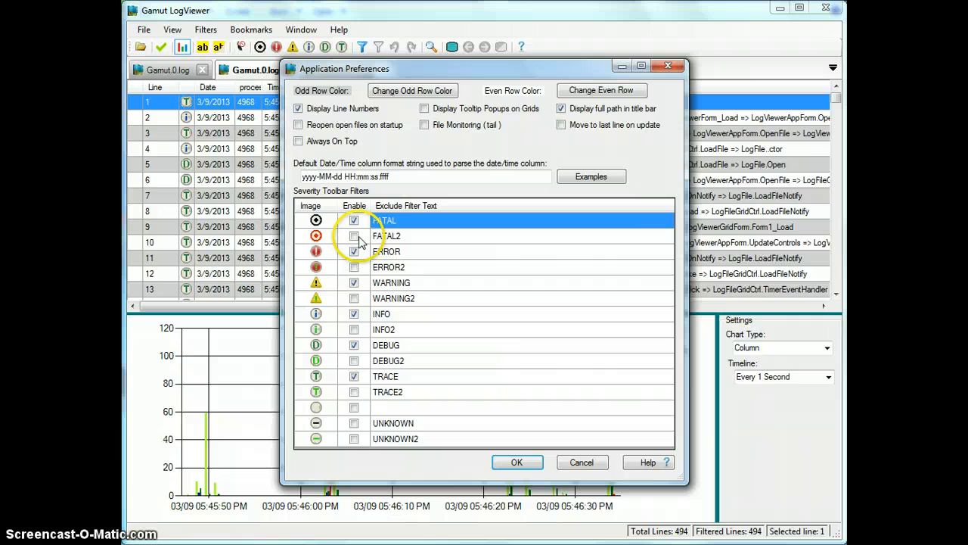
pyautogui.click(354, 236)
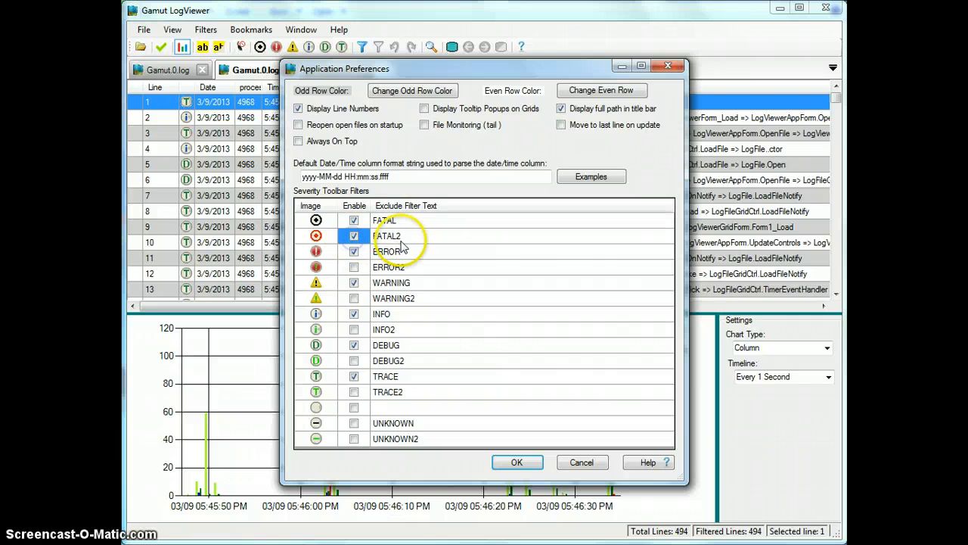
# Step: Rename the FATAL2 filter to 'FATAL - SUPER' and save the preferences
pyautogui.click(387, 236)
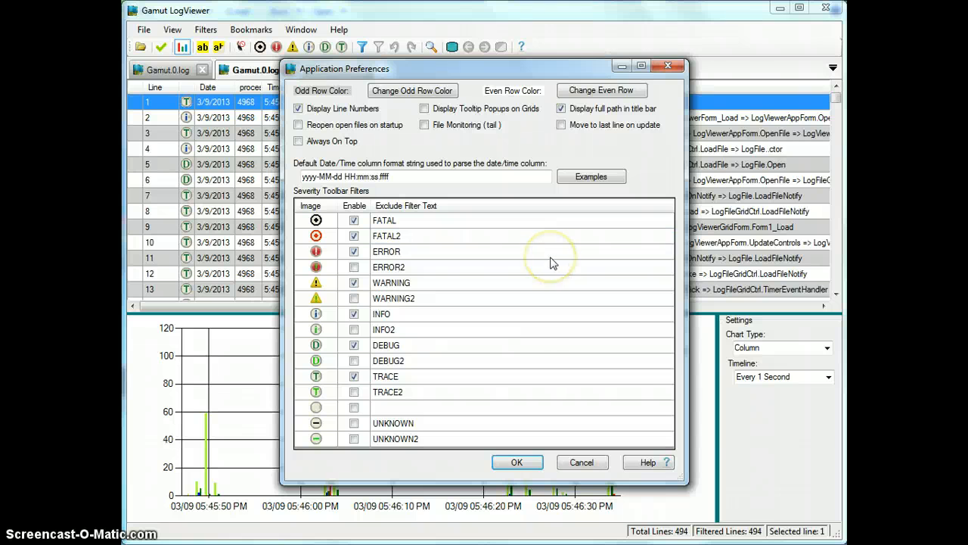
pyautogui.doubleClick(387, 236)
pyautogui.write(' - SUPER')
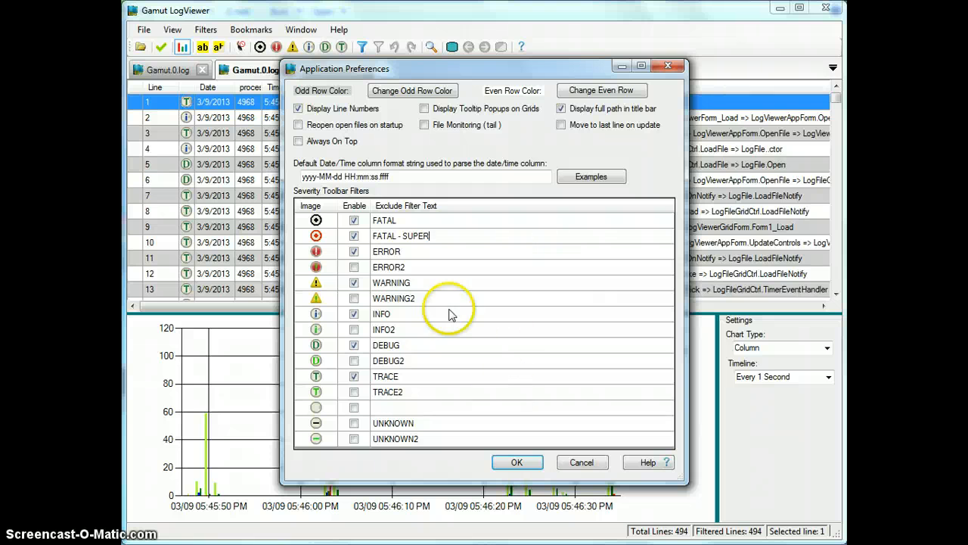
pyautogui.moveTo(416, 243)
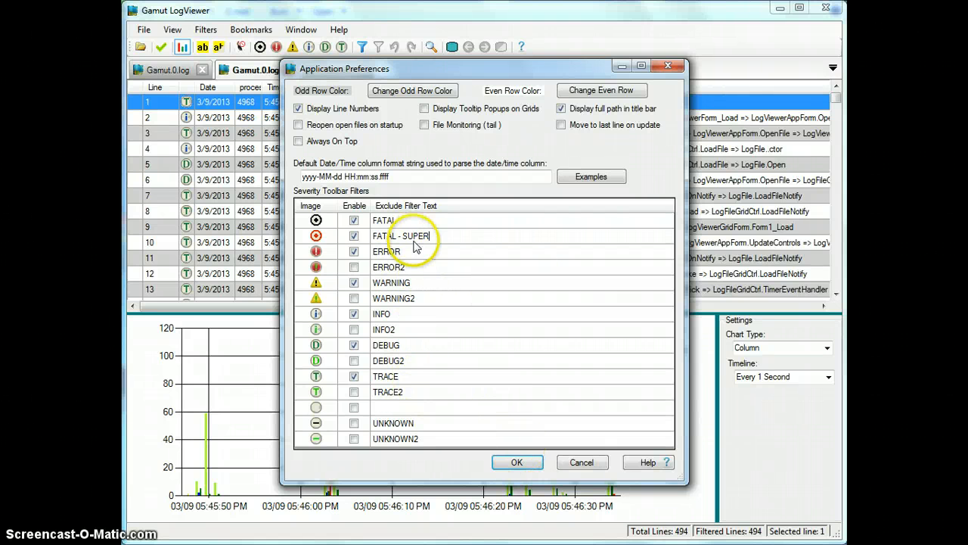
pyautogui.moveTo(491, 409)
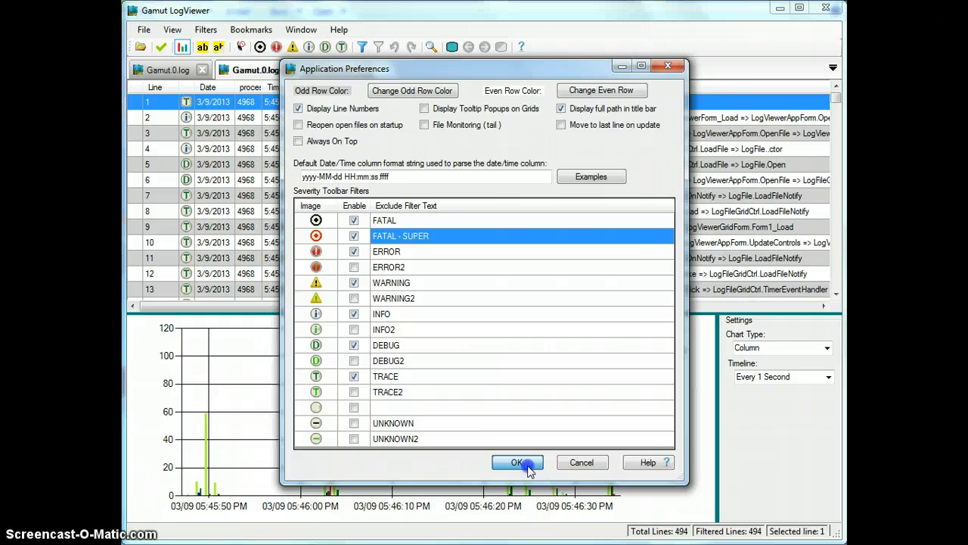
pyautogui.click(517, 463)
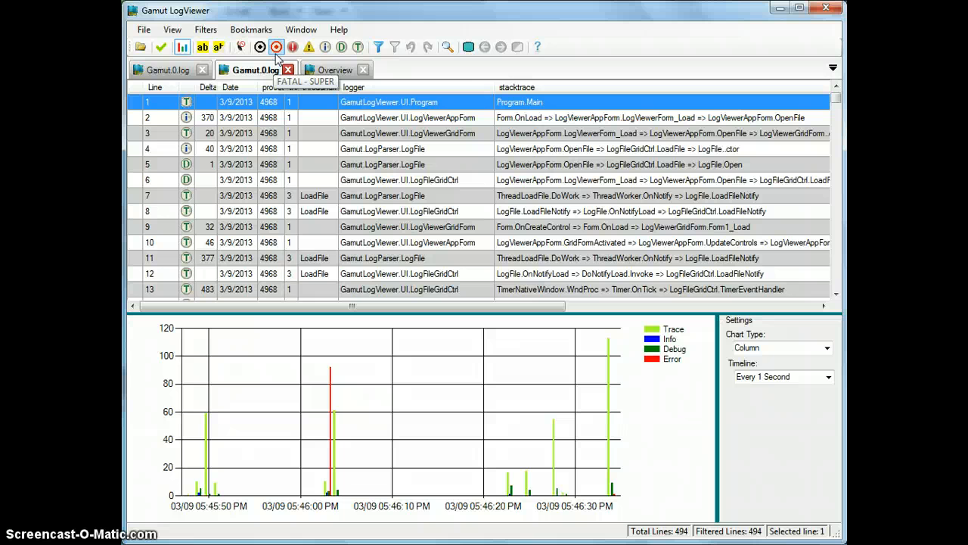
pyautogui.moveTo(421, 47)
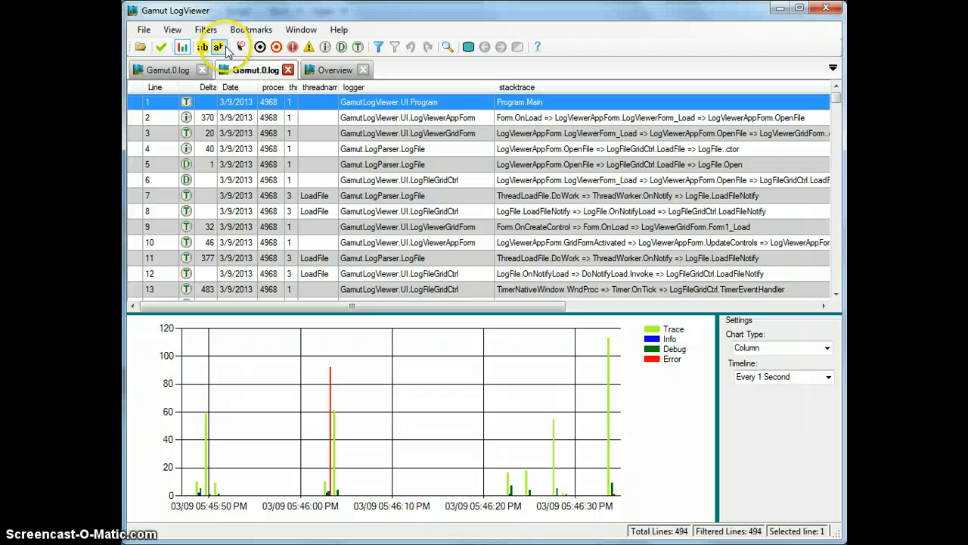
# Step: Verify the FATAL - SUPER rename in preferences, then bring up the Highlights window
pyautogui.click(206, 30)
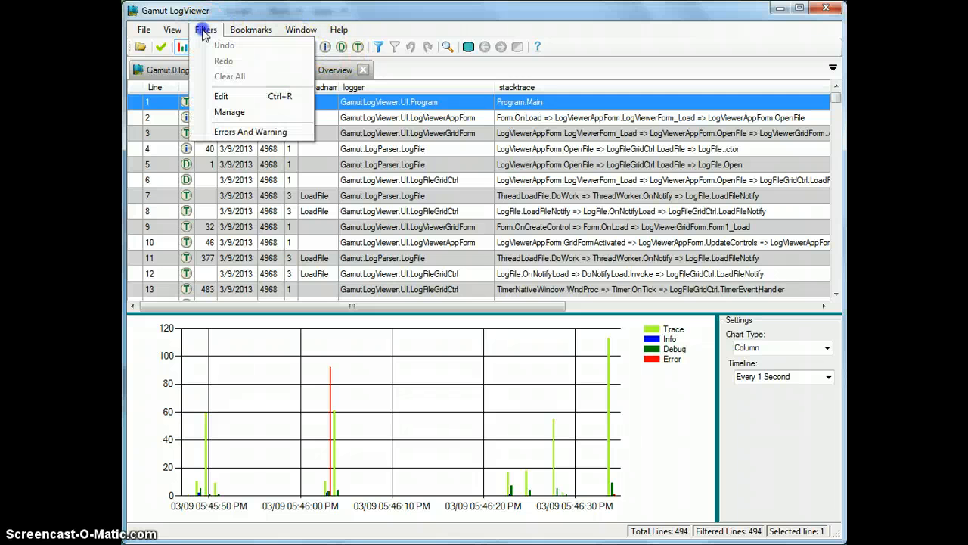
pyautogui.click(173, 30)
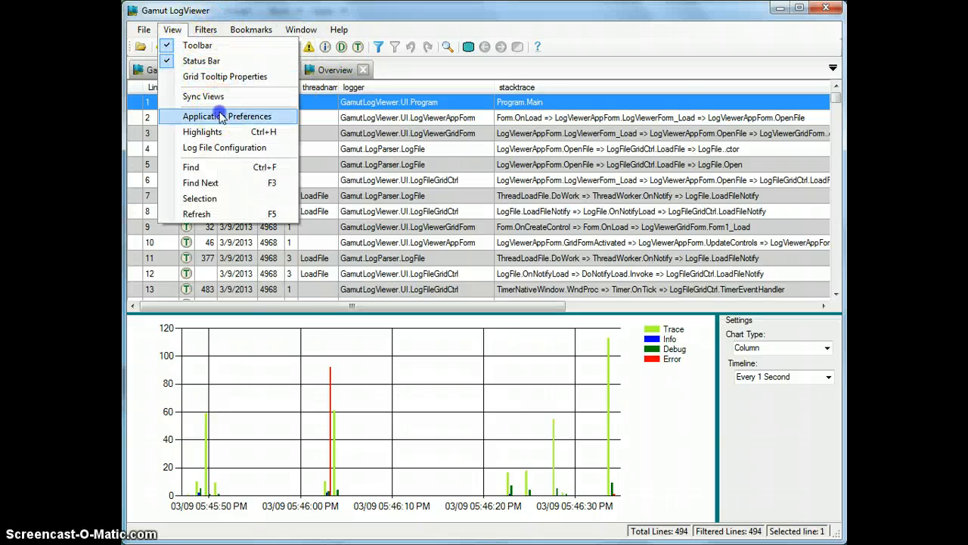
pyautogui.click(227, 115)
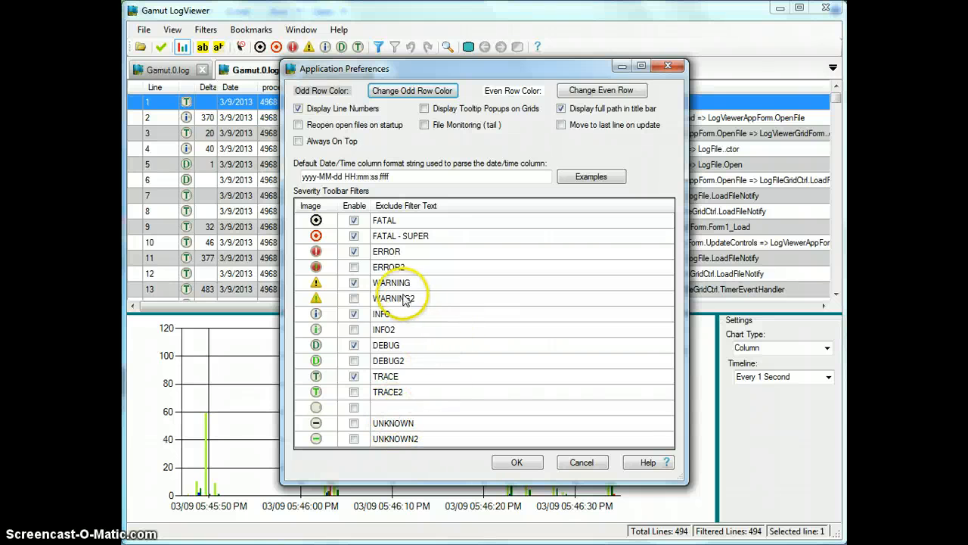
pyautogui.moveTo(195, 202)
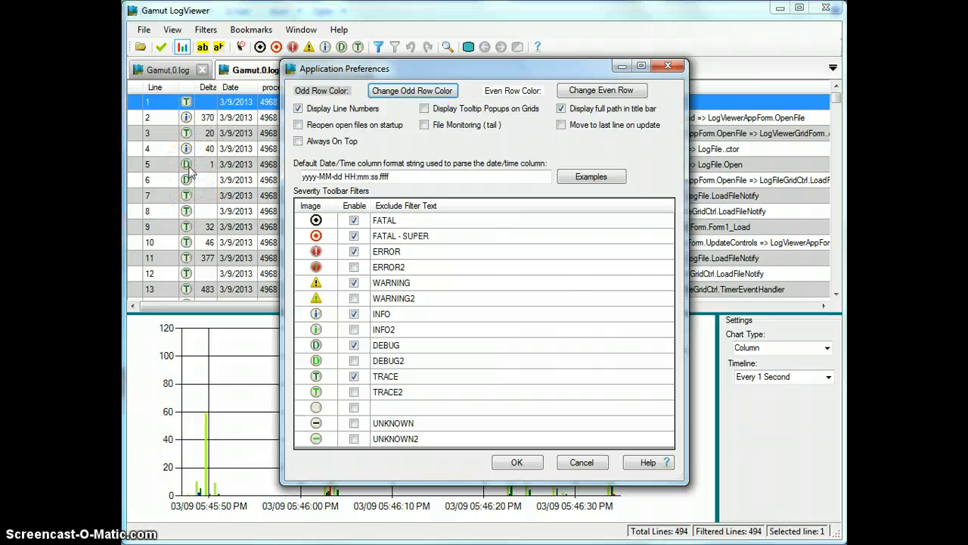
pyautogui.click(173, 29)
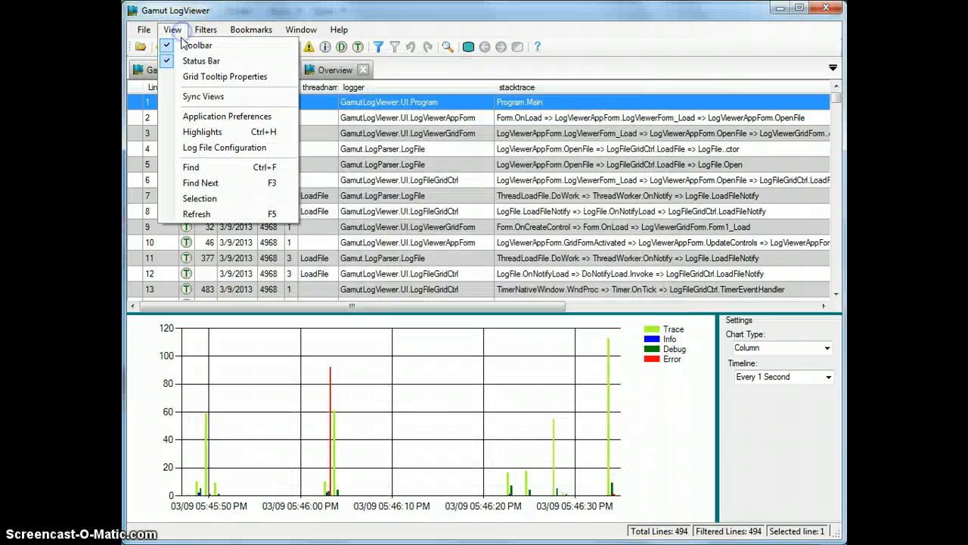
pyautogui.click(203, 130)
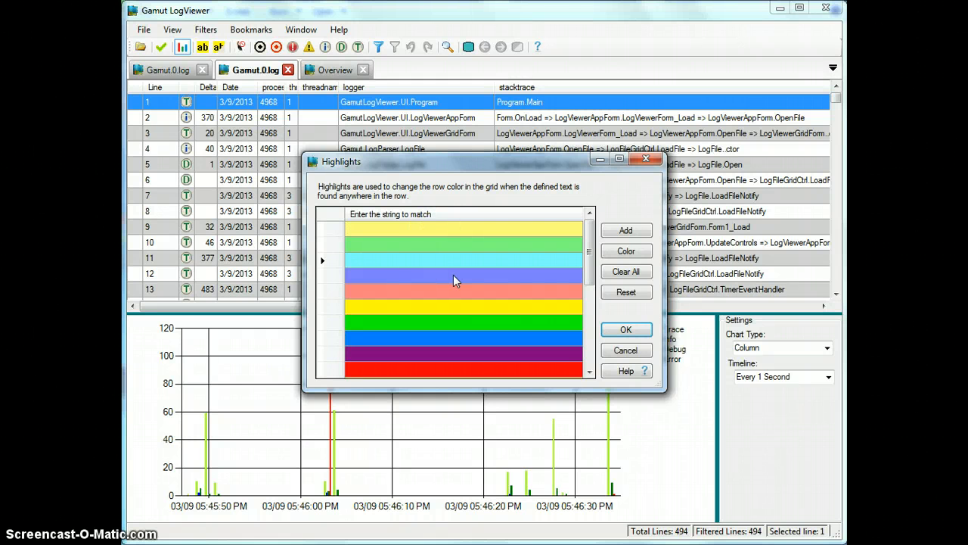
# Step: Apply INFO and DEBUG highlight match strings, then clear all row highlights
pyautogui.click(463, 260)
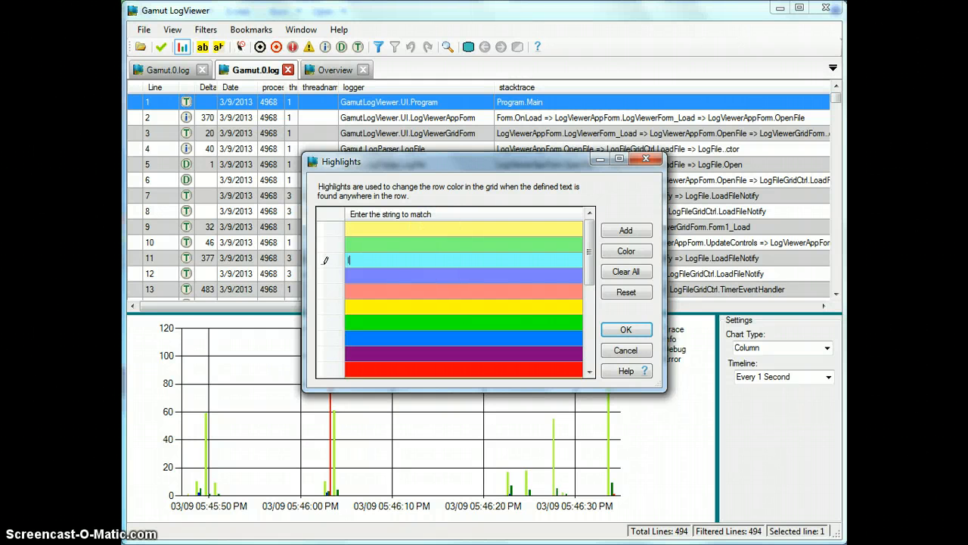
pyautogui.write('INFO')
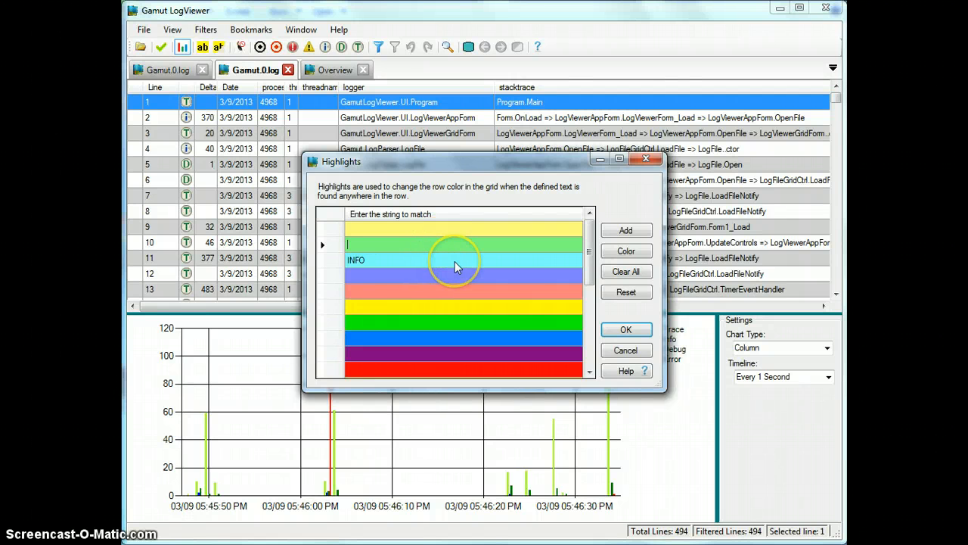
pyautogui.moveTo(326, 245)
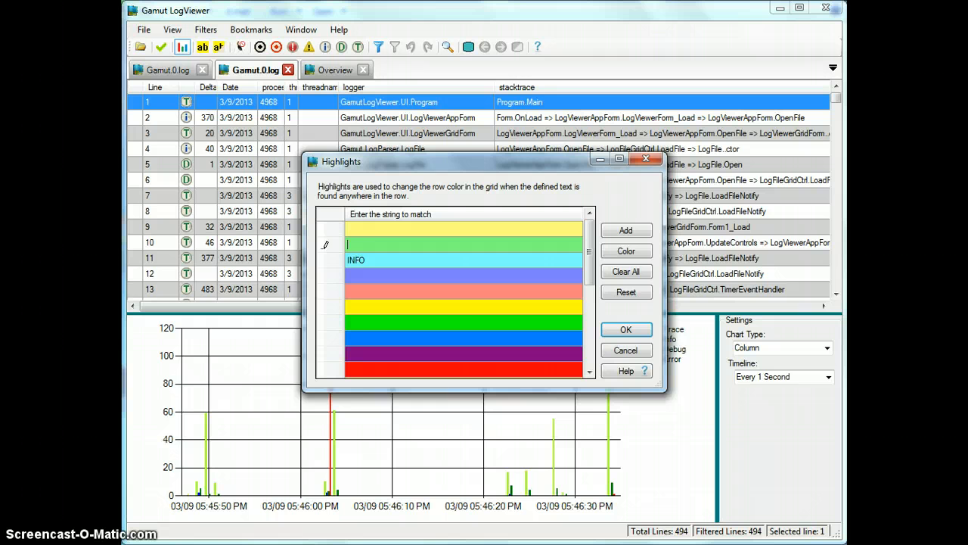
pyautogui.write('DEBUG')
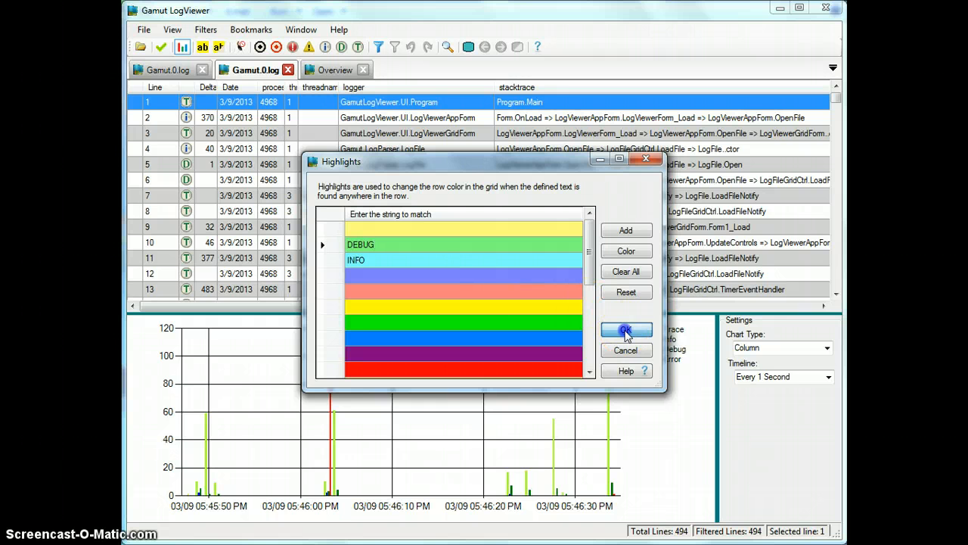
pyautogui.click(626, 330)
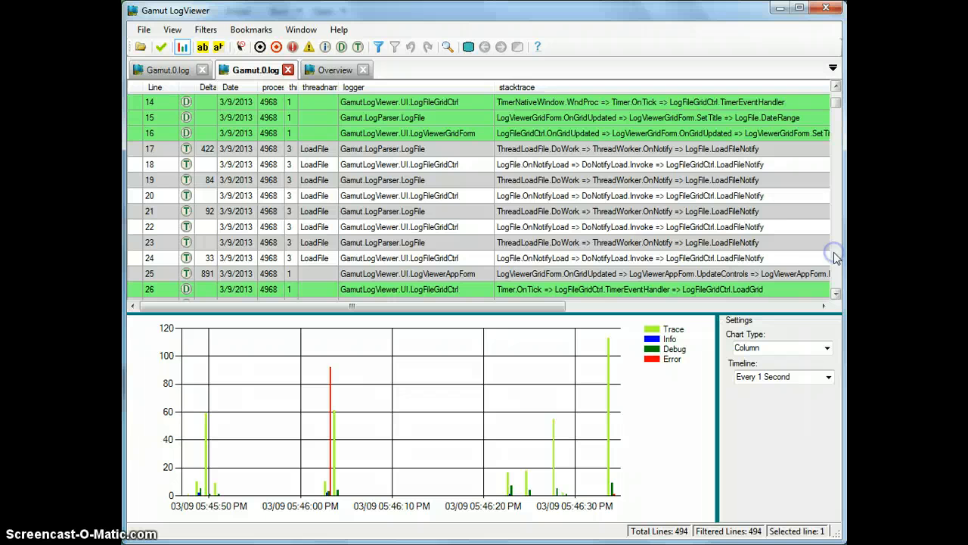
pyautogui.moveTo(832, 118)
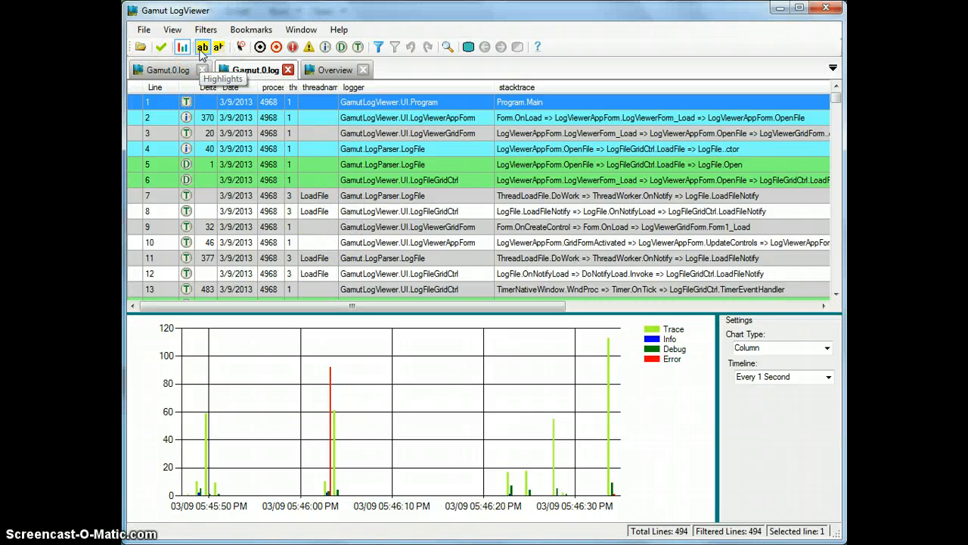
pyautogui.moveTo(218, 46)
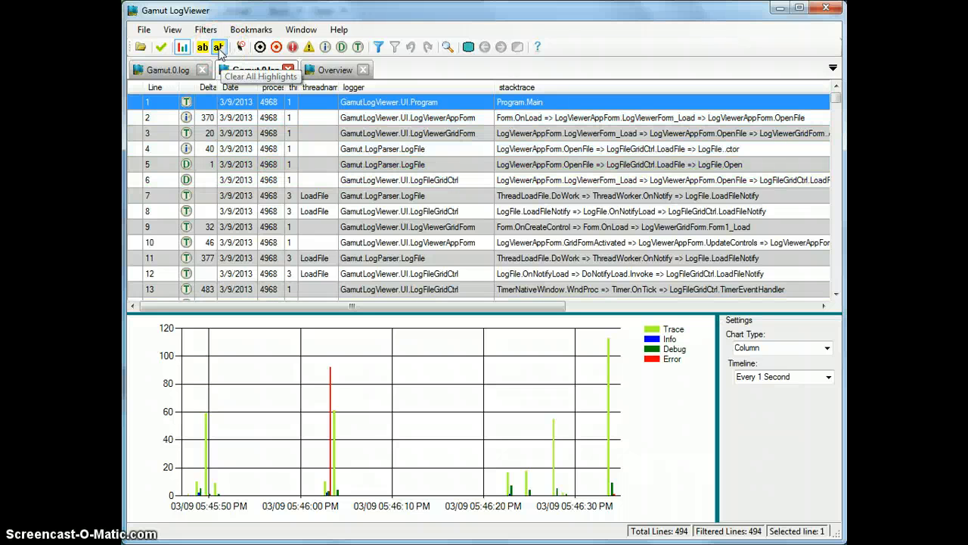
pyautogui.click(254, 70)
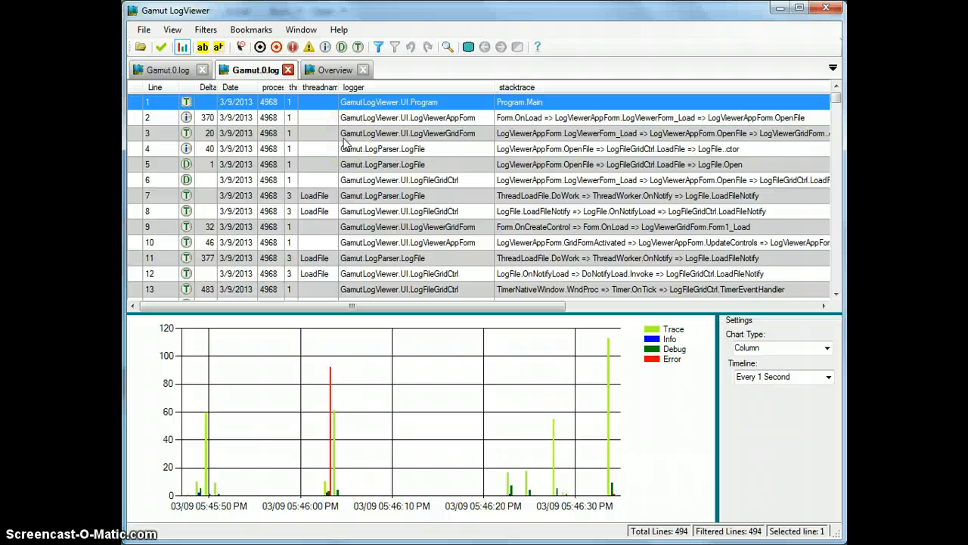
pyautogui.moveTo(330, 174)
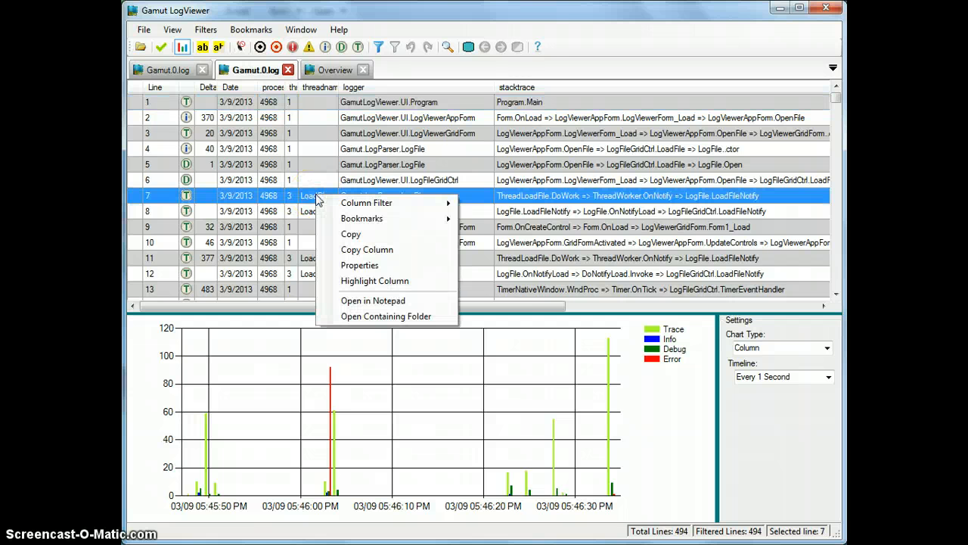
pyautogui.moveTo(362, 218)
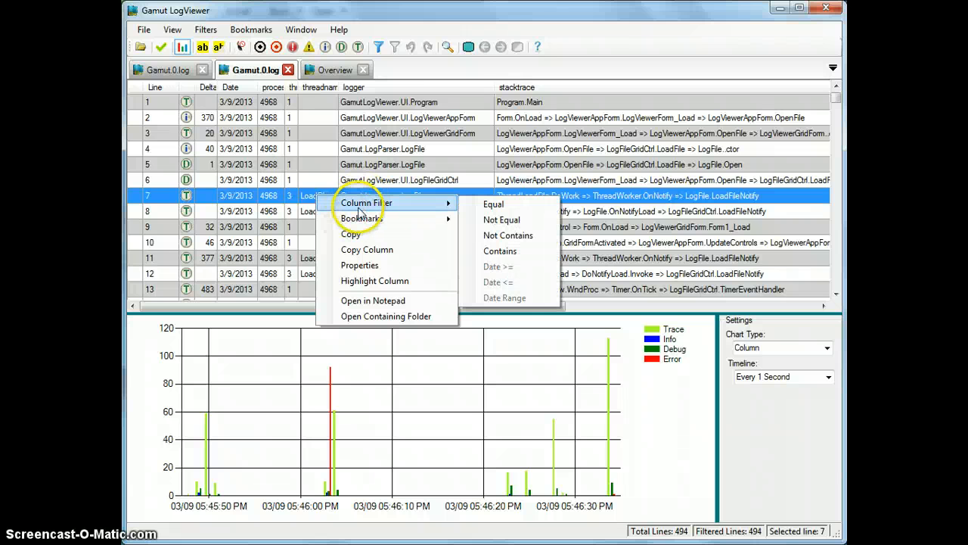
pyautogui.moveTo(375, 280)
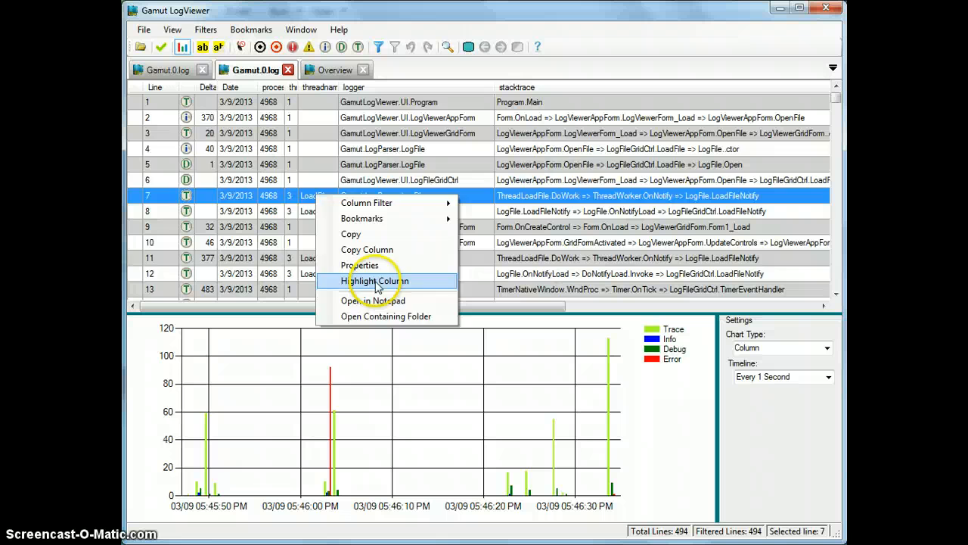
# Step: Select line 9 and add a green highlight rule matching LogFile
pyautogui.click(373, 279)
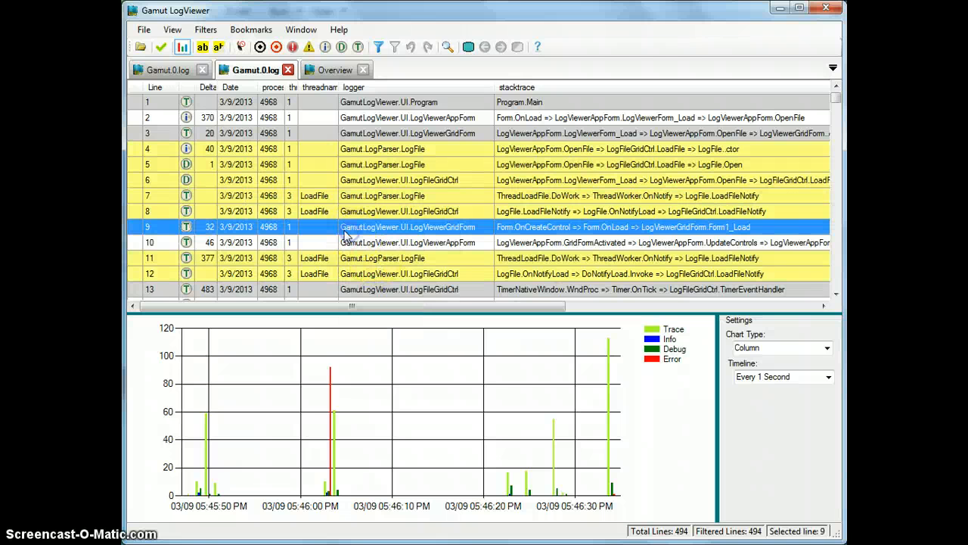
pyautogui.moveTo(590, 100)
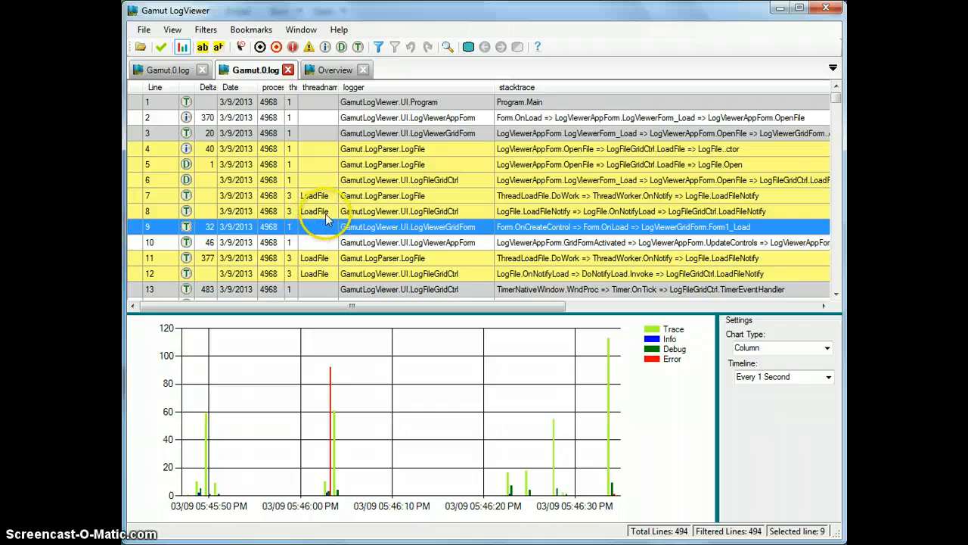
pyautogui.scroll(-3)
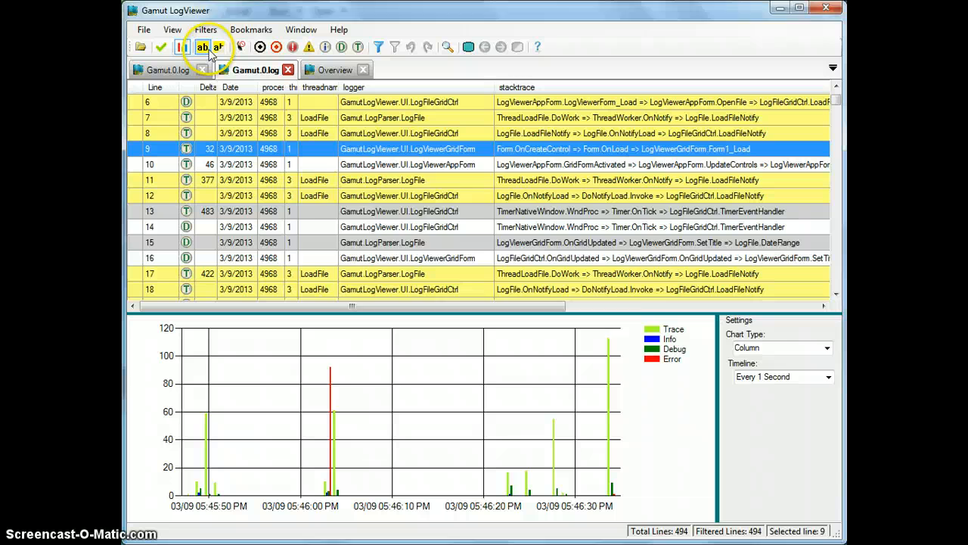
pyautogui.click(202, 47)
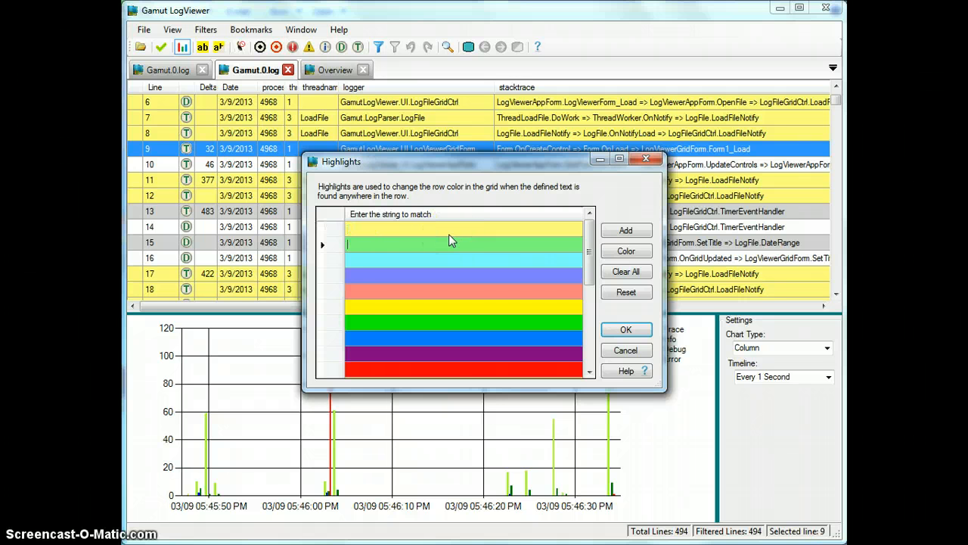
pyautogui.moveTo(326, 245)
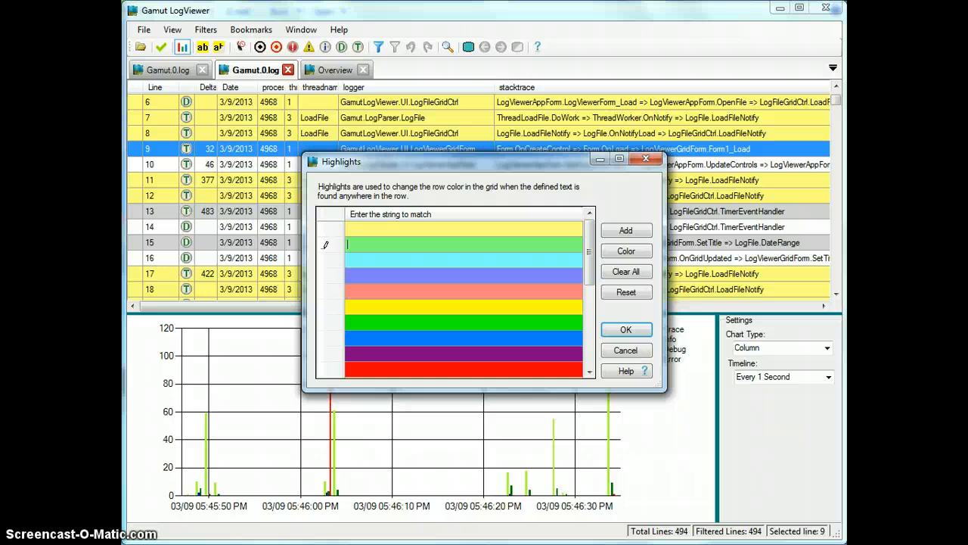
pyautogui.write('LogFile')
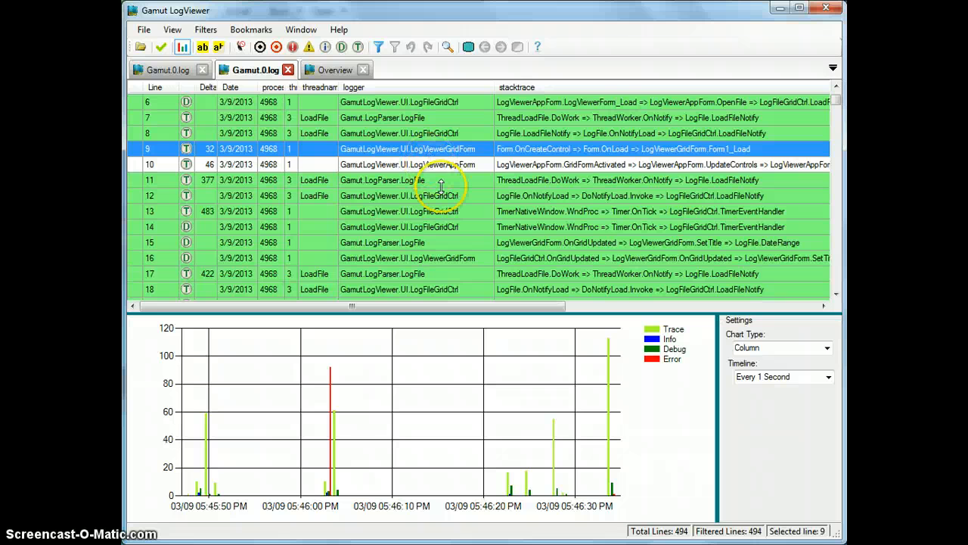
pyautogui.scroll(3)
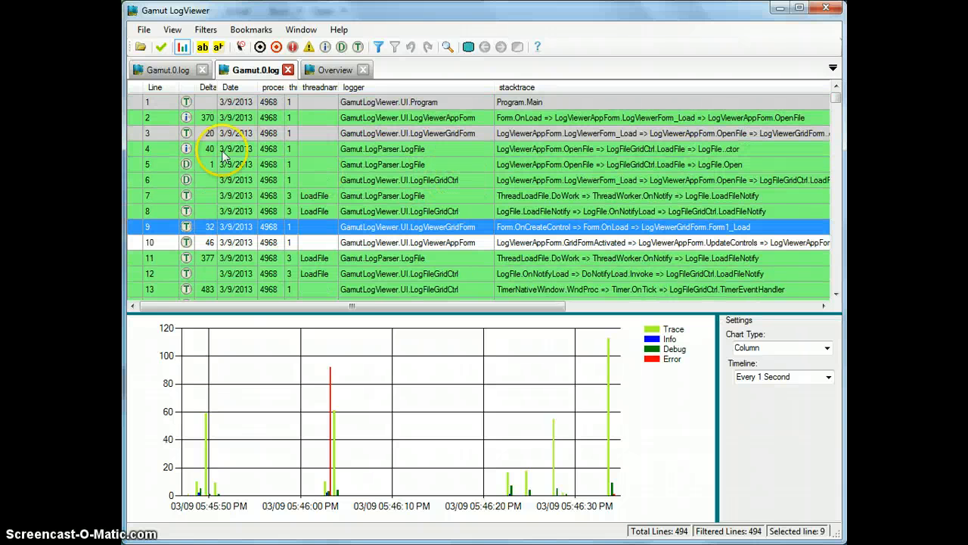
pyautogui.moveTo(303, 136)
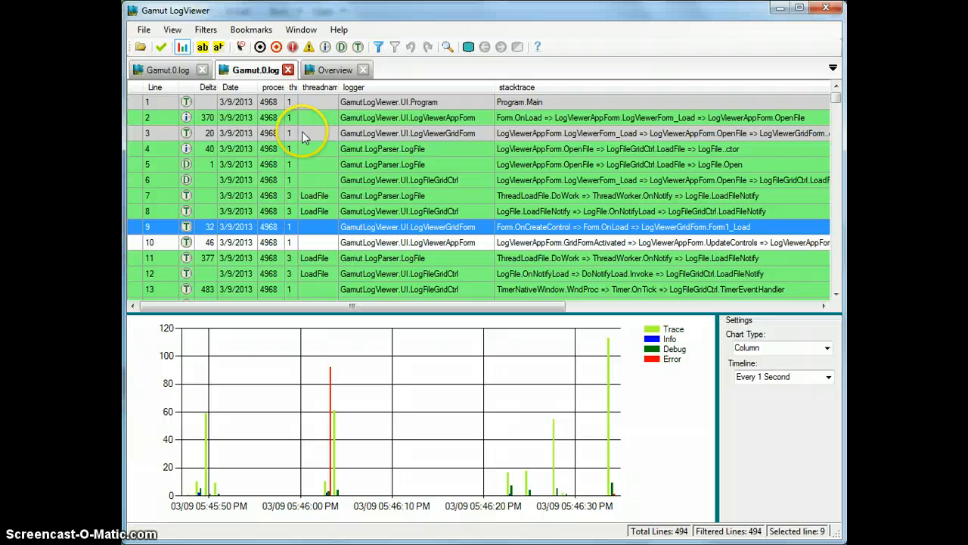
pyautogui.click(172, 29)
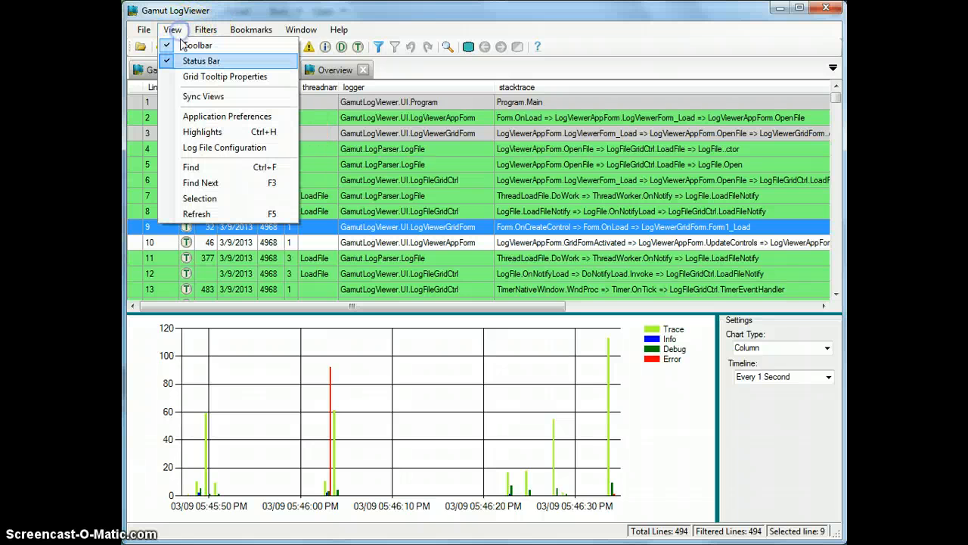
pyautogui.moveTo(234, 148)
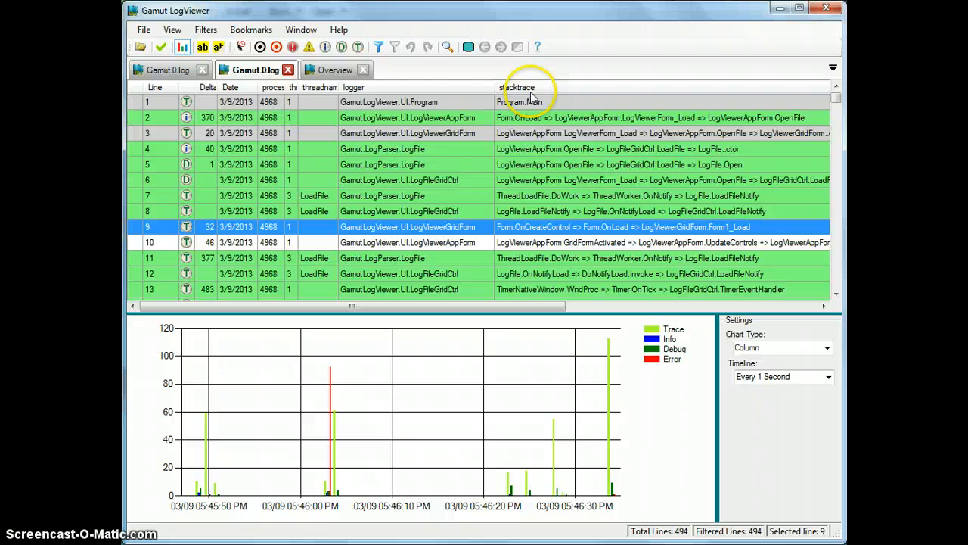
pyautogui.moveTo(310, 166)
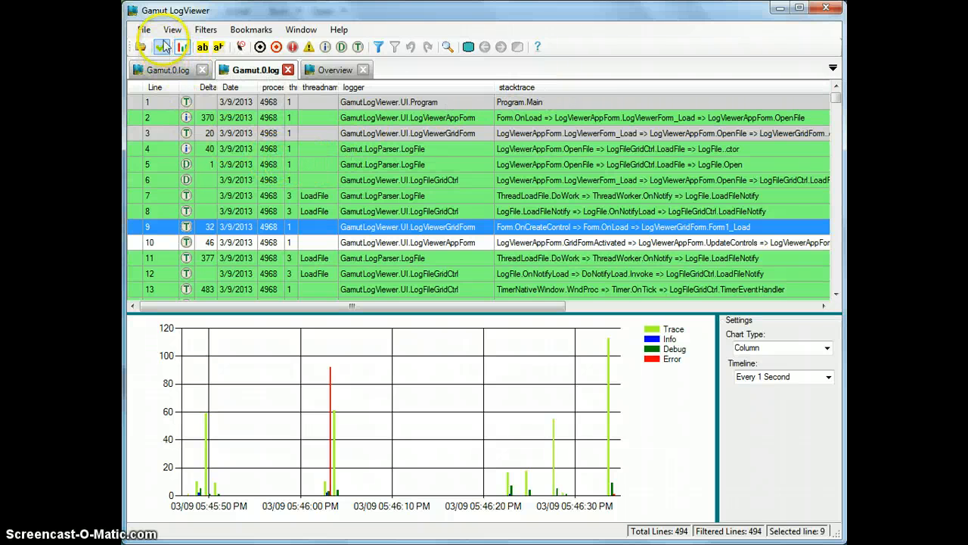
# Step: Search for 'LogFile..ctor' with Find, trying Search Up then downward again
pyautogui.click(172, 29)
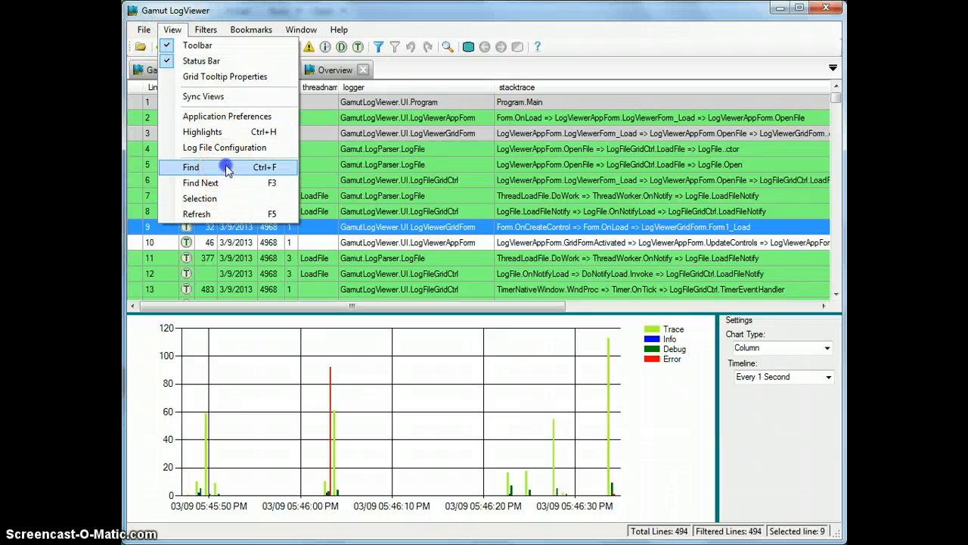
pyautogui.click(191, 166)
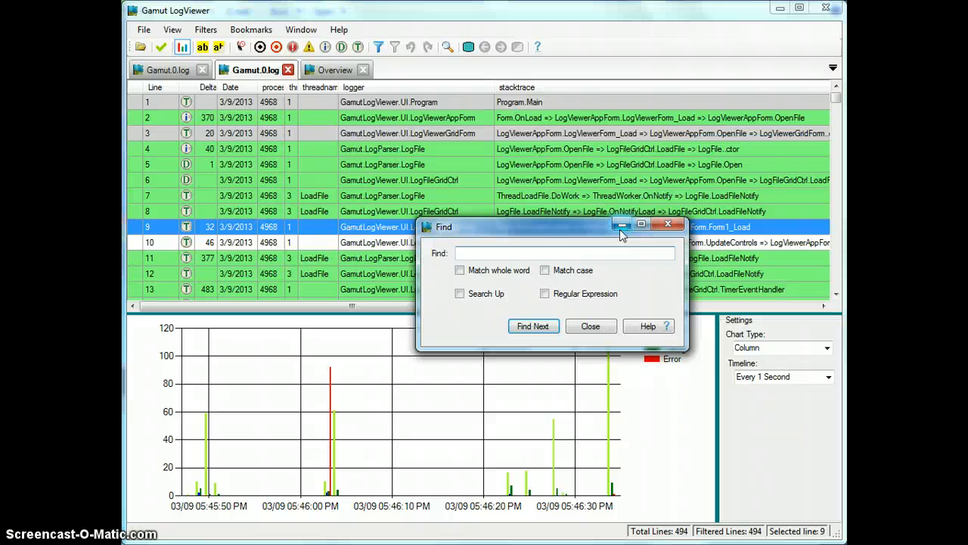
pyautogui.moveTo(620, 224)
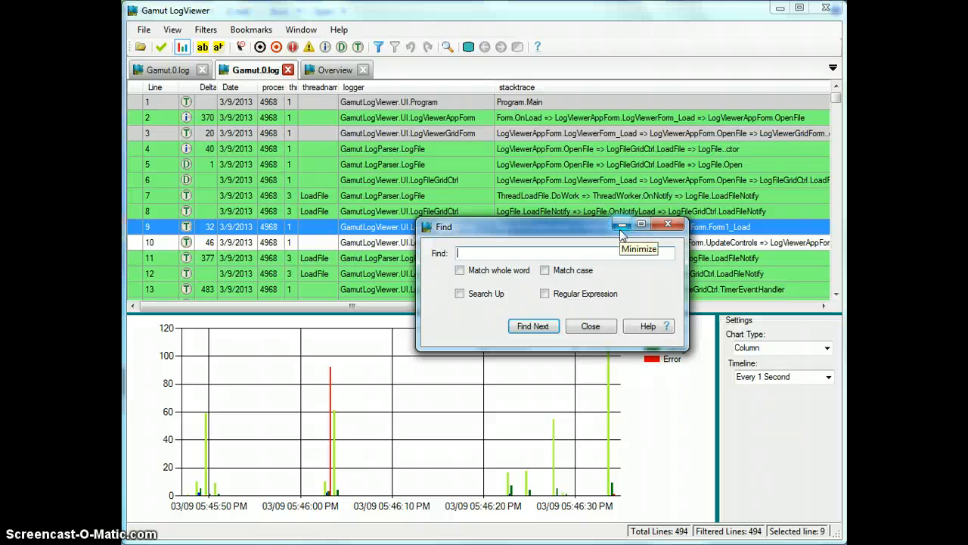
pyautogui.write('LogFile.')
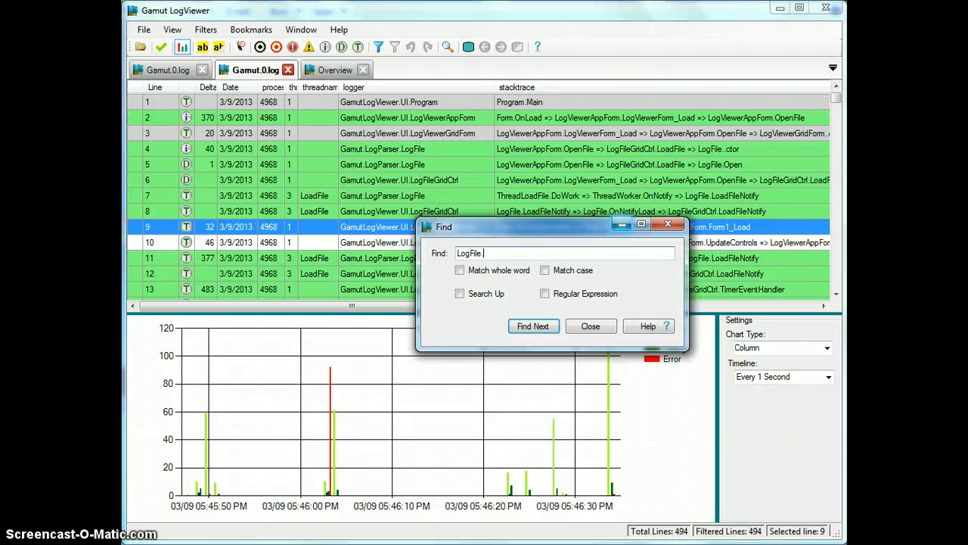
pyautogui.write('ctor')
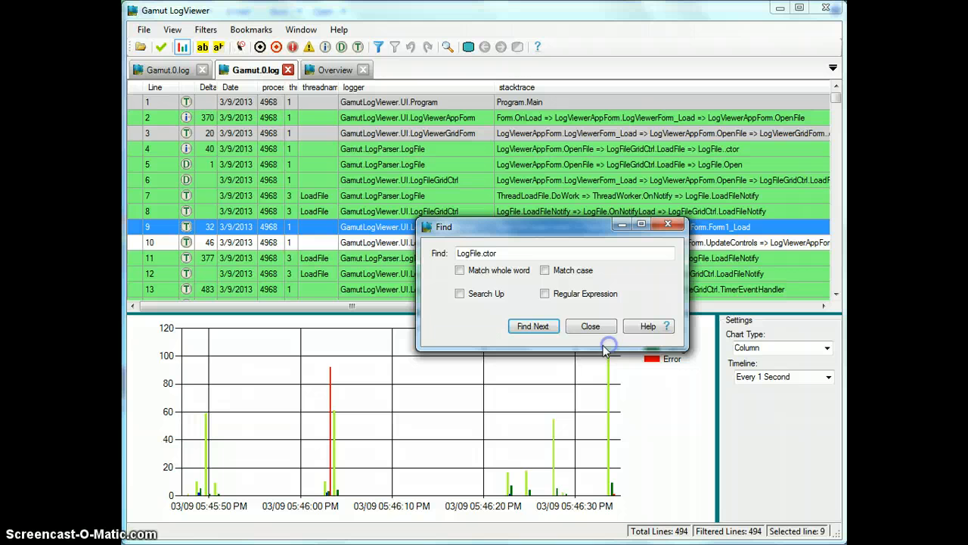
pyautogui.click(460, 293)
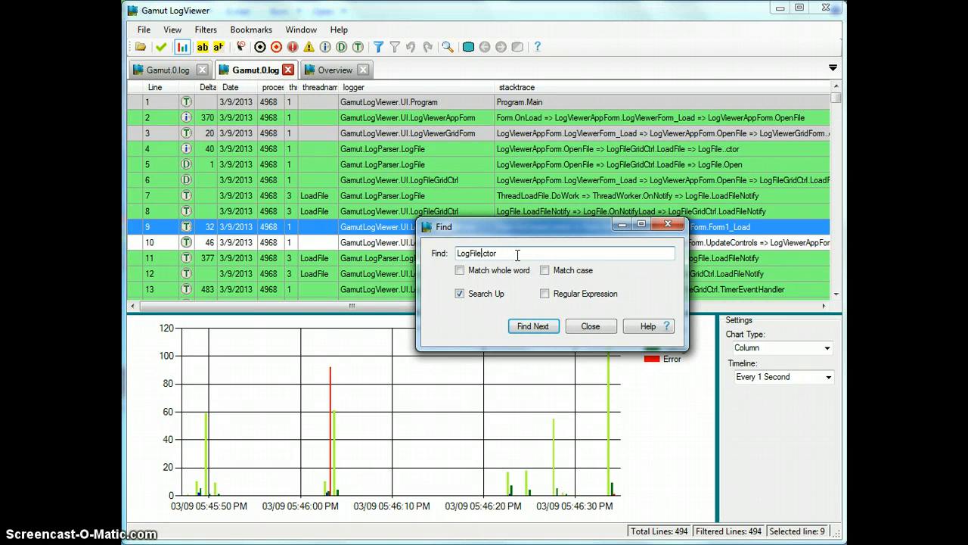
pyautogui.write('.')
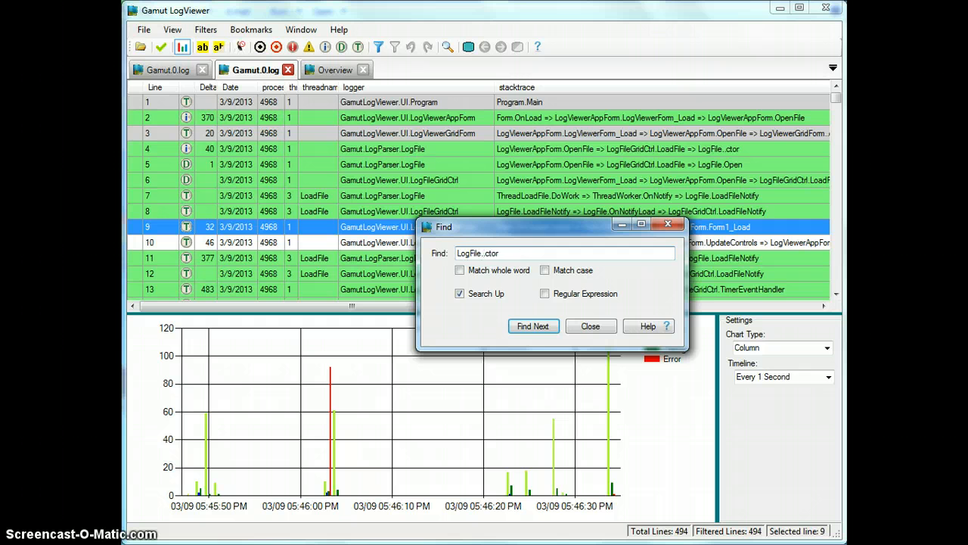
pyautogui.click(532, 327)
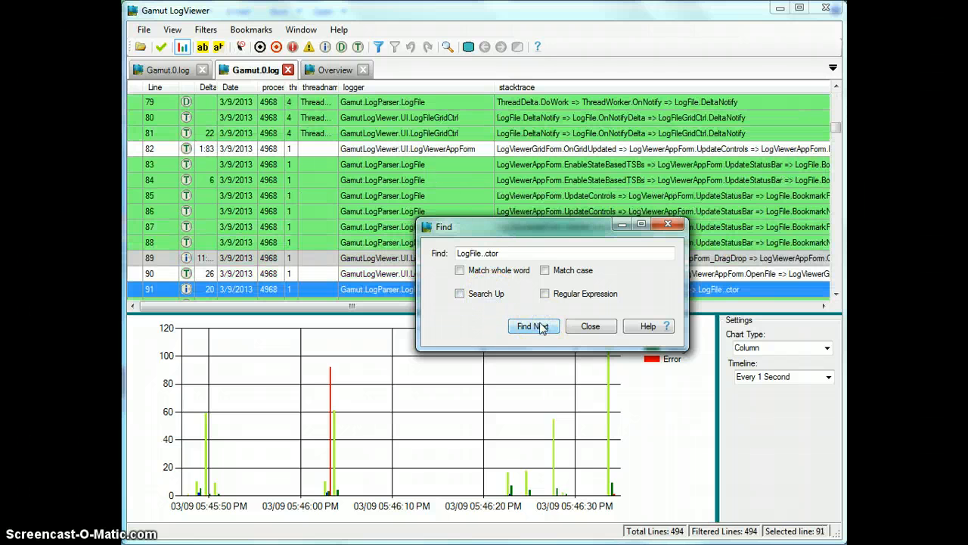
# Step: Move the Find dialog aside, reach line 91 with Find Next and close the search
pyautogui.moveTo(553, 227); pyautogui.dragTo(648, 306)
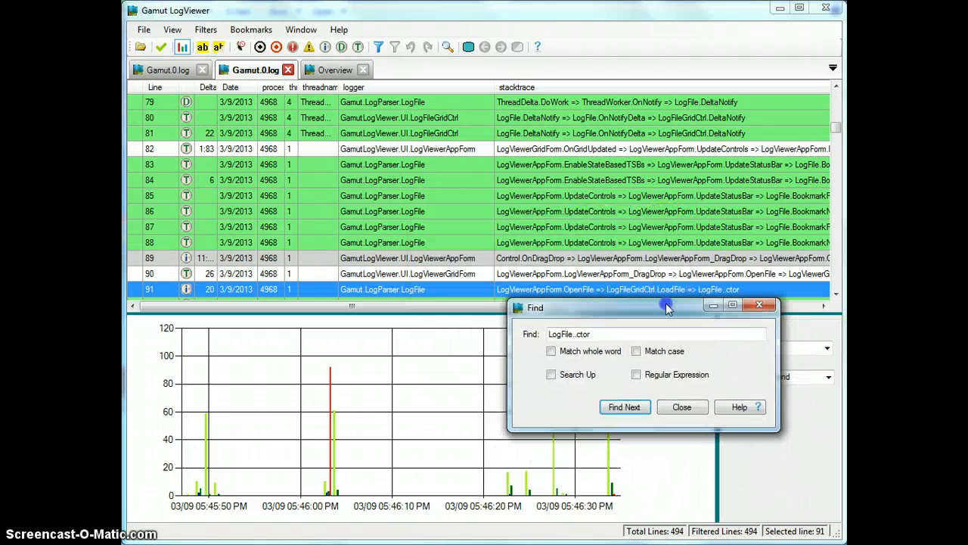
pyautogui.click(623, 405)
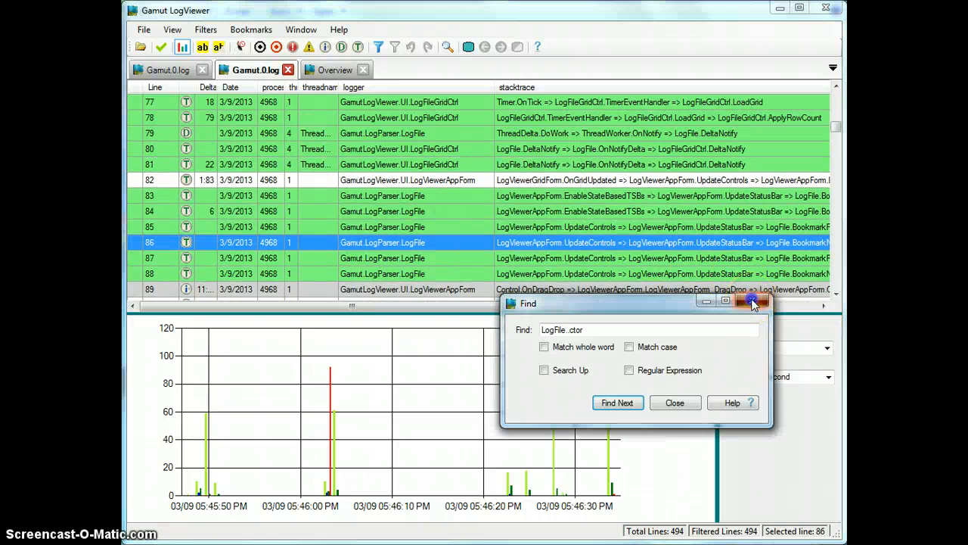
pyautogui.click(754, 303)
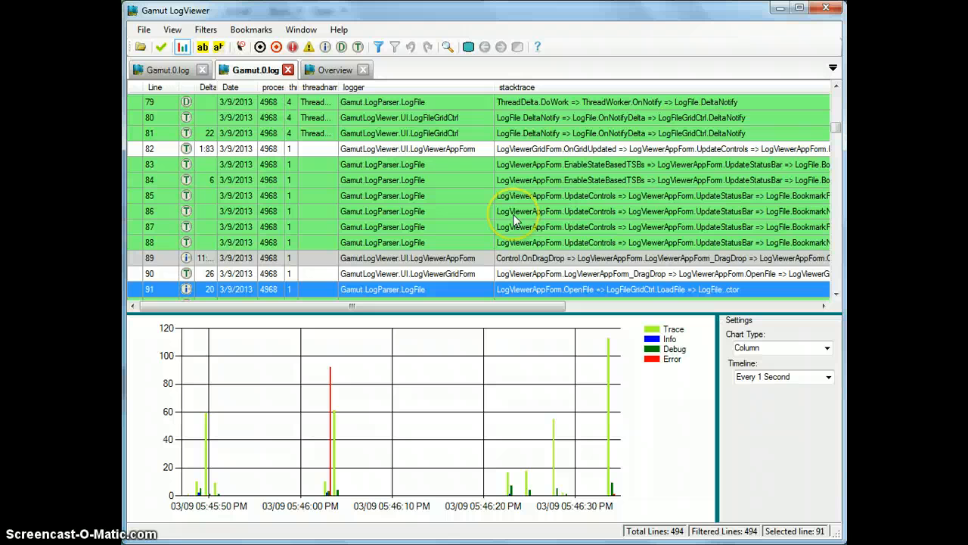
# Step: Find Next to reach line 261, then scroll the selected line back into view
pyautogui.click(172, 30)
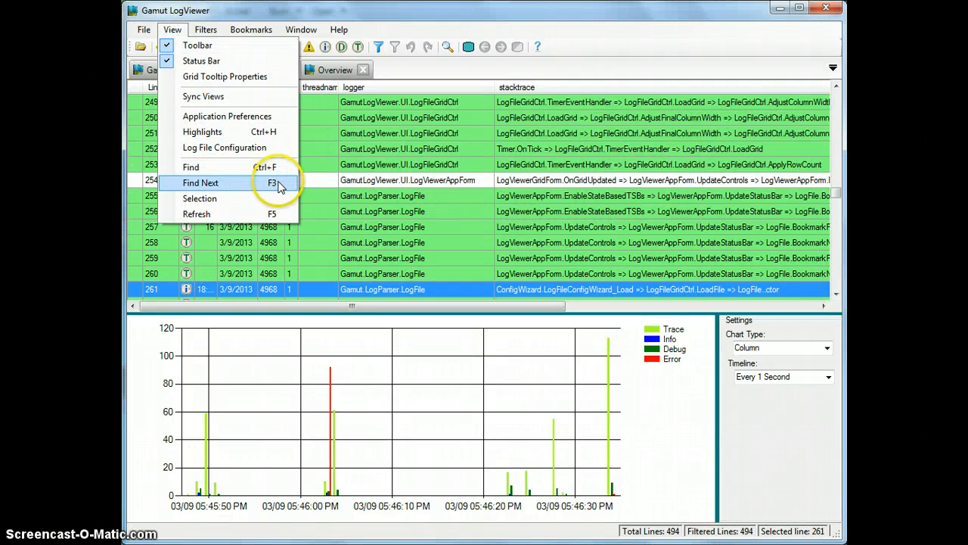
pyautogui.moveTo(451, 63)
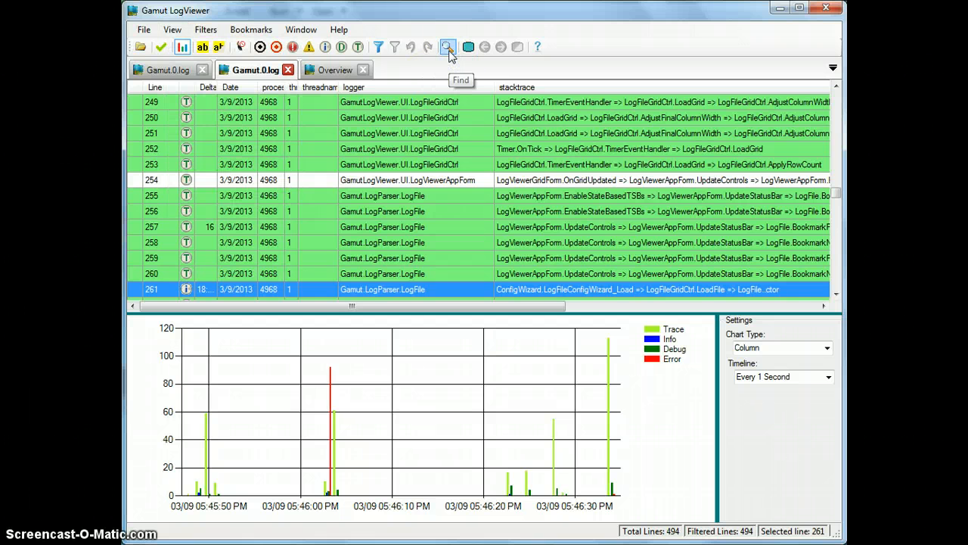
pyautogui.click(448, 46)
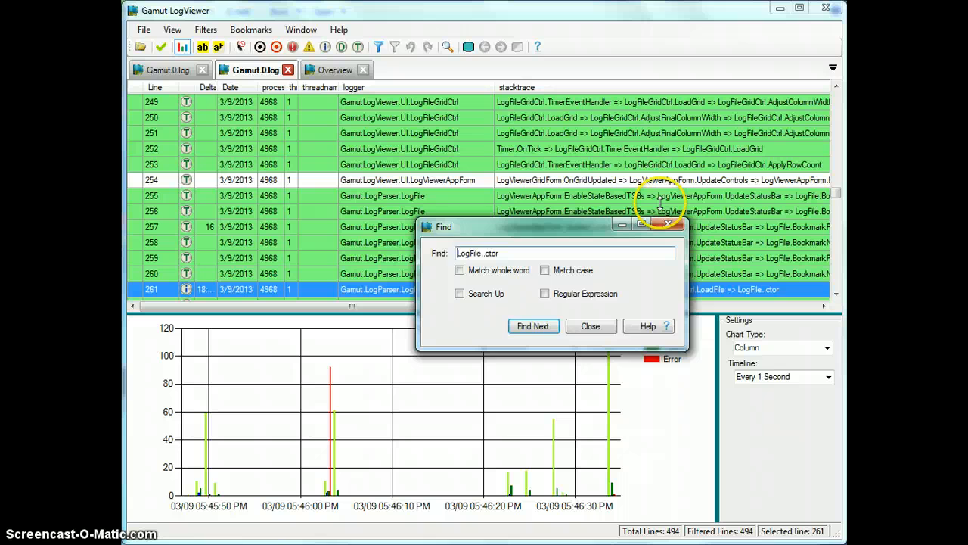
pyautogui.click(173, 31)
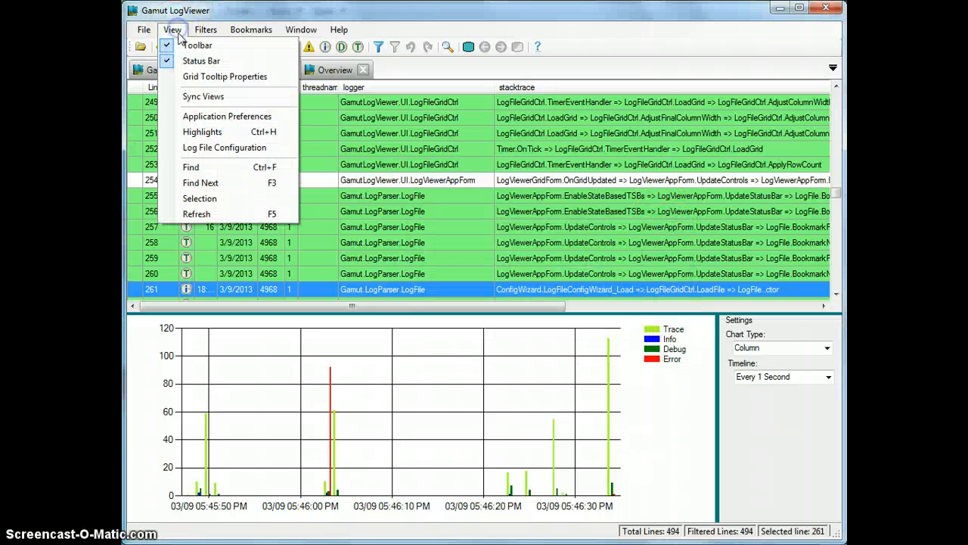
pyautogui.moveTo(221, 198)
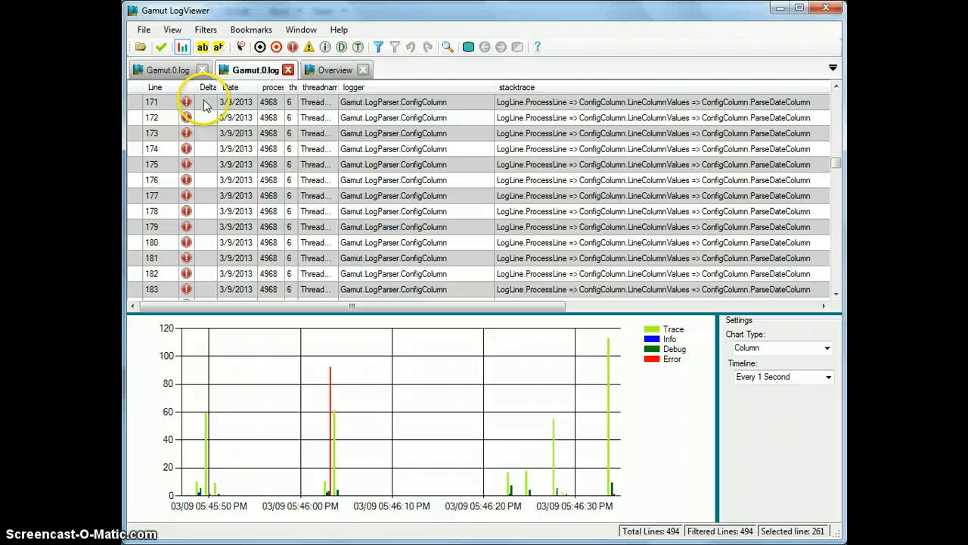
pyautogui.click(173, 31)
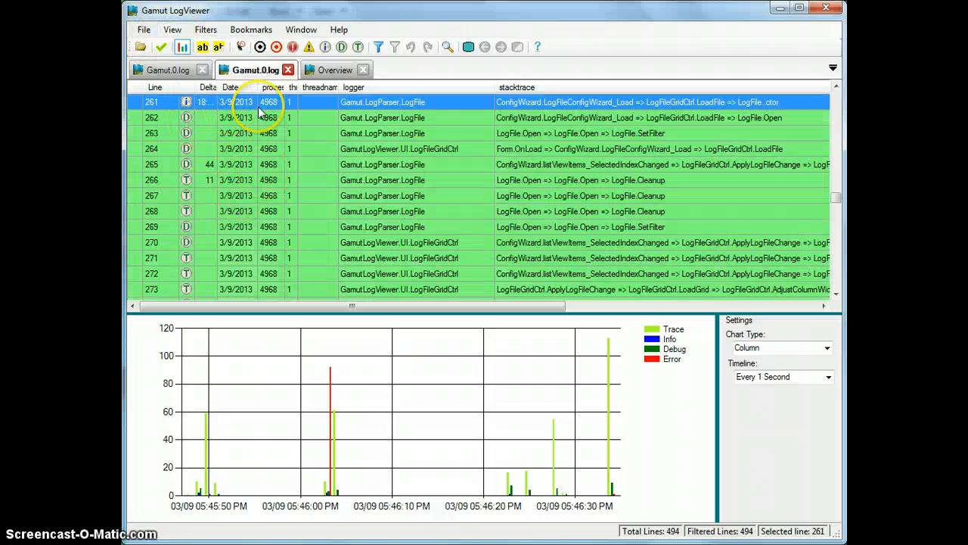
pyautogui.moveTo(172, 40)
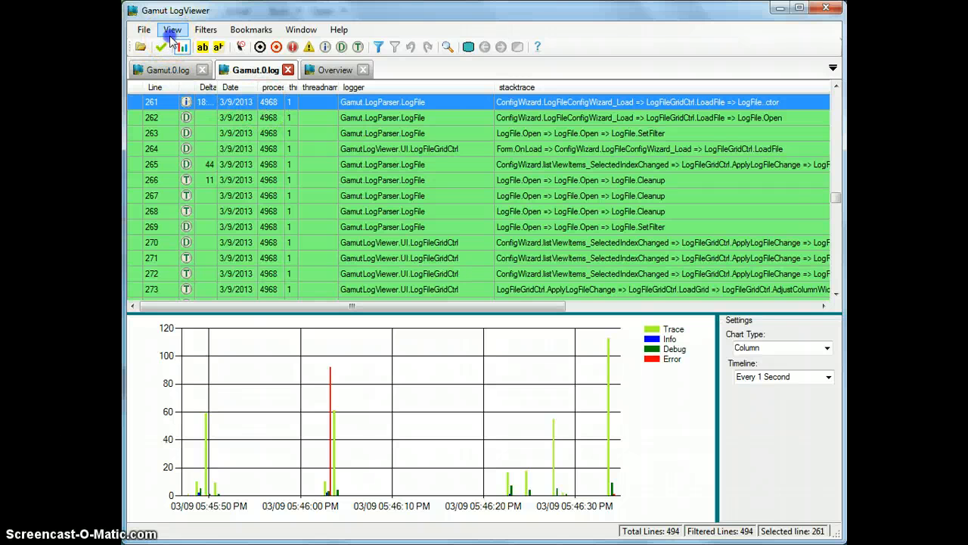
pyautogui.click(173, 30)
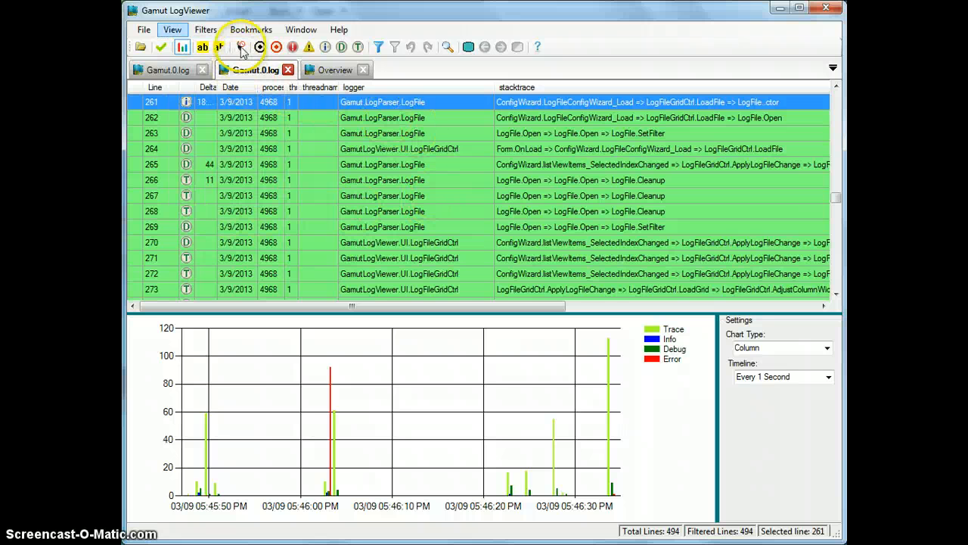
pyautogui.moveTo(401, 260)
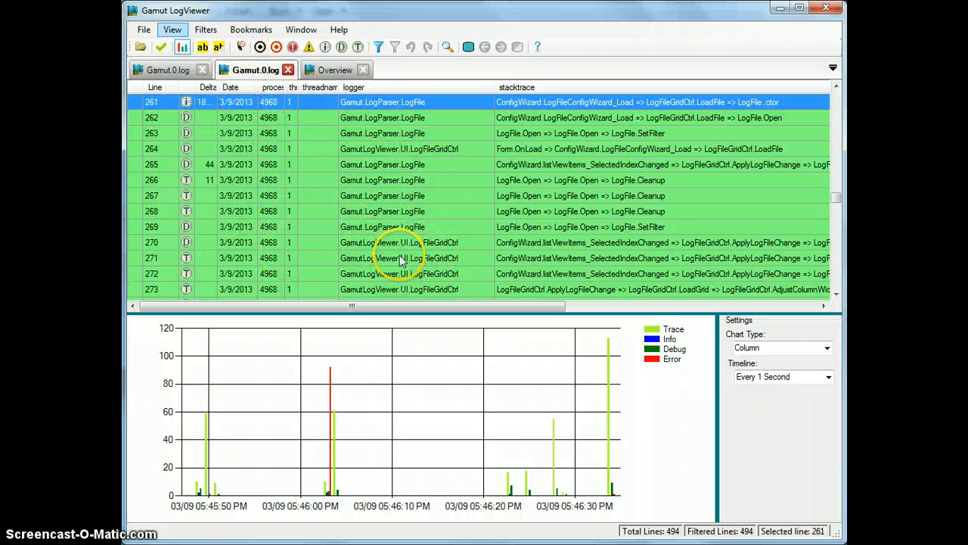
pyautogui.moveTo(392, 248)
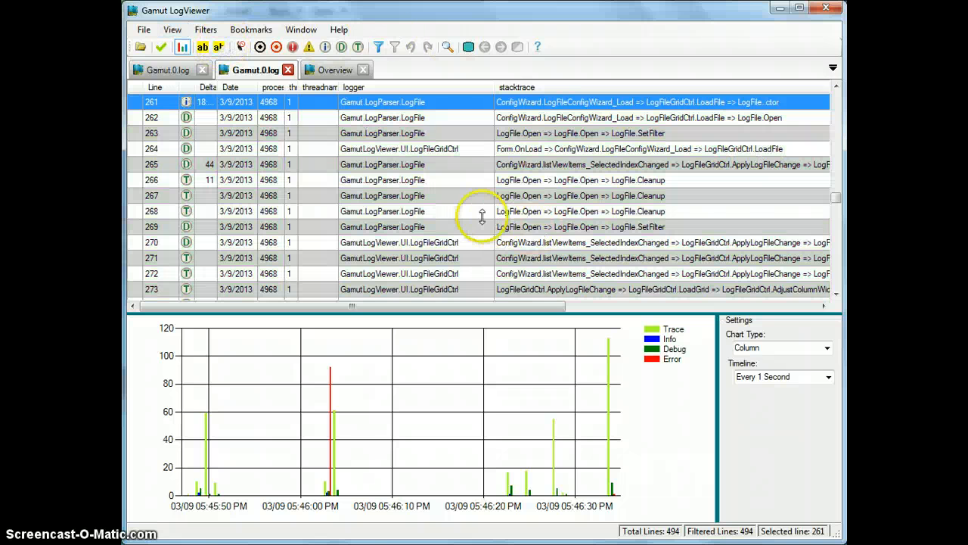
pyautogui.moveTo(182, 46)
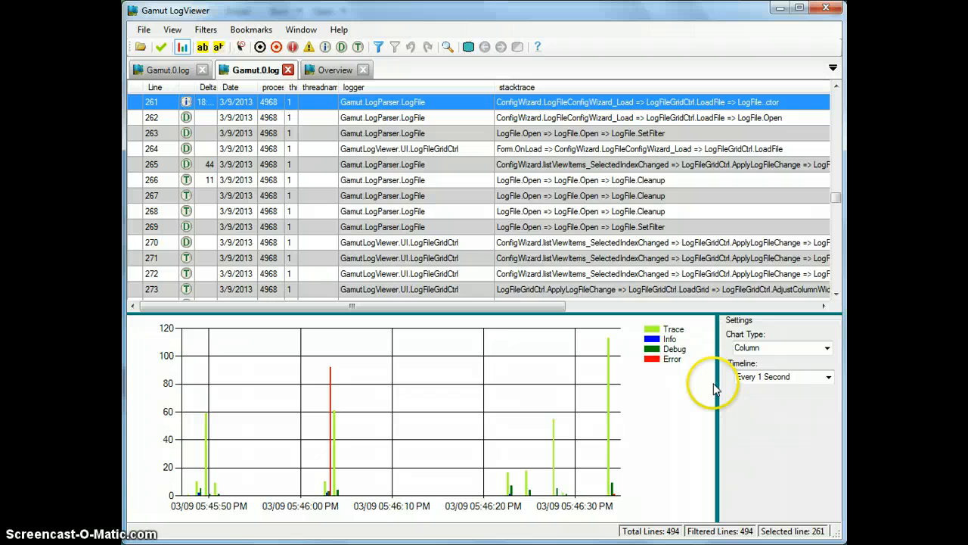
pyautogui.moveTo(230, 154)
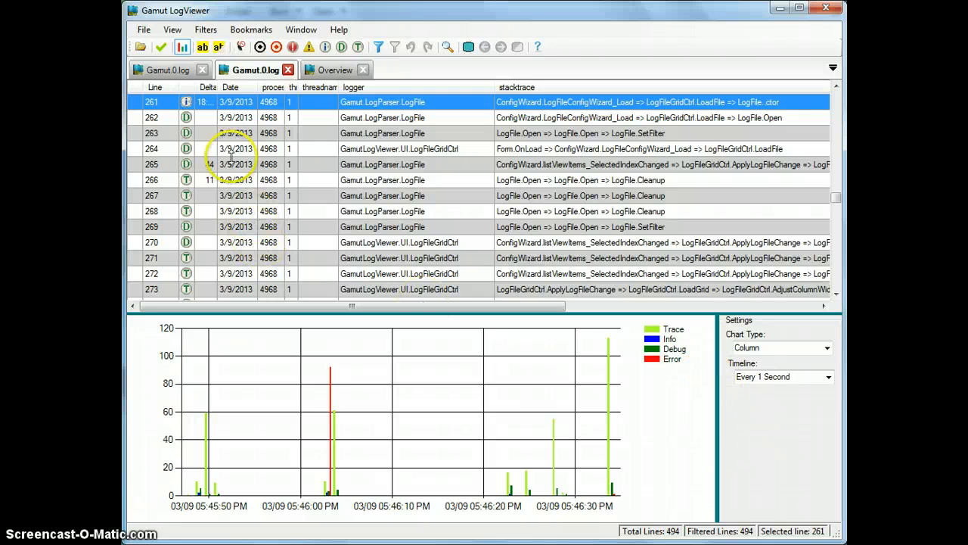
pyautogui.moveTo(195, 275)
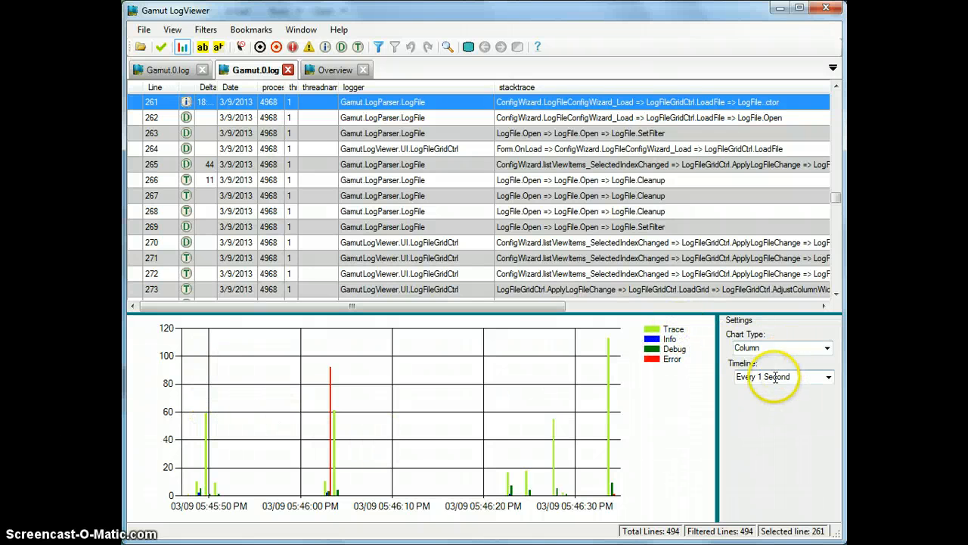
pyautogui.moveTo(466, 411)
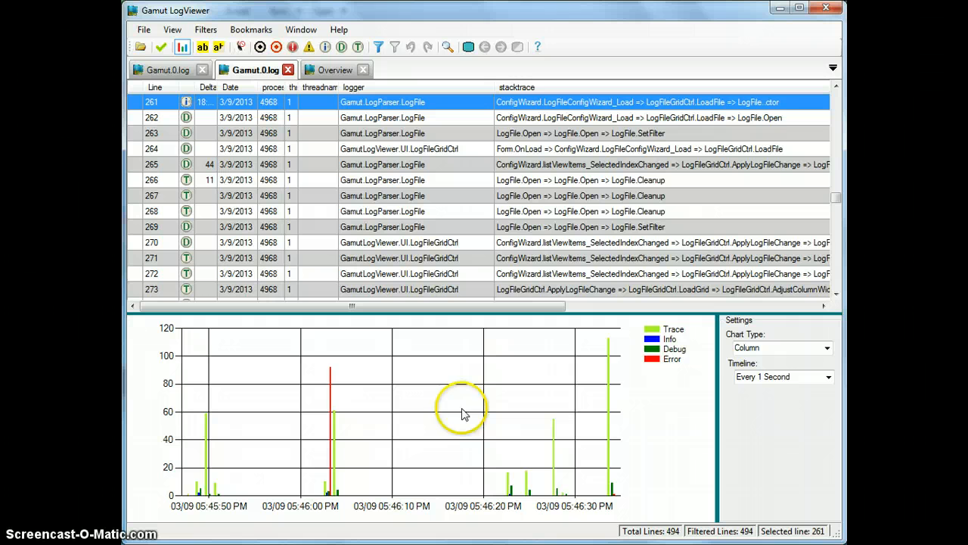
pyautogui.moveTo(354, 484)
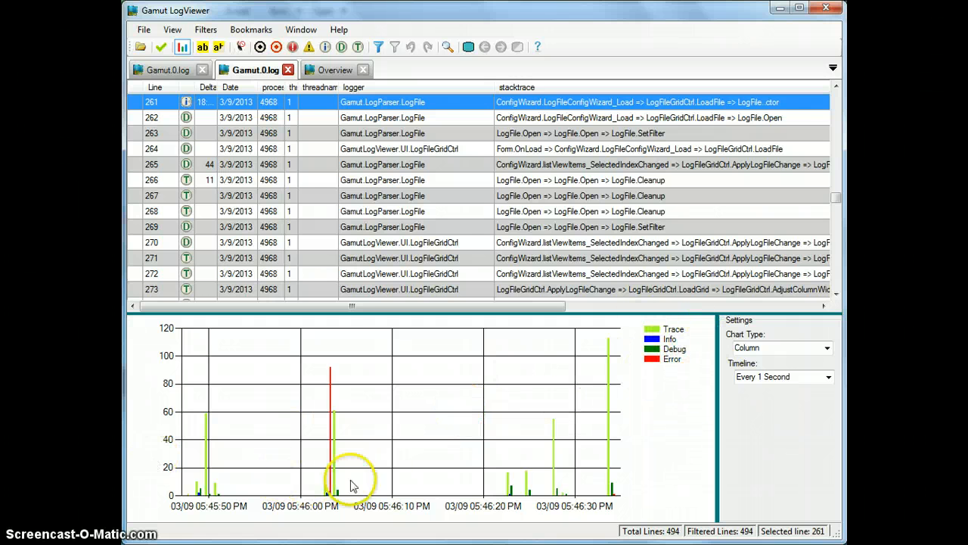
pyautogui.moveTo(239, 478)
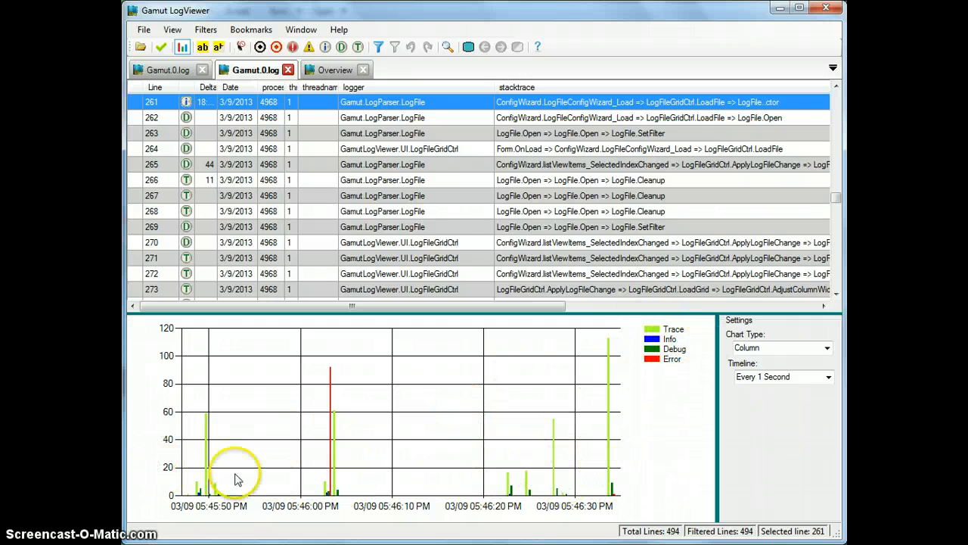
pyautogui.moveTo(611, 463)
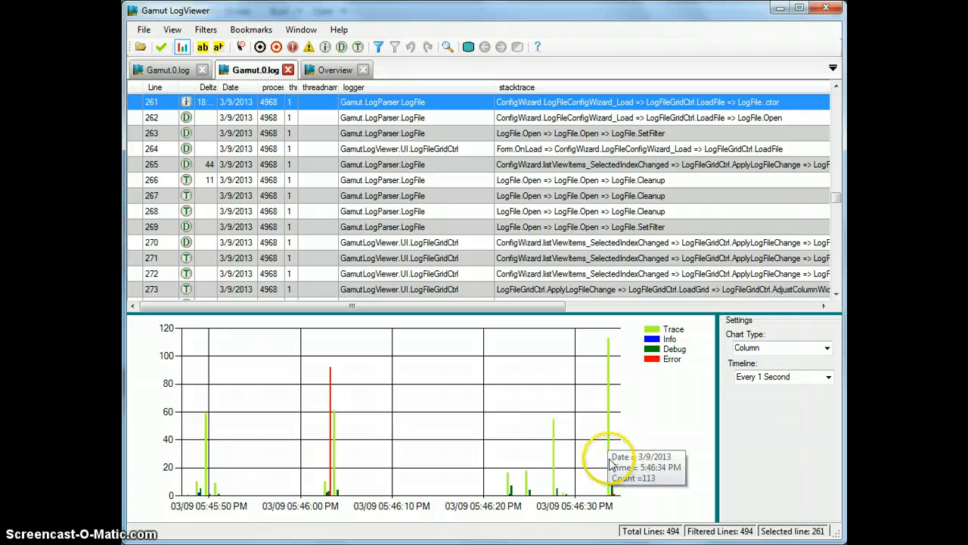
pyautogui.moveTo(427, 284)
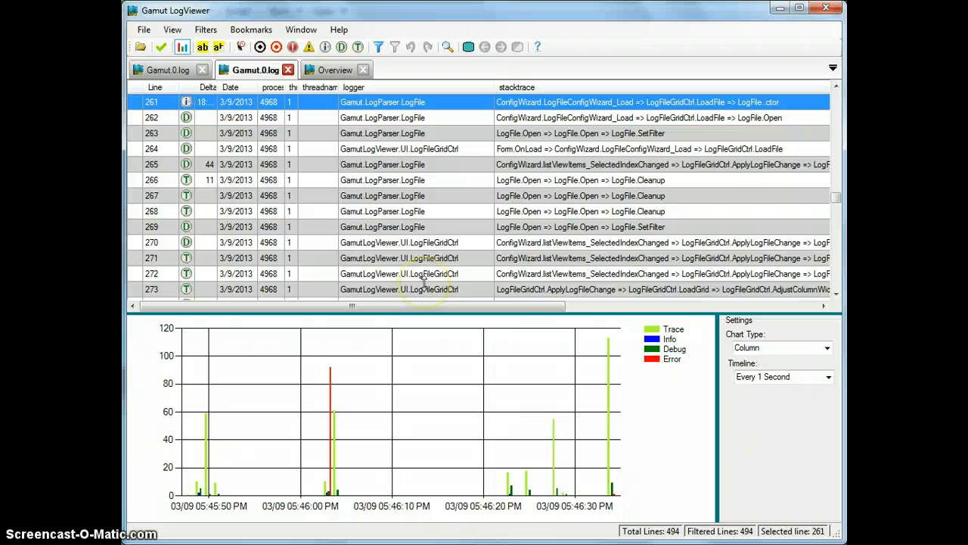
pyautogui.moveTo(351, 235)
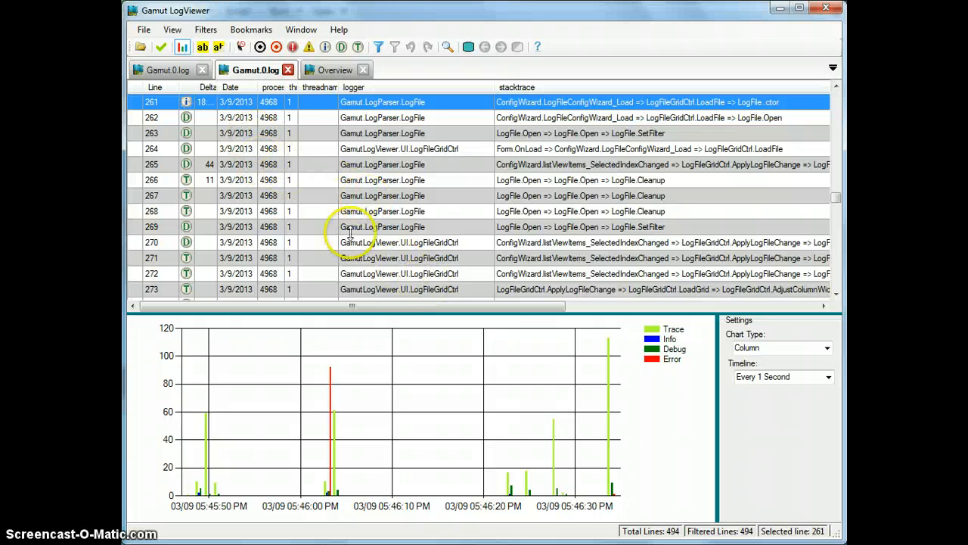
pyautogui.moveTo(148, 61)
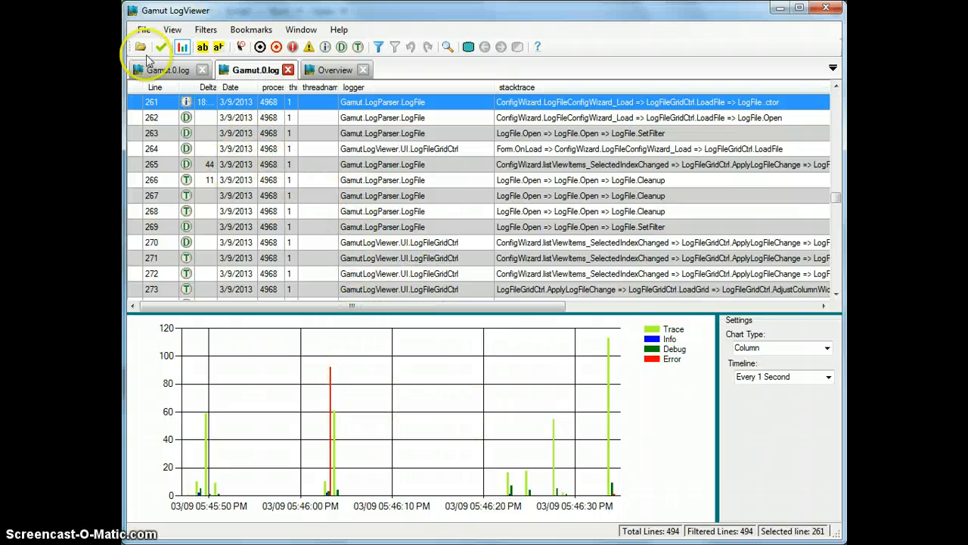
# Step: Toggle the log-level chart off and on, then set its timeline to 15-minute intervals
pyautogui.click(181, 47)
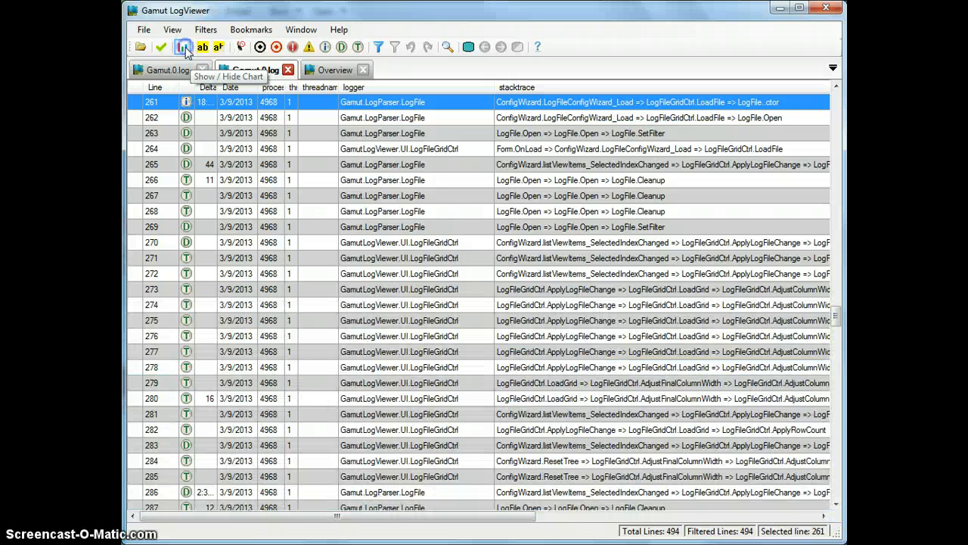
pyautogui.click(182, 46)
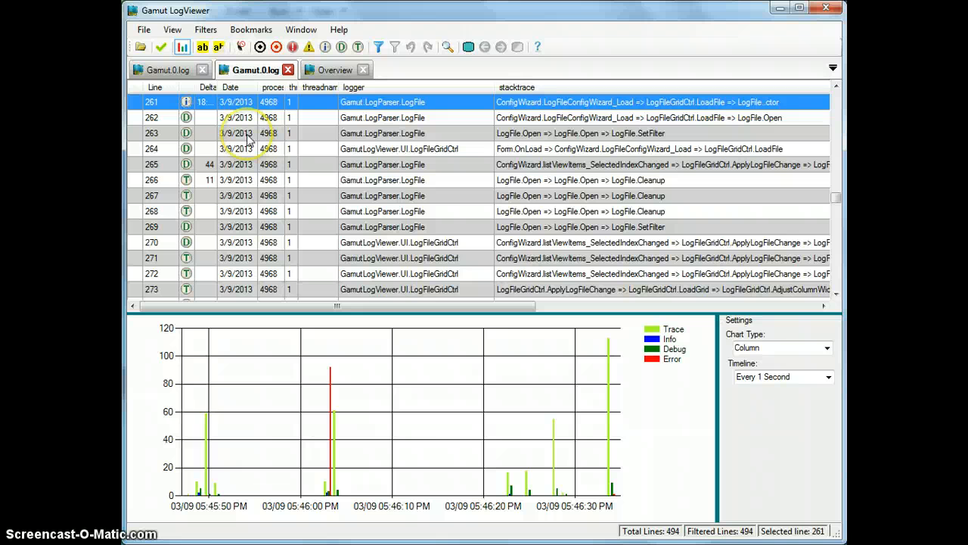
pyautogui.moveTo(708, 427)
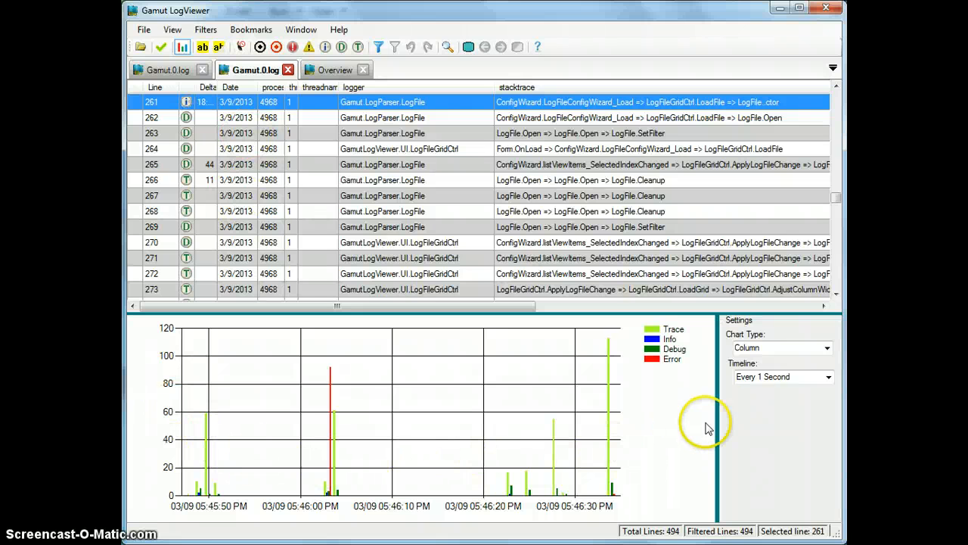
pyautogui.click(829, 377)
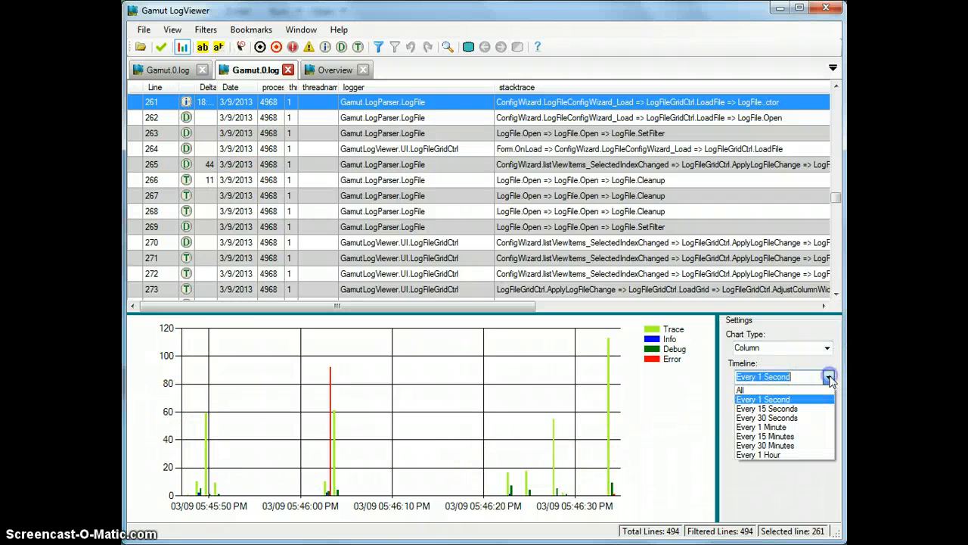
pyautogui.moveTo(764, 436)
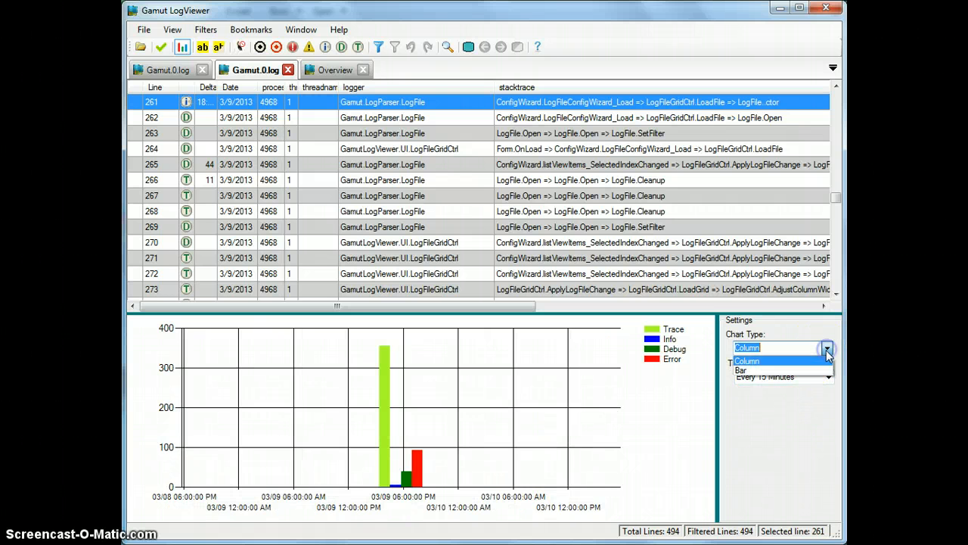
# Step: Switch the chart type to horizontal bars, then back to columns
pyautogui.click(741, 370)
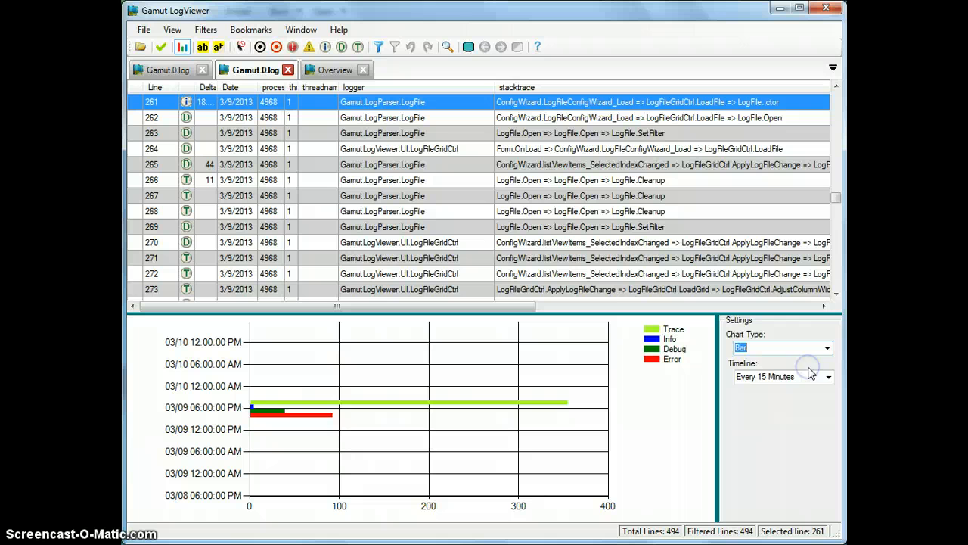
pyautogui.click(826, 346)
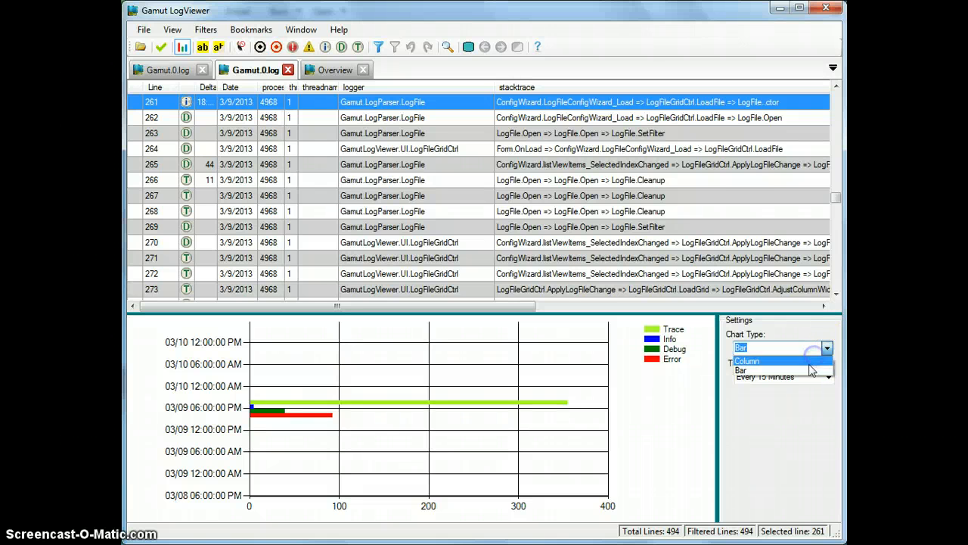
pyautogui.click(747, 361)
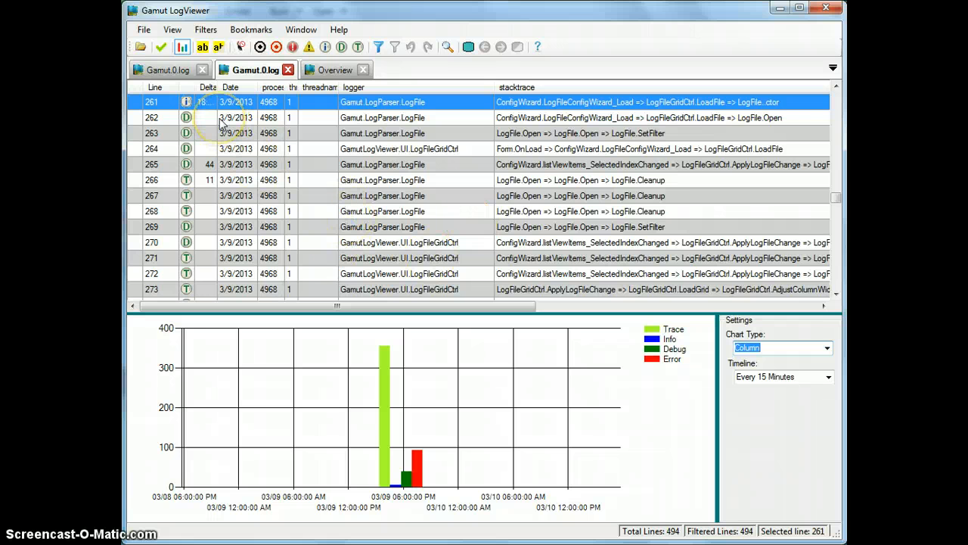
pyautogui.click(173, 30)
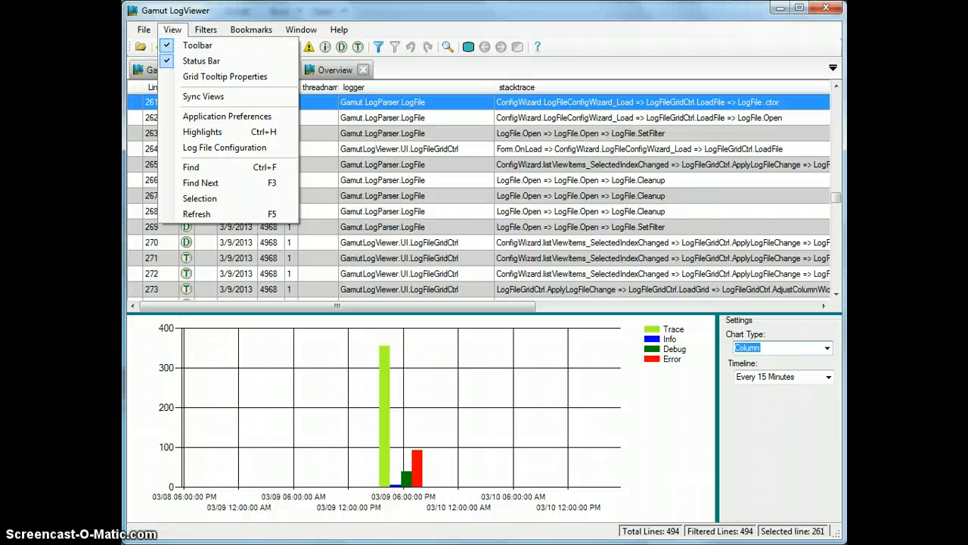
pyautogui.click(206, 30)
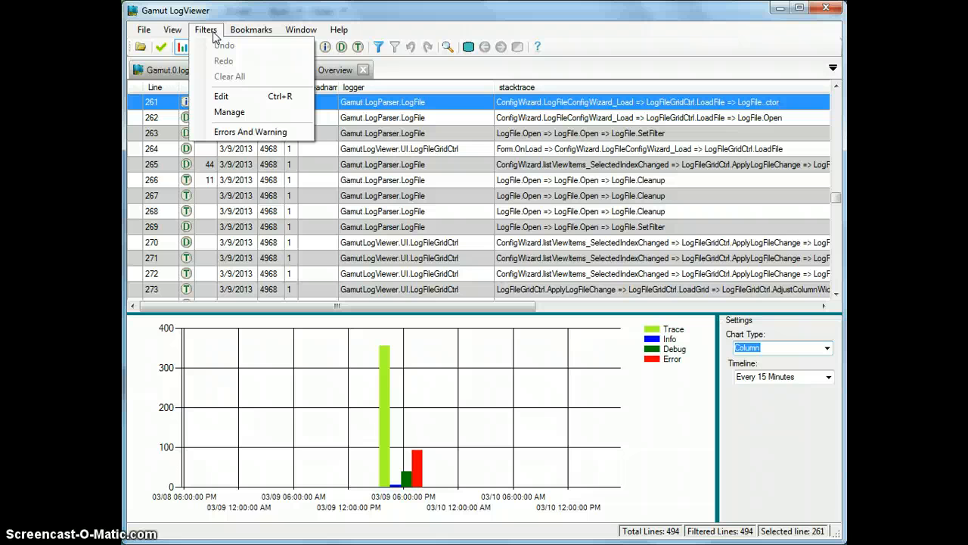
pyautogui.click(251, 30)
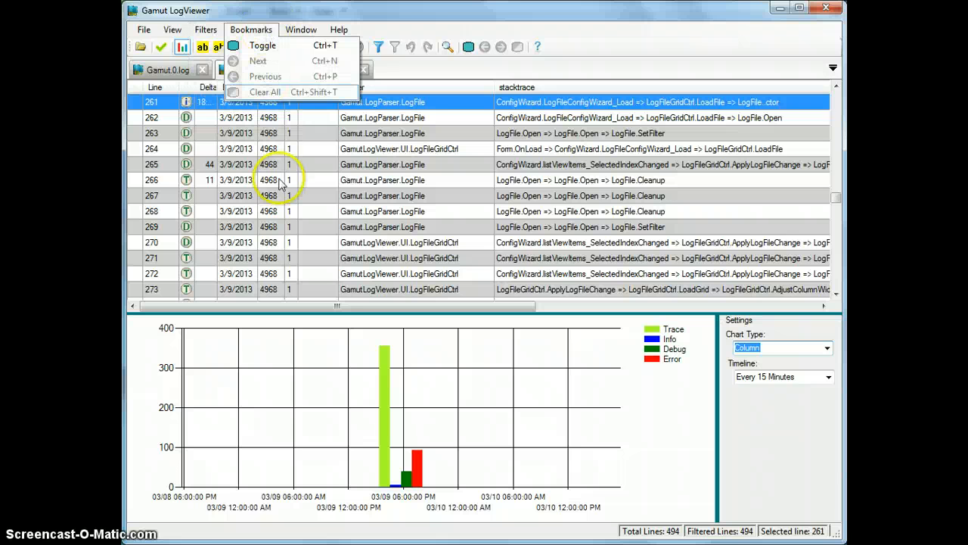
pyautogui.click(172, 29)
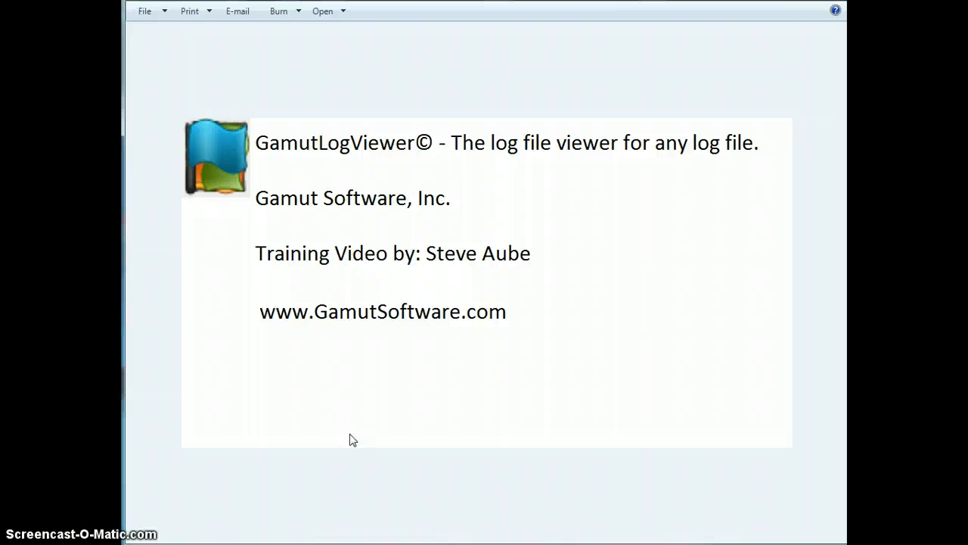
pyautogui.moveTo(340, 446)
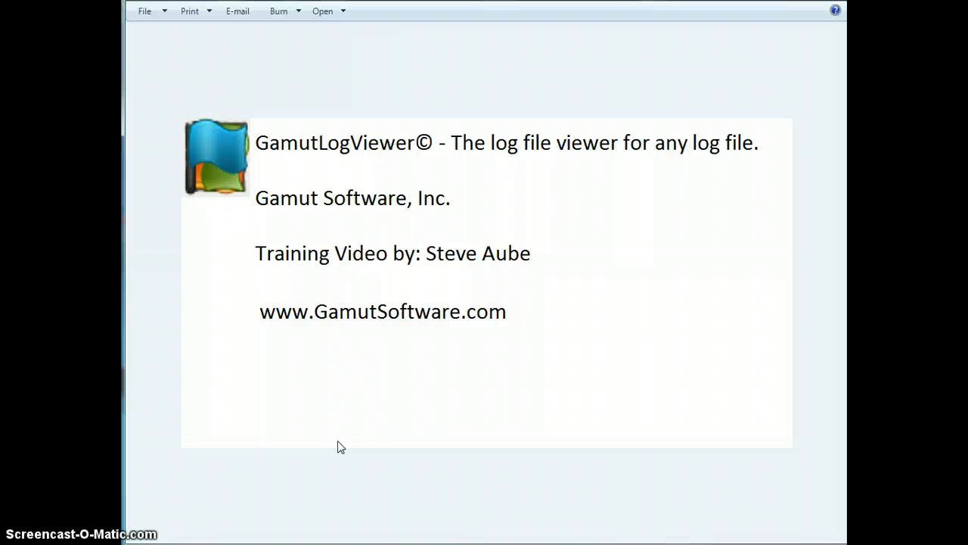
pyautogui.moveTo(342, 448)
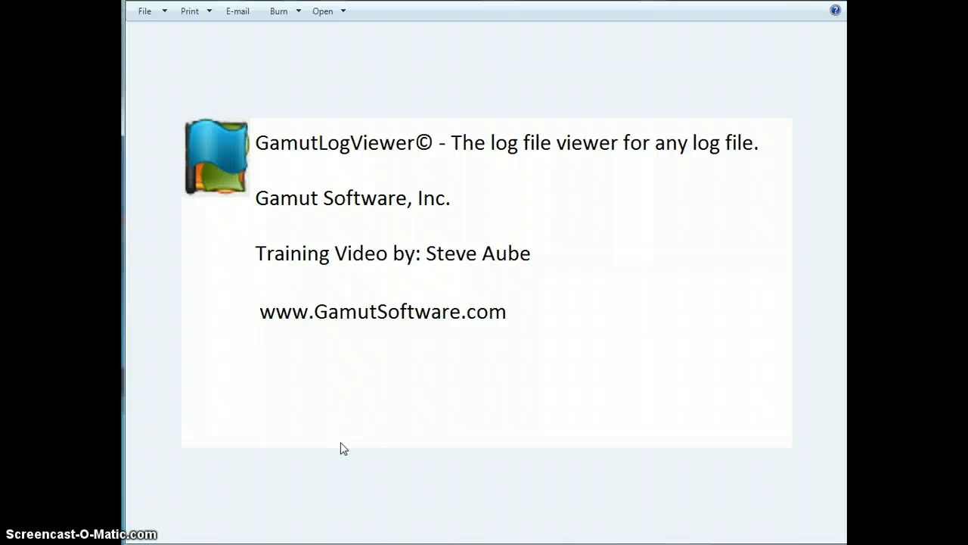
pyautogui.click(430, 413)
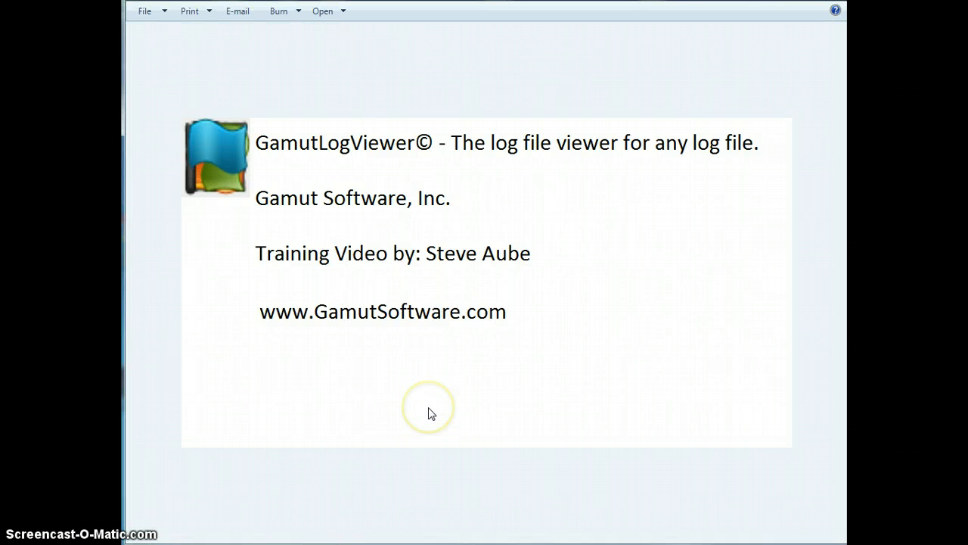
pyautogui.moveTo(415, 411)
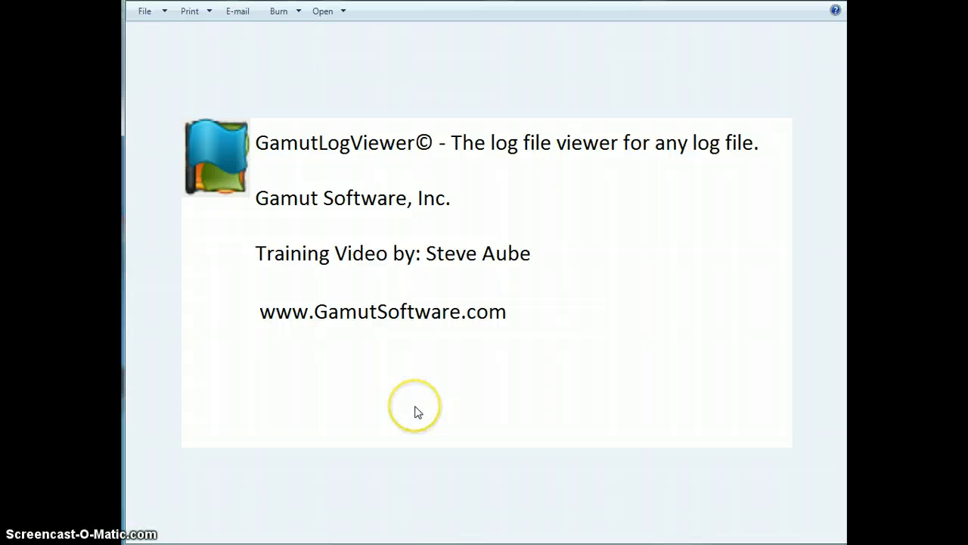
pyautogui.moveTo(406, 407)
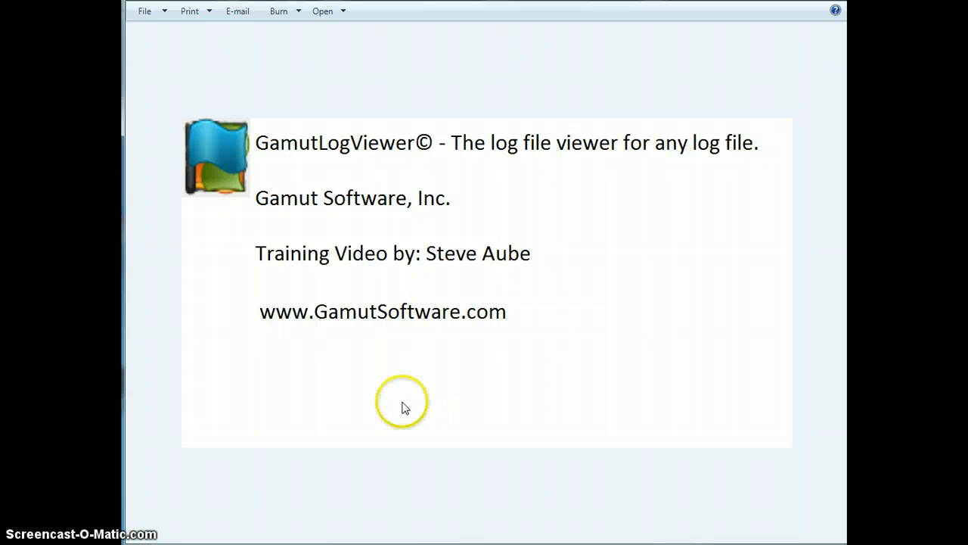
pyautogui.moveTo(321, 445)
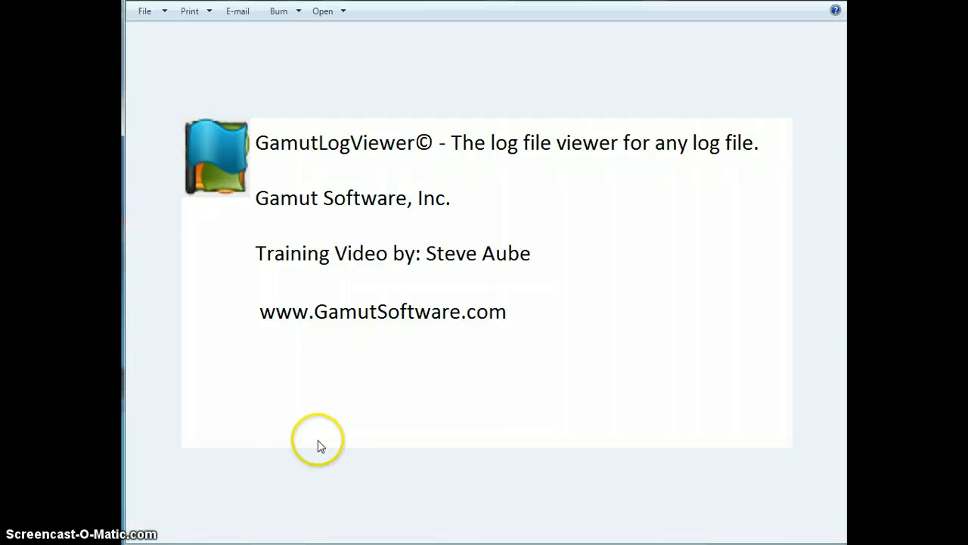